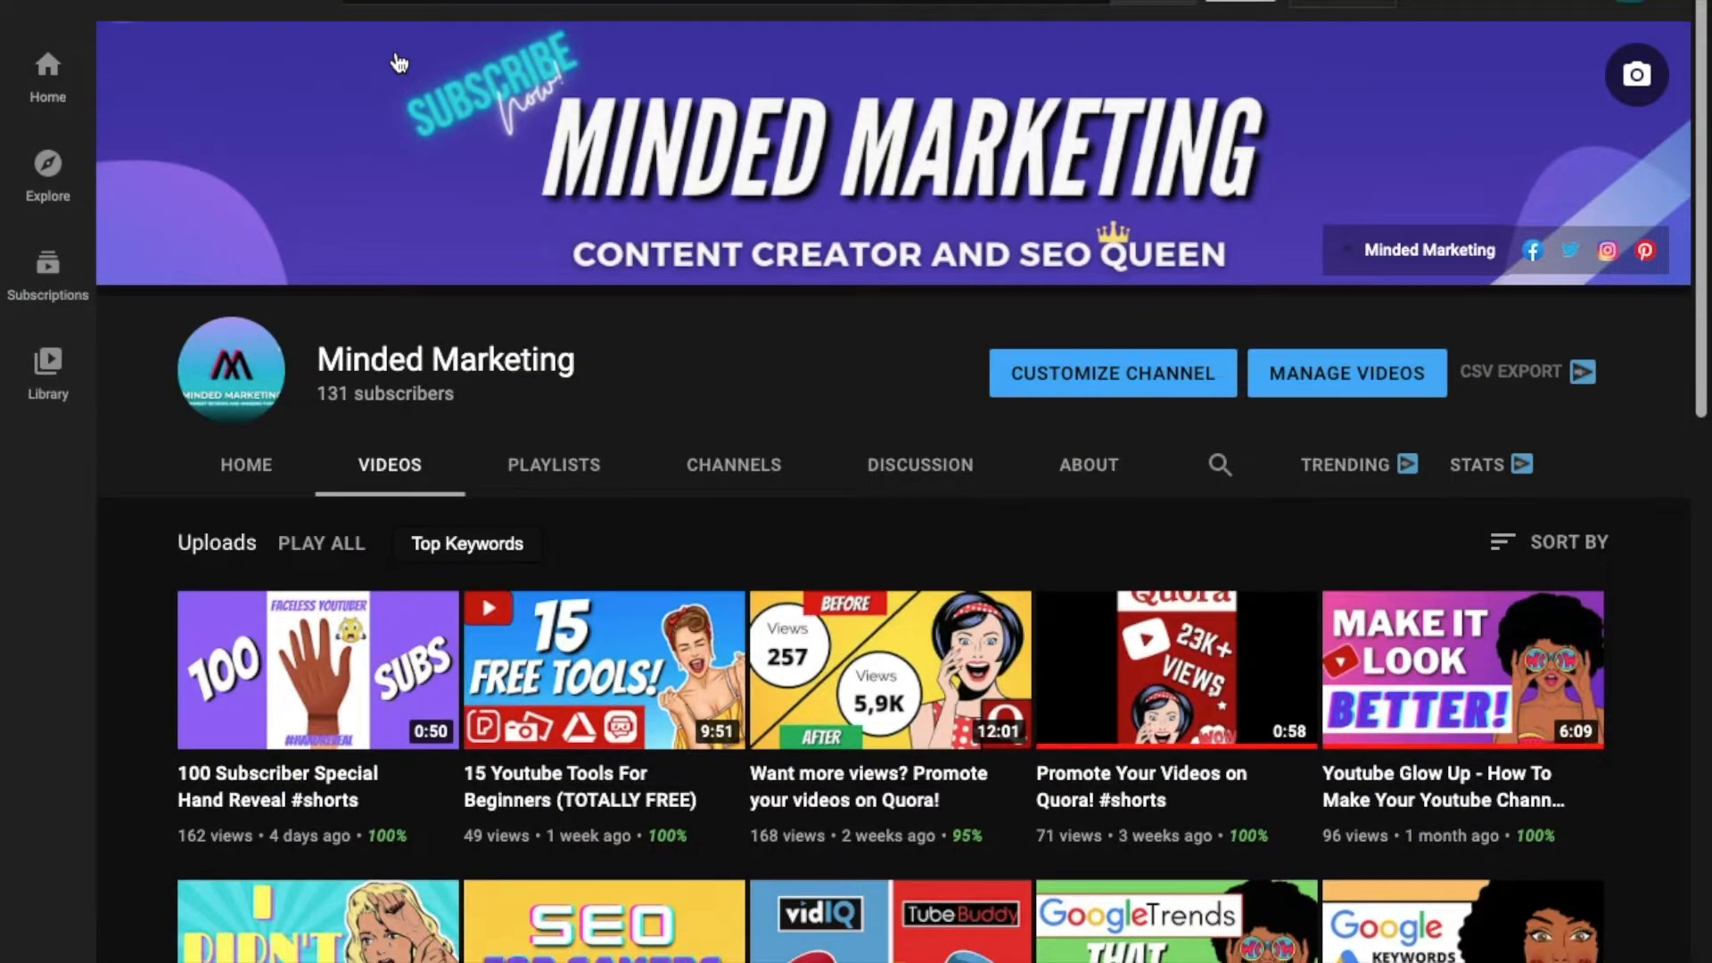
Scroll the vidIQ homepage down to the 'Maximize your organic reach' section
{"action": "scroll", "scroll_direction": "down", "scroll_amount": 3}
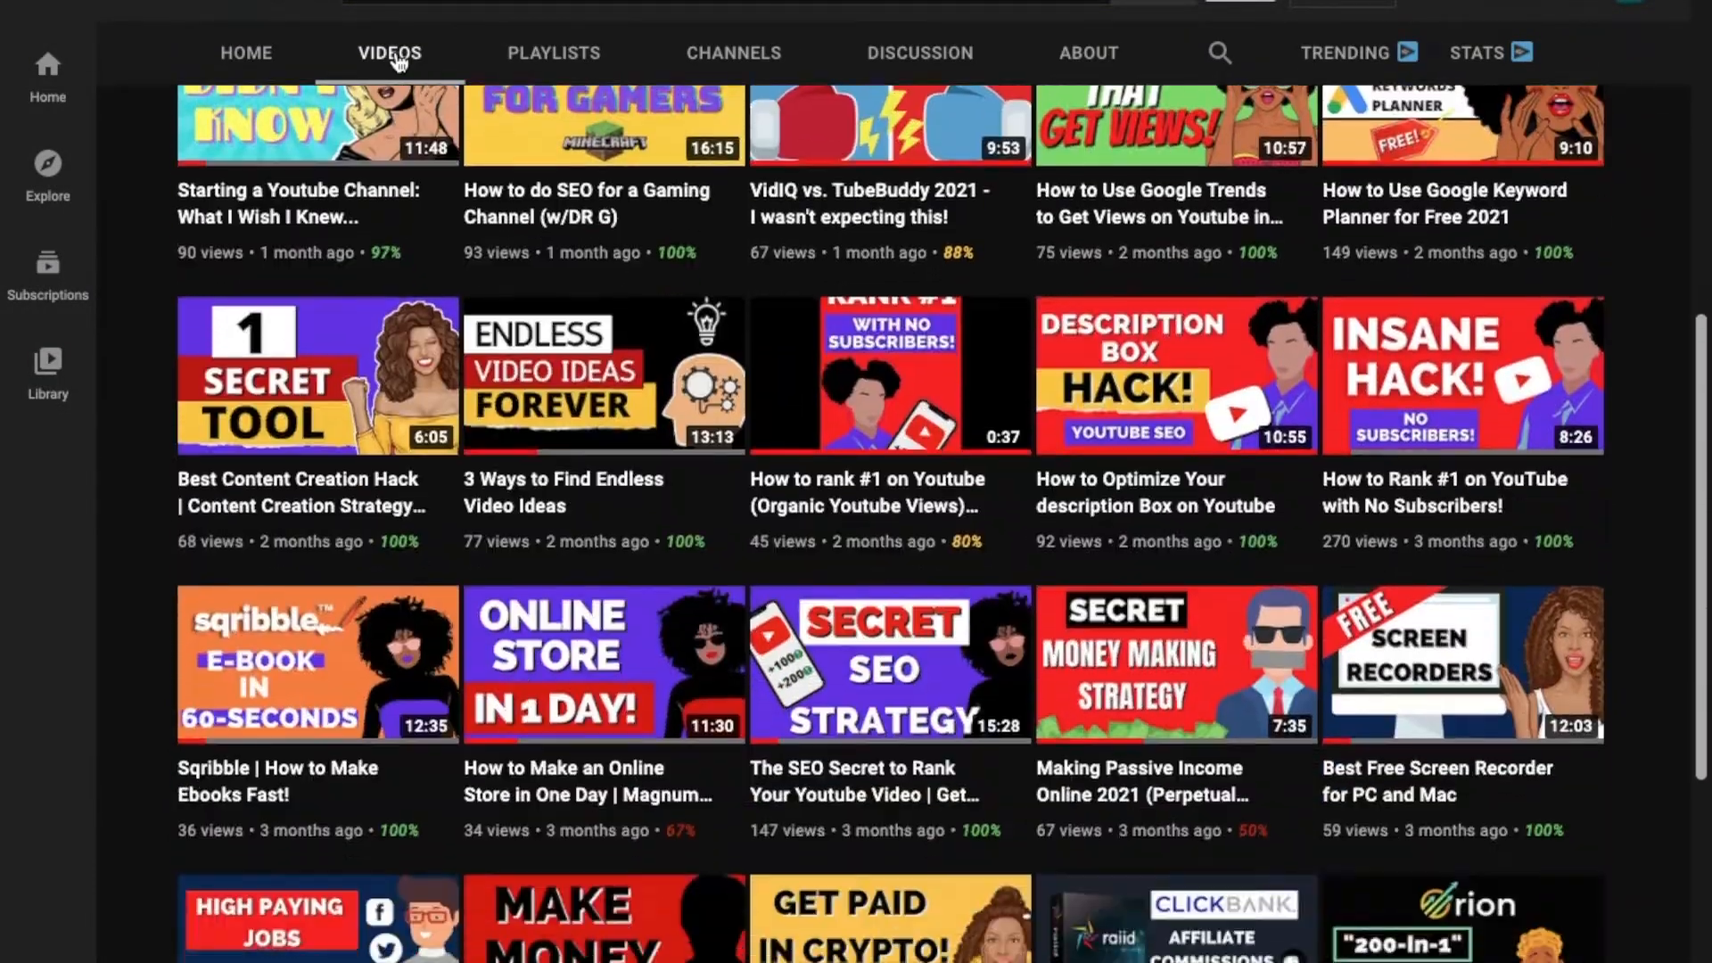
{"action": "scroll", "scroll_direction": "down", "scroll_amount": 3}
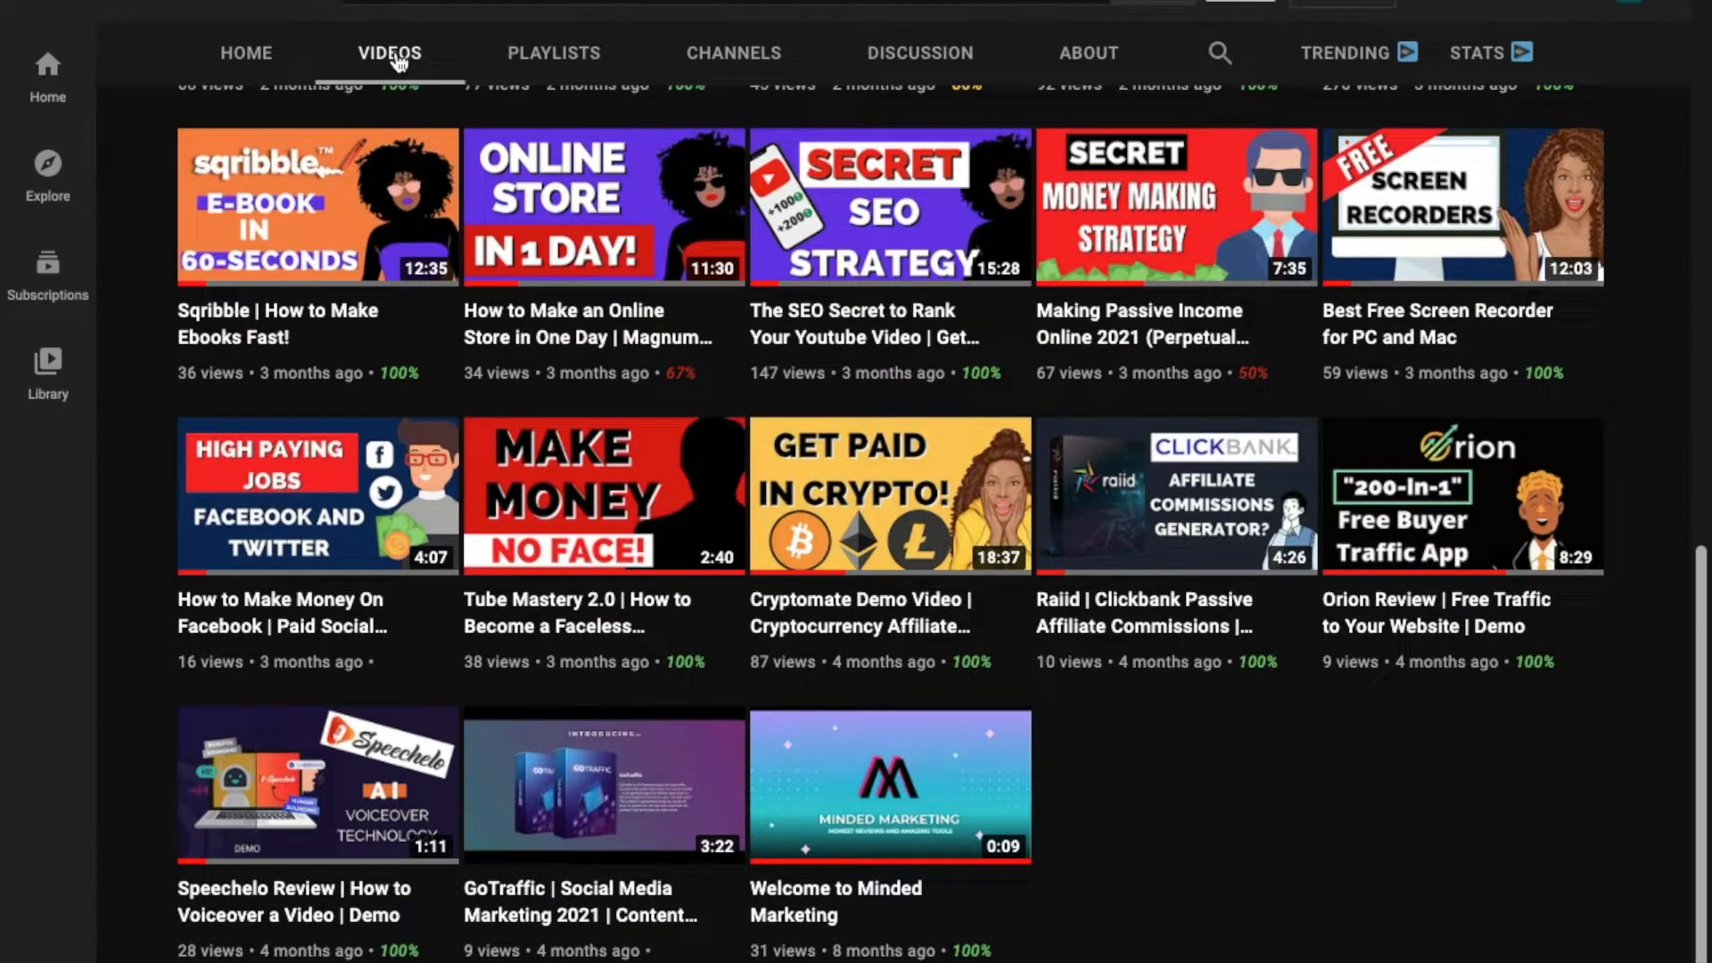
{"action": "scroll", "scroll_direction": "up", "scroll_amount": 3}
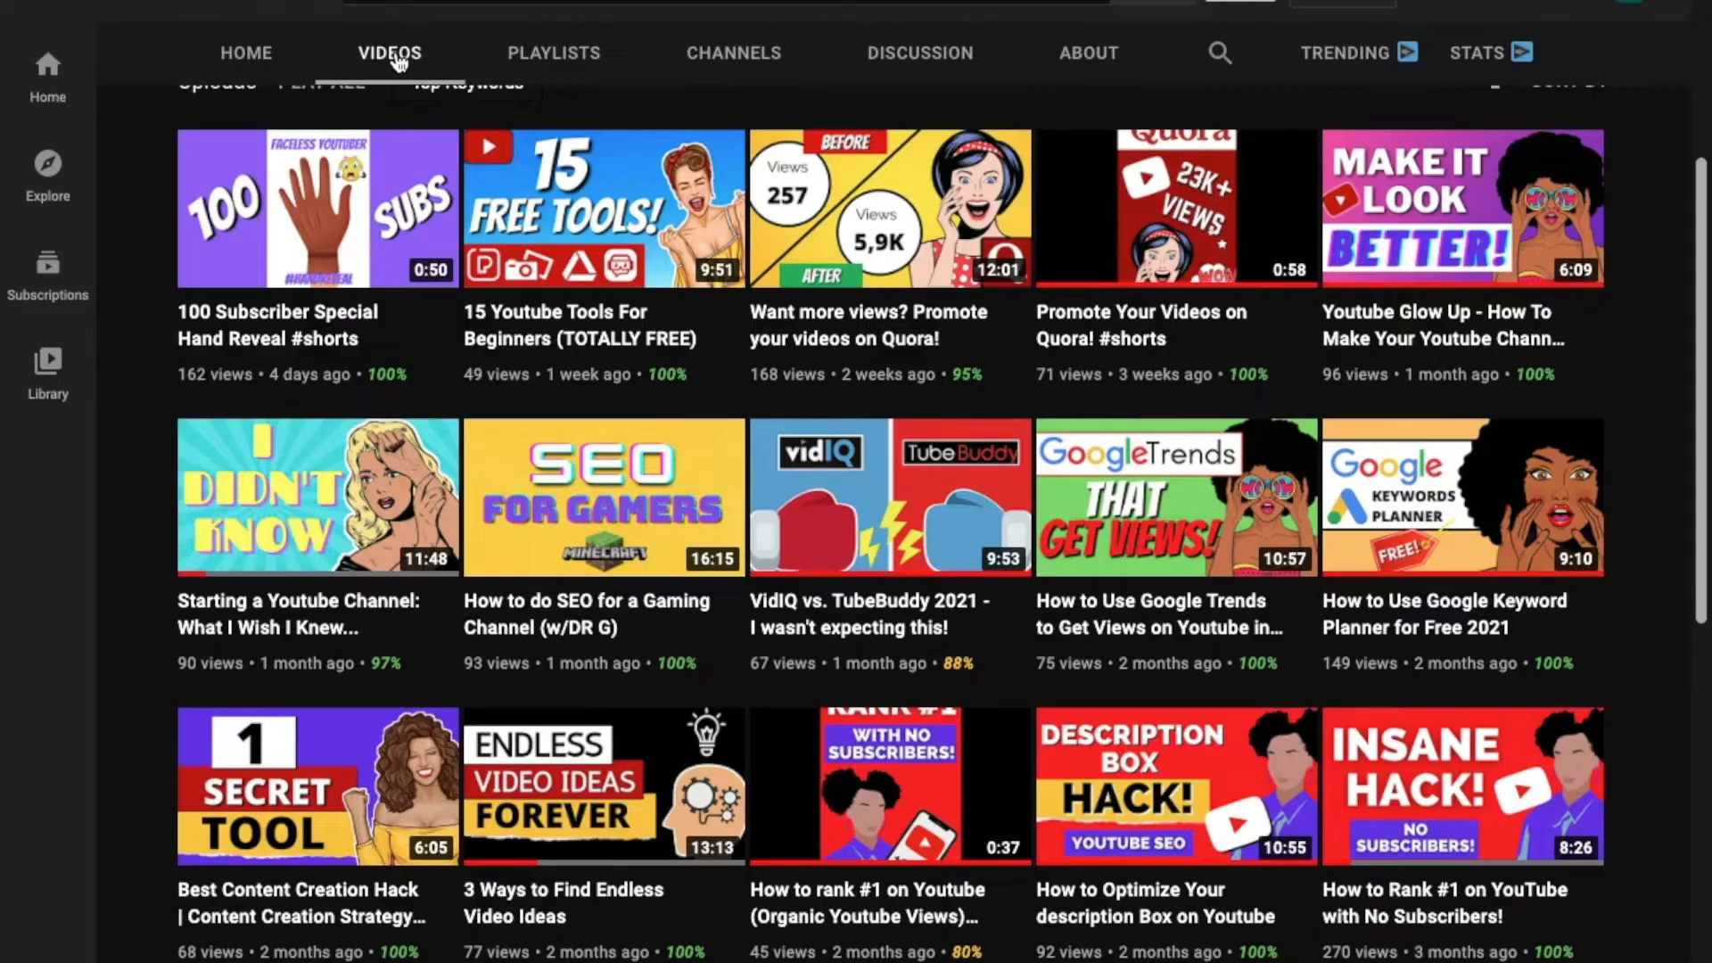
{"action": "scroll", "scroll_direction": "down", "scroll_amount": 3}
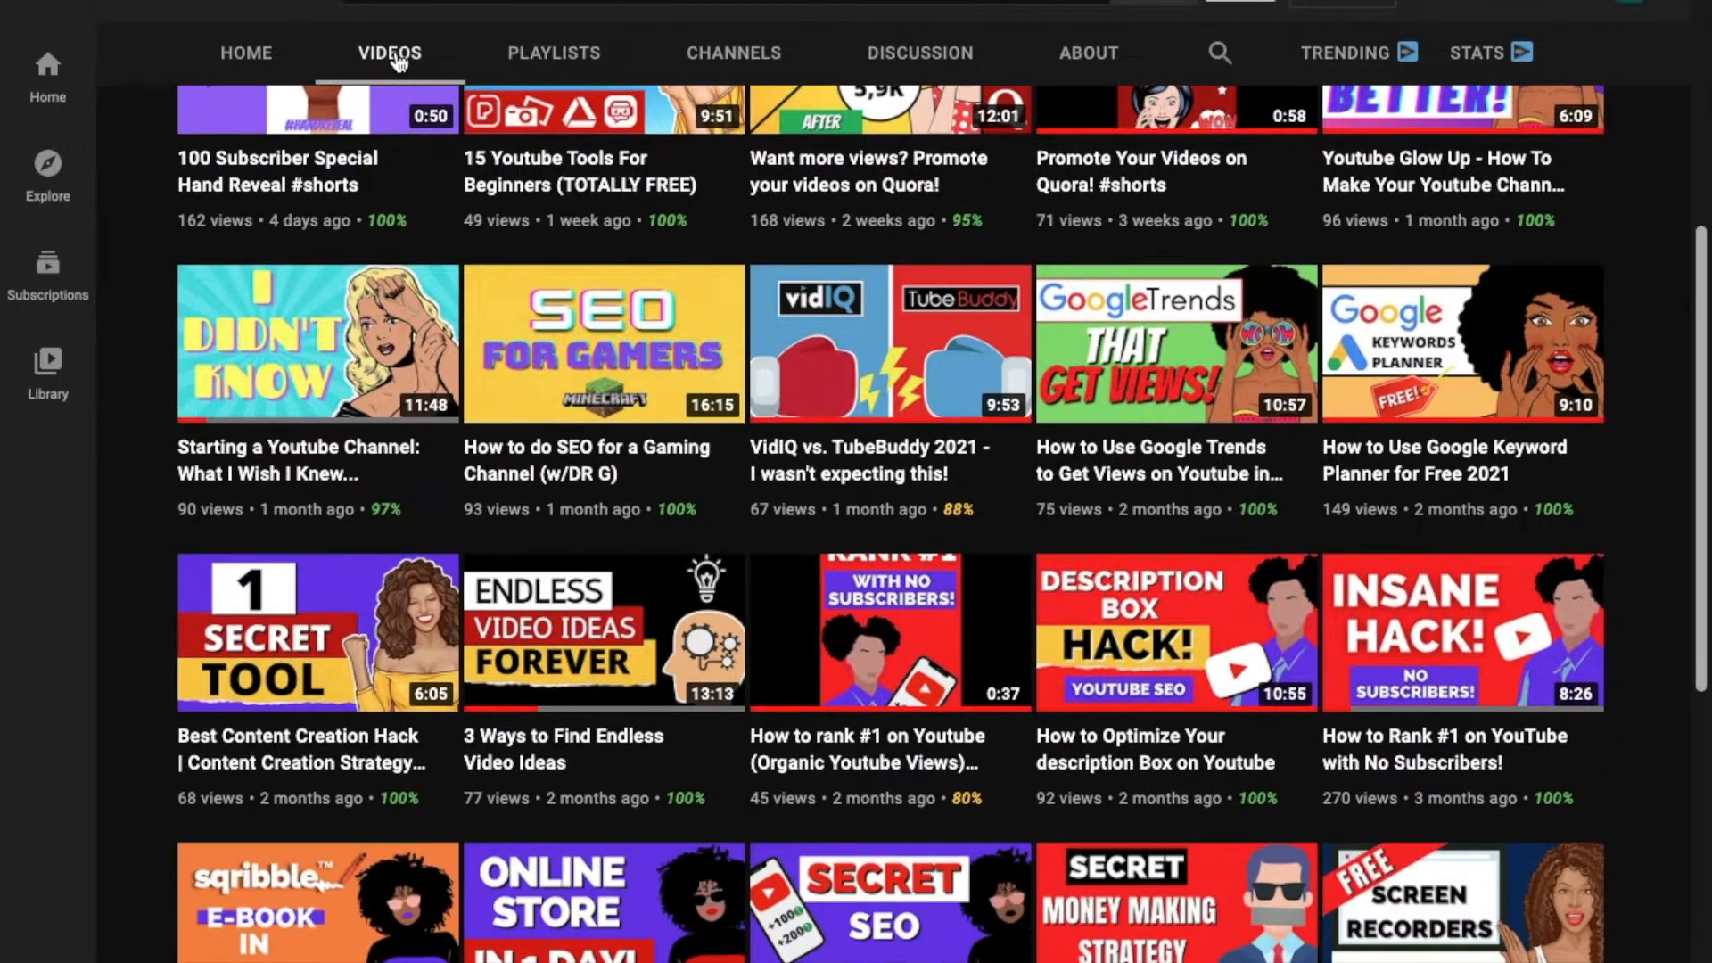
{"action": "scroll", "scroll_direction": "up", "scroll_amount": 3}
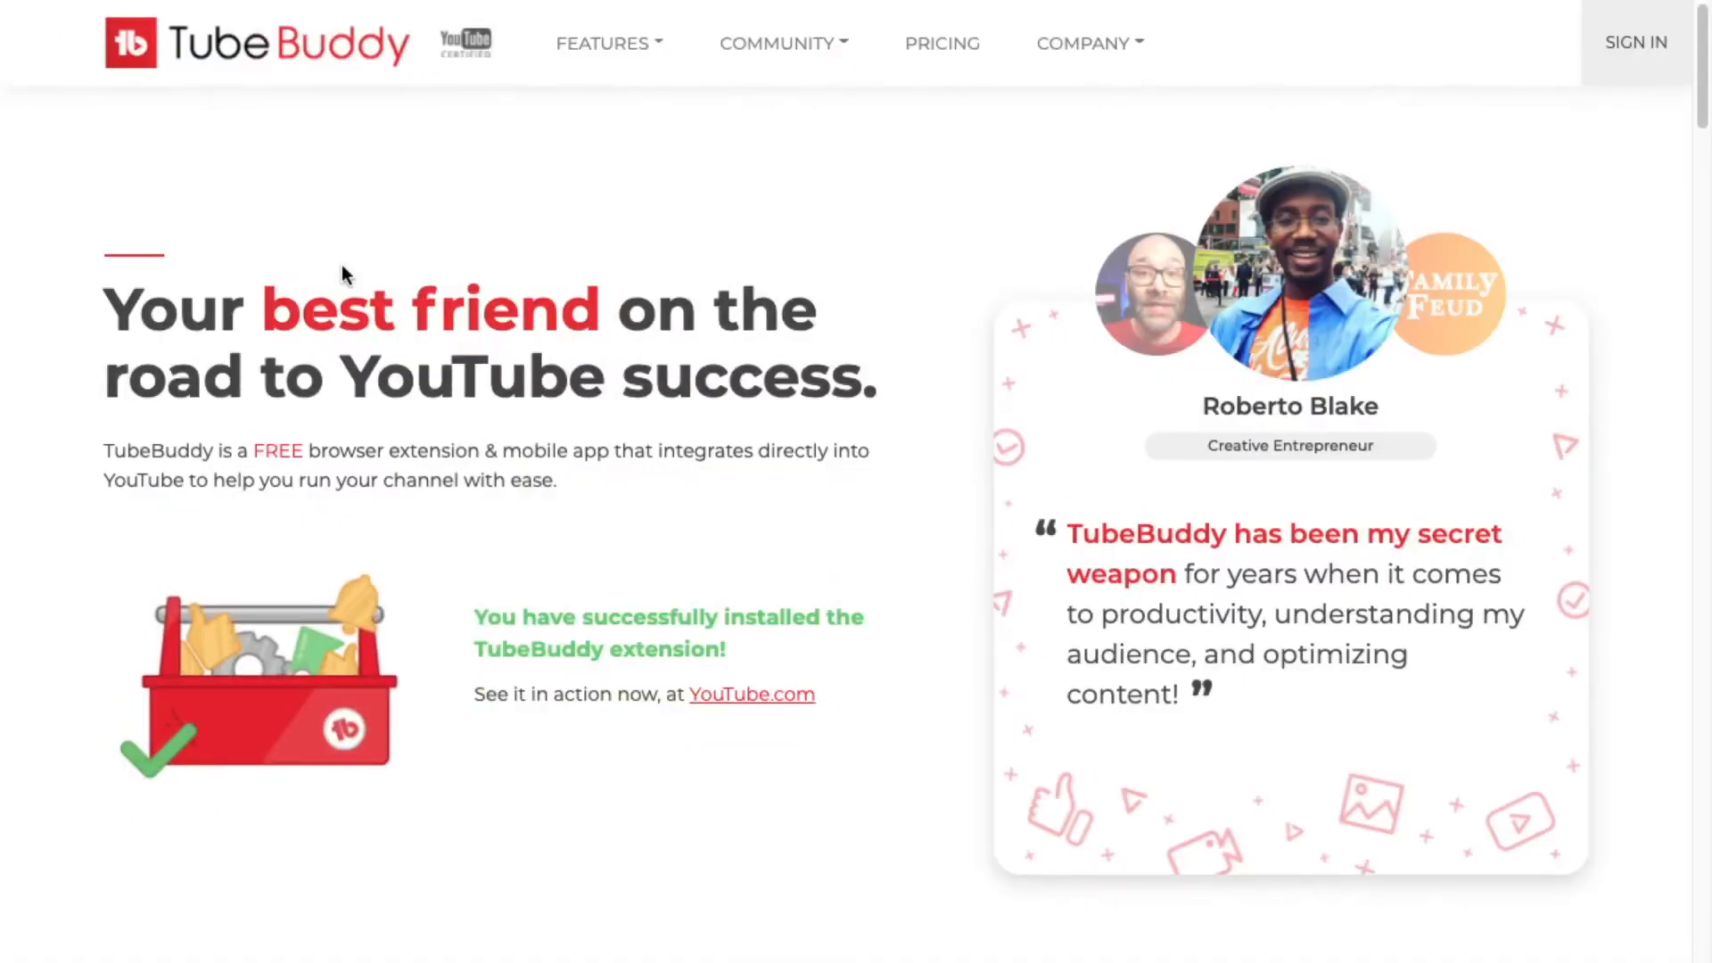
{"action": "scroll", "scroll_direction": "down", "scroll_amount": 3}
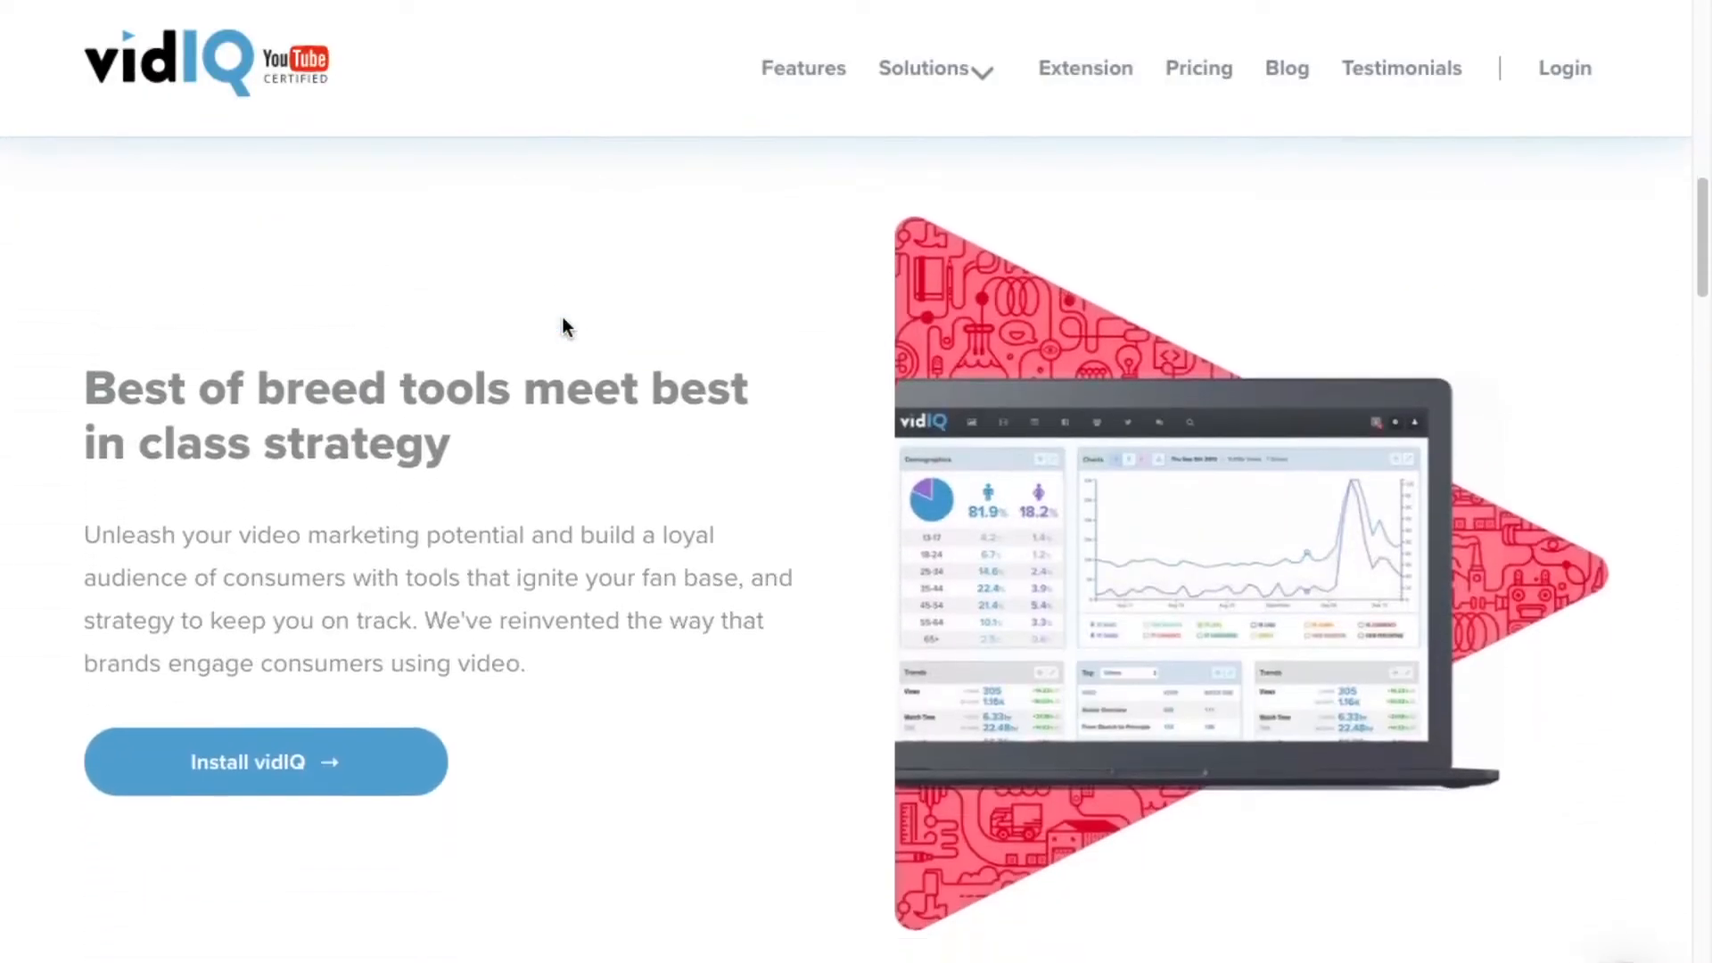
{"action": "scroll", "scroll_direction": "down", "scroll_amount": 3}
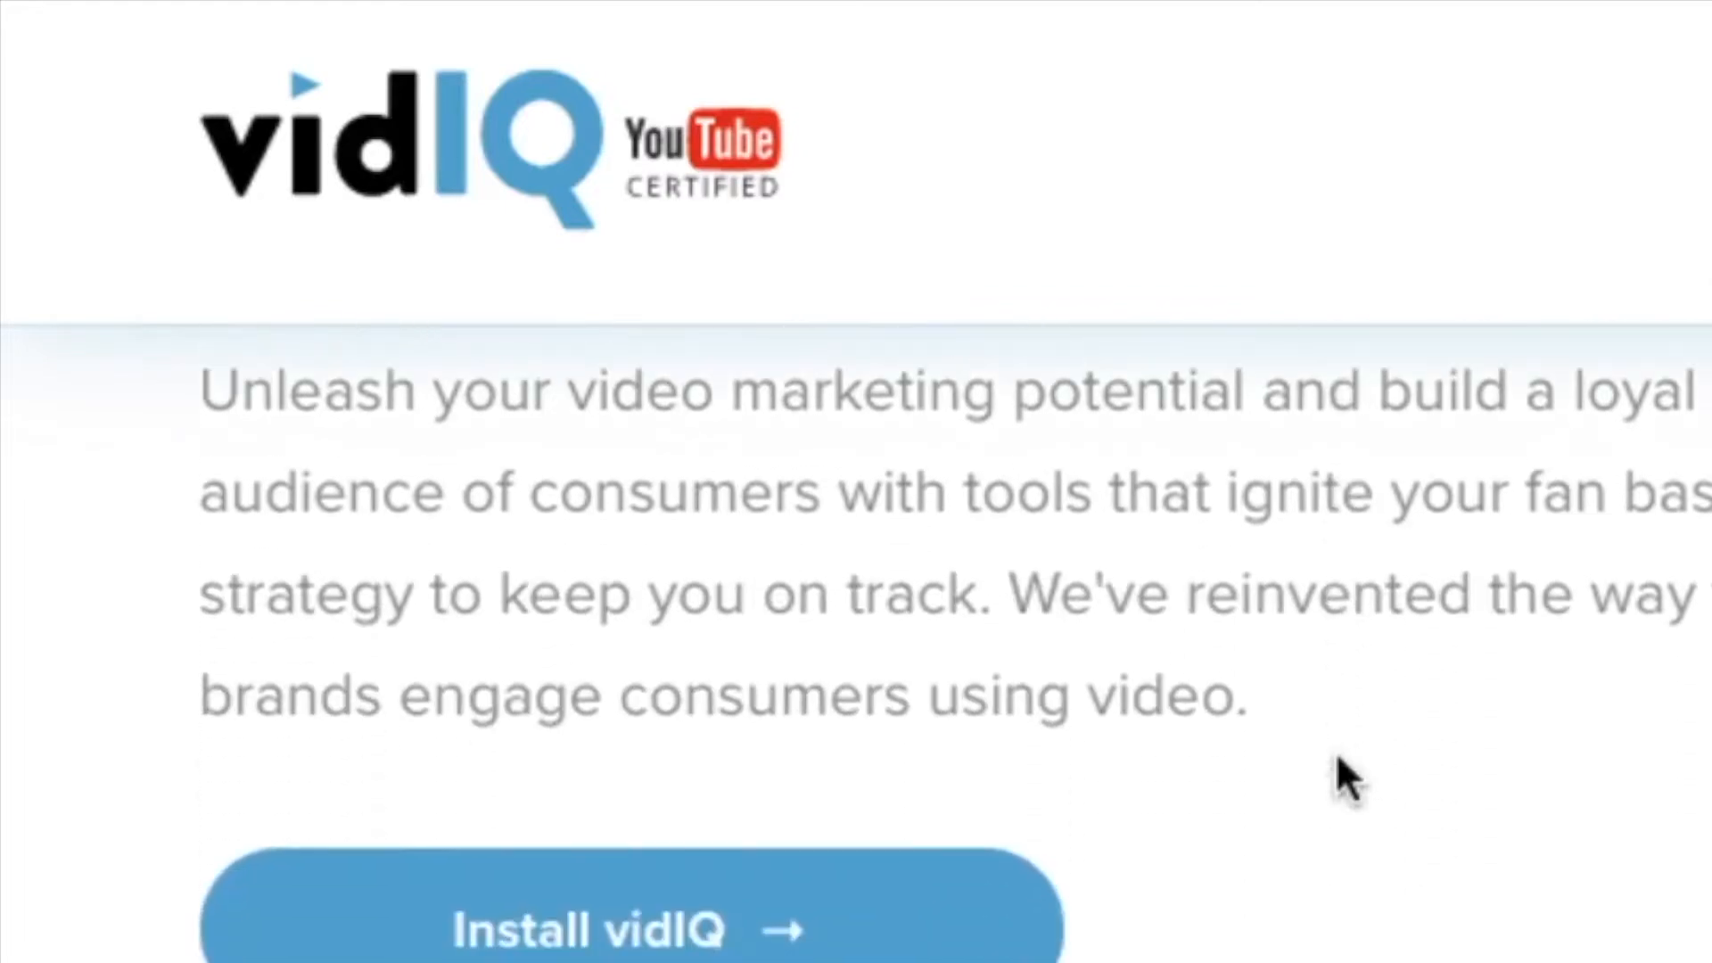
{"action": "scroll", "scroll_direction": "down", "scroll_amount": 3}
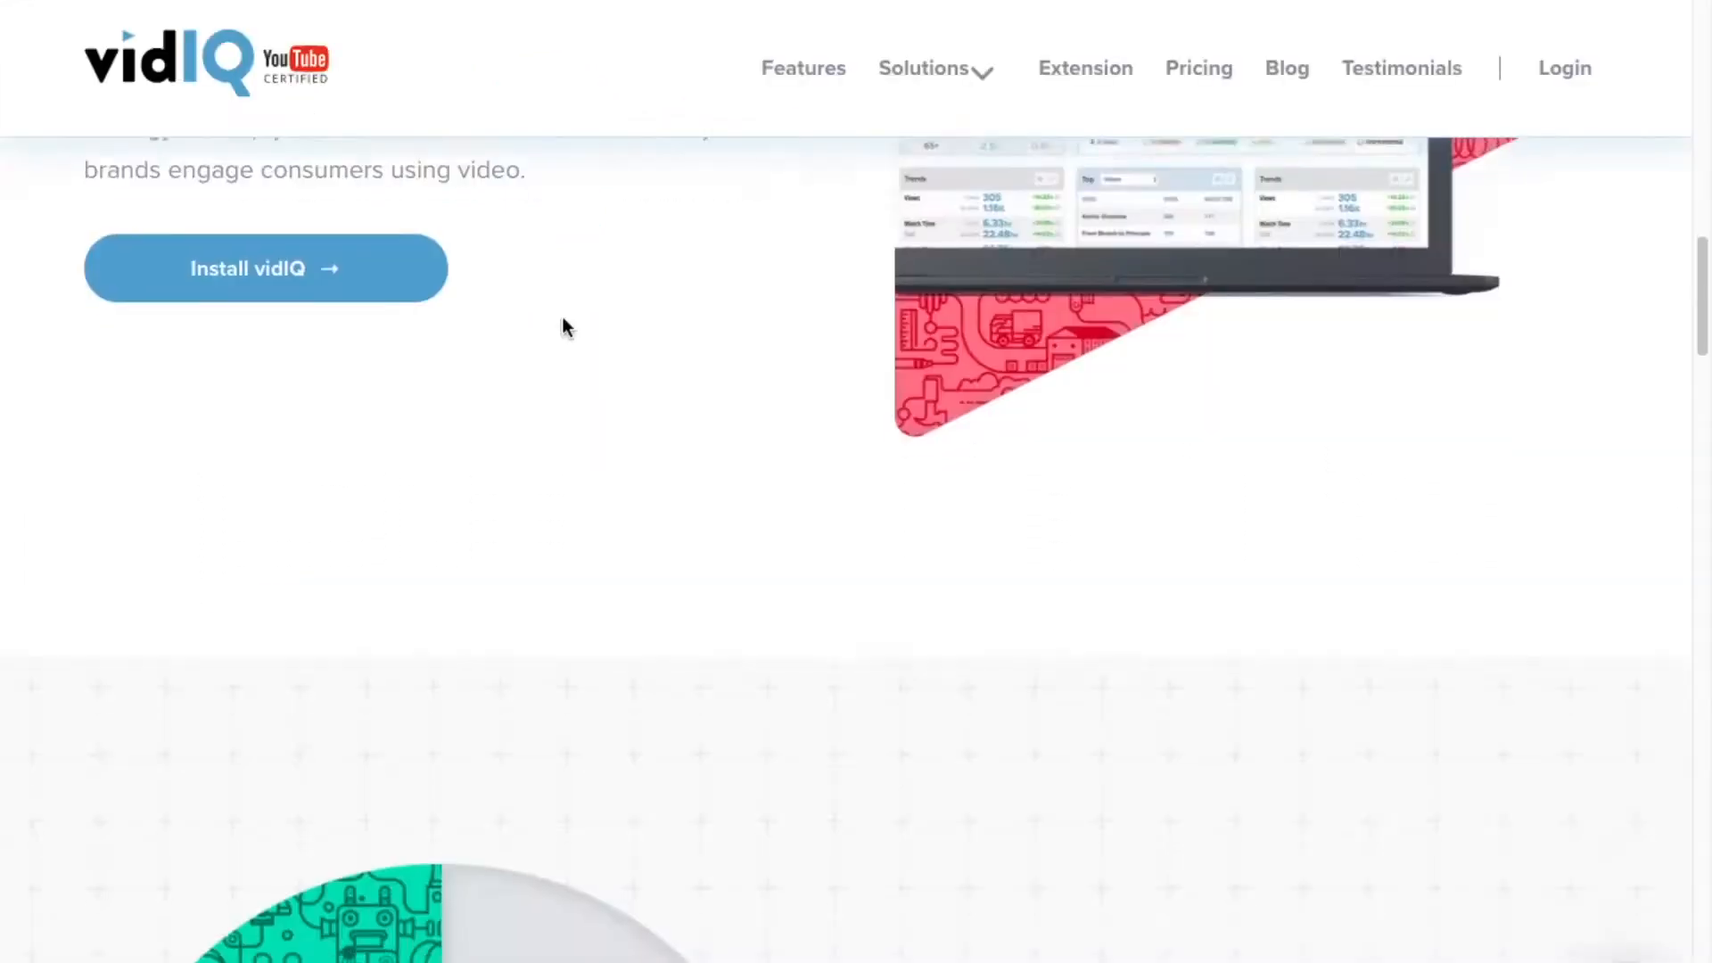
{"action": "scroll", "scroll_direction": "down", "scroll_amount": 3}
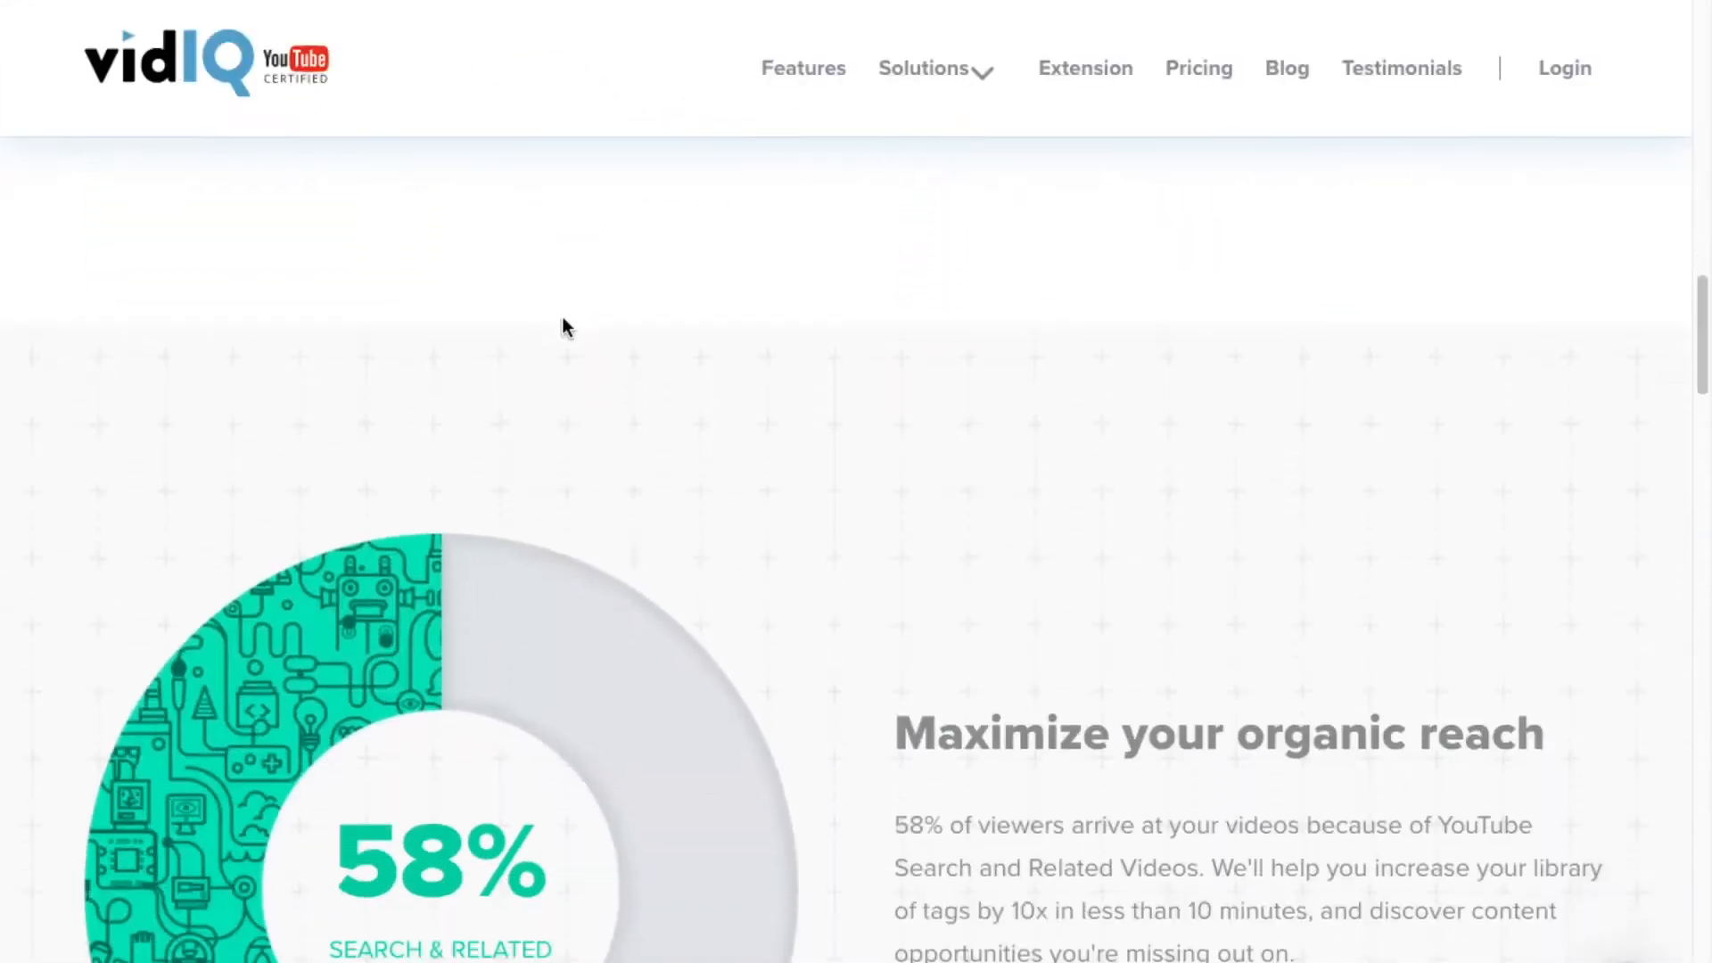
{"action": "scroll", "scroll_direction": "down", "scroll_amount": 3}
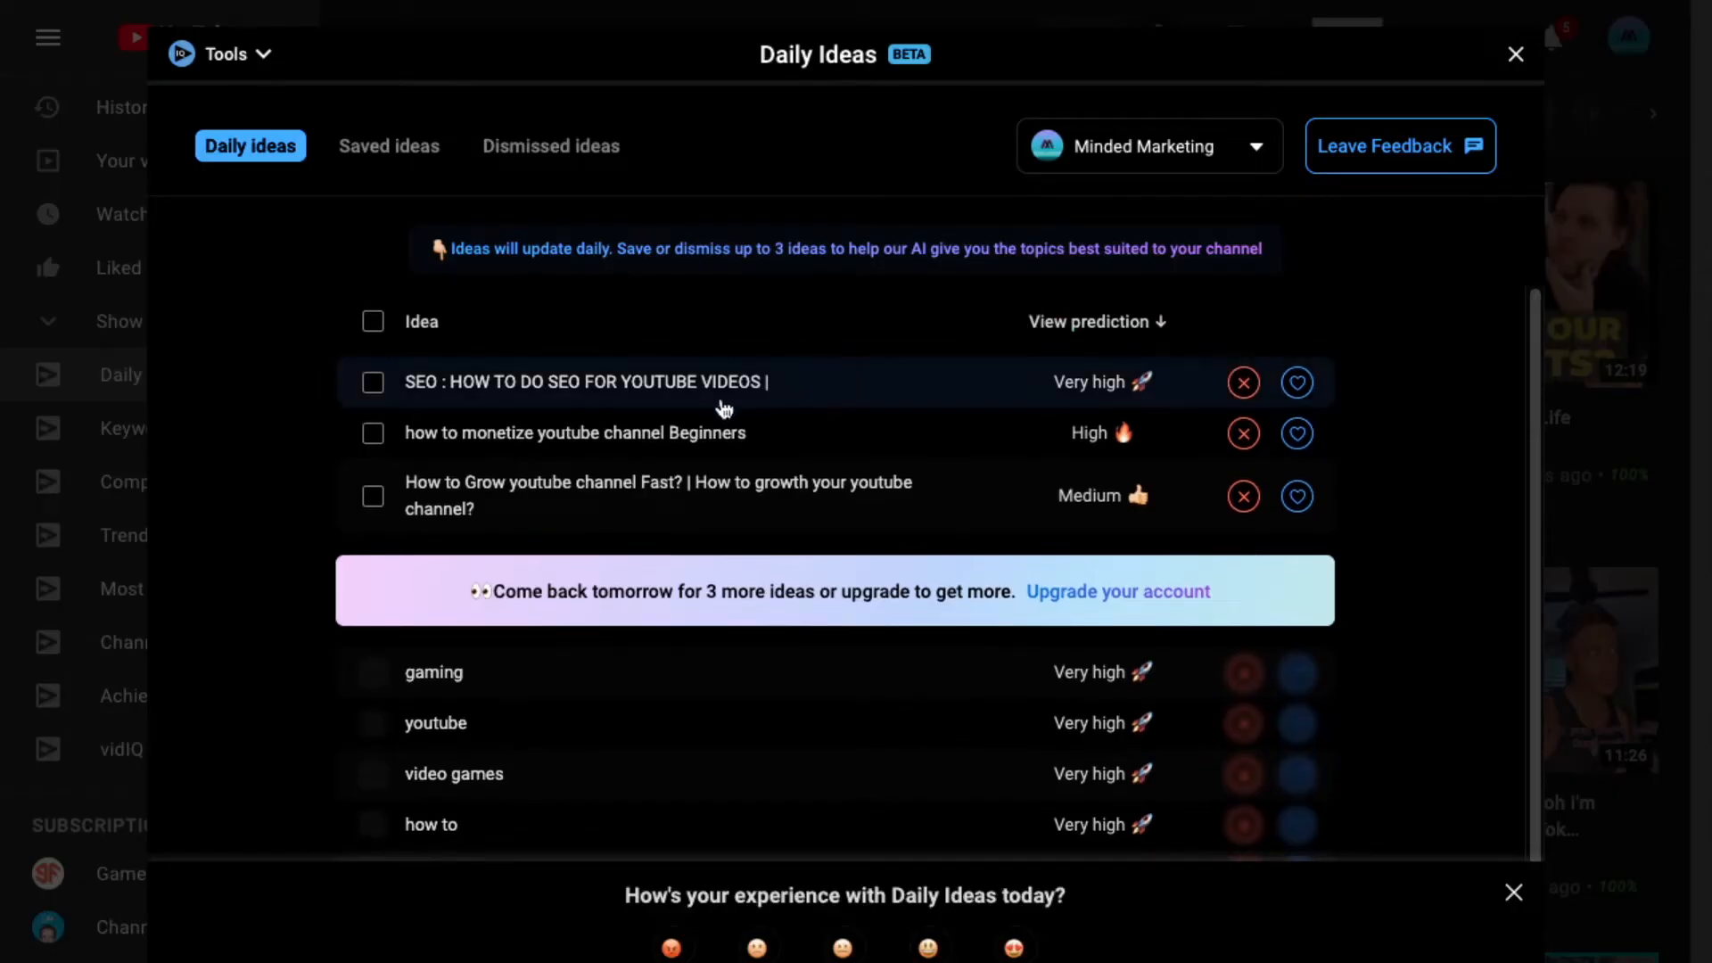
Check Keyword Inspector scores for 'free seo tools', then browse the Achievements milestones
{"action": "left_click", "coordinate": [1298, 382]}
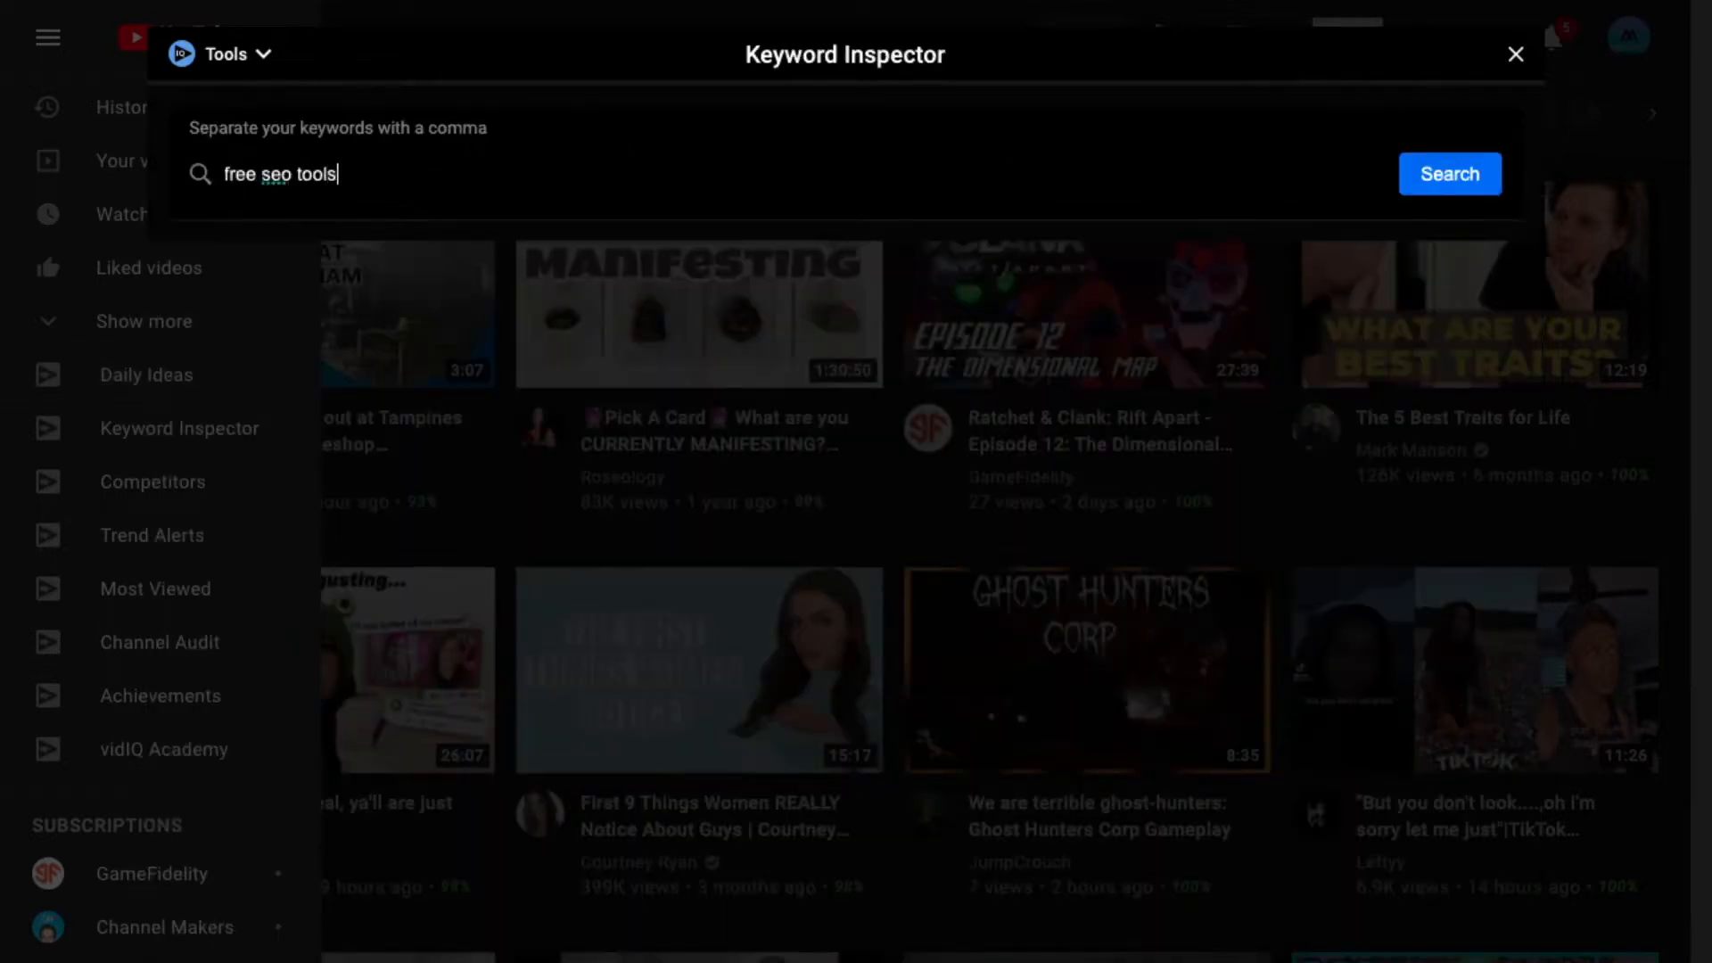
{"action": "left_click", "coordinate": [1450, 174]}
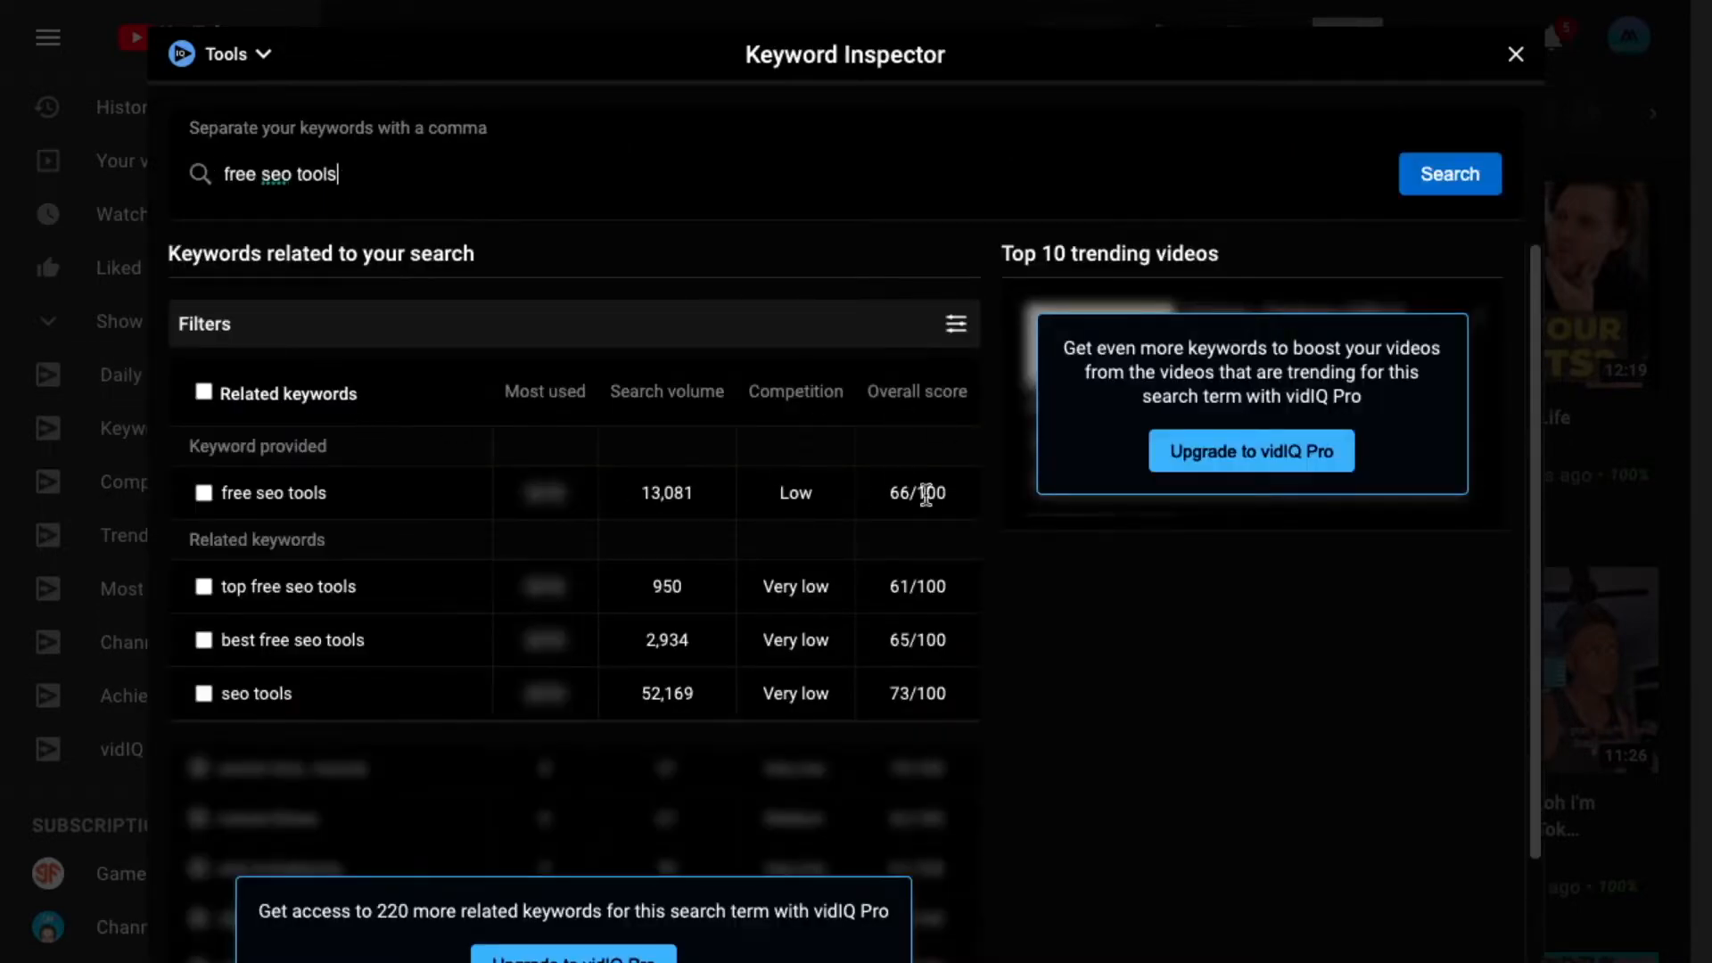
{"action": "left_click", "coordinate": [123, 696]}
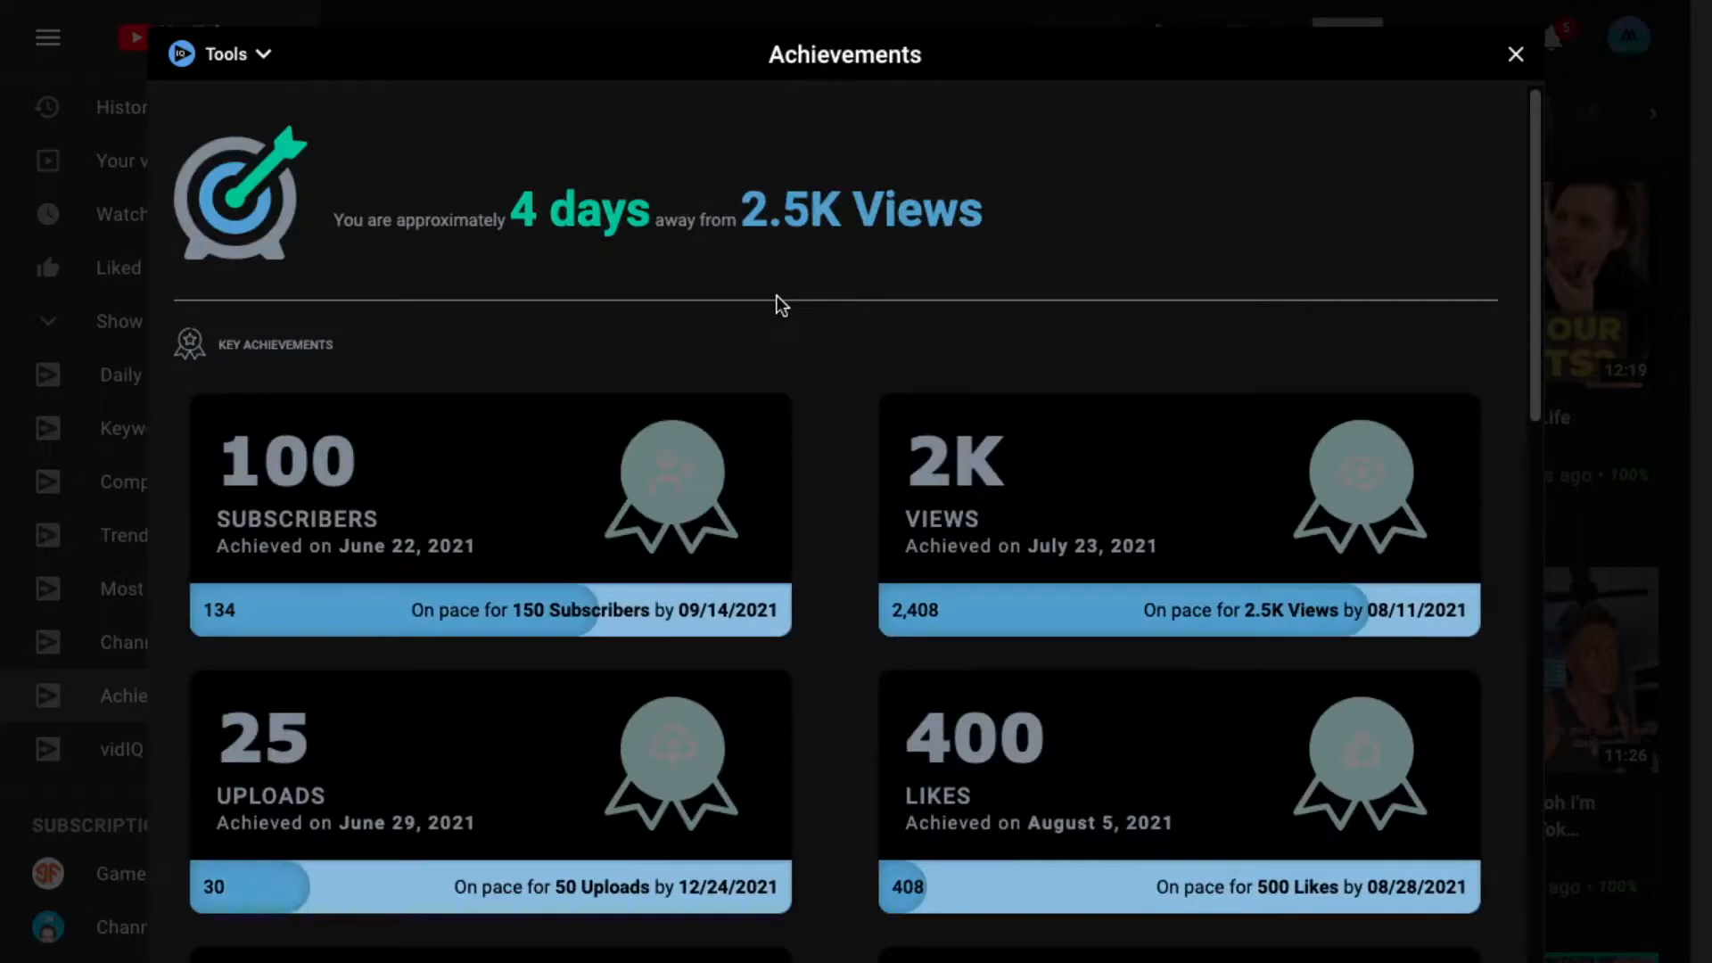
{"action": "scroll", "scroll_direction": "down", "scroll_amount": 3}
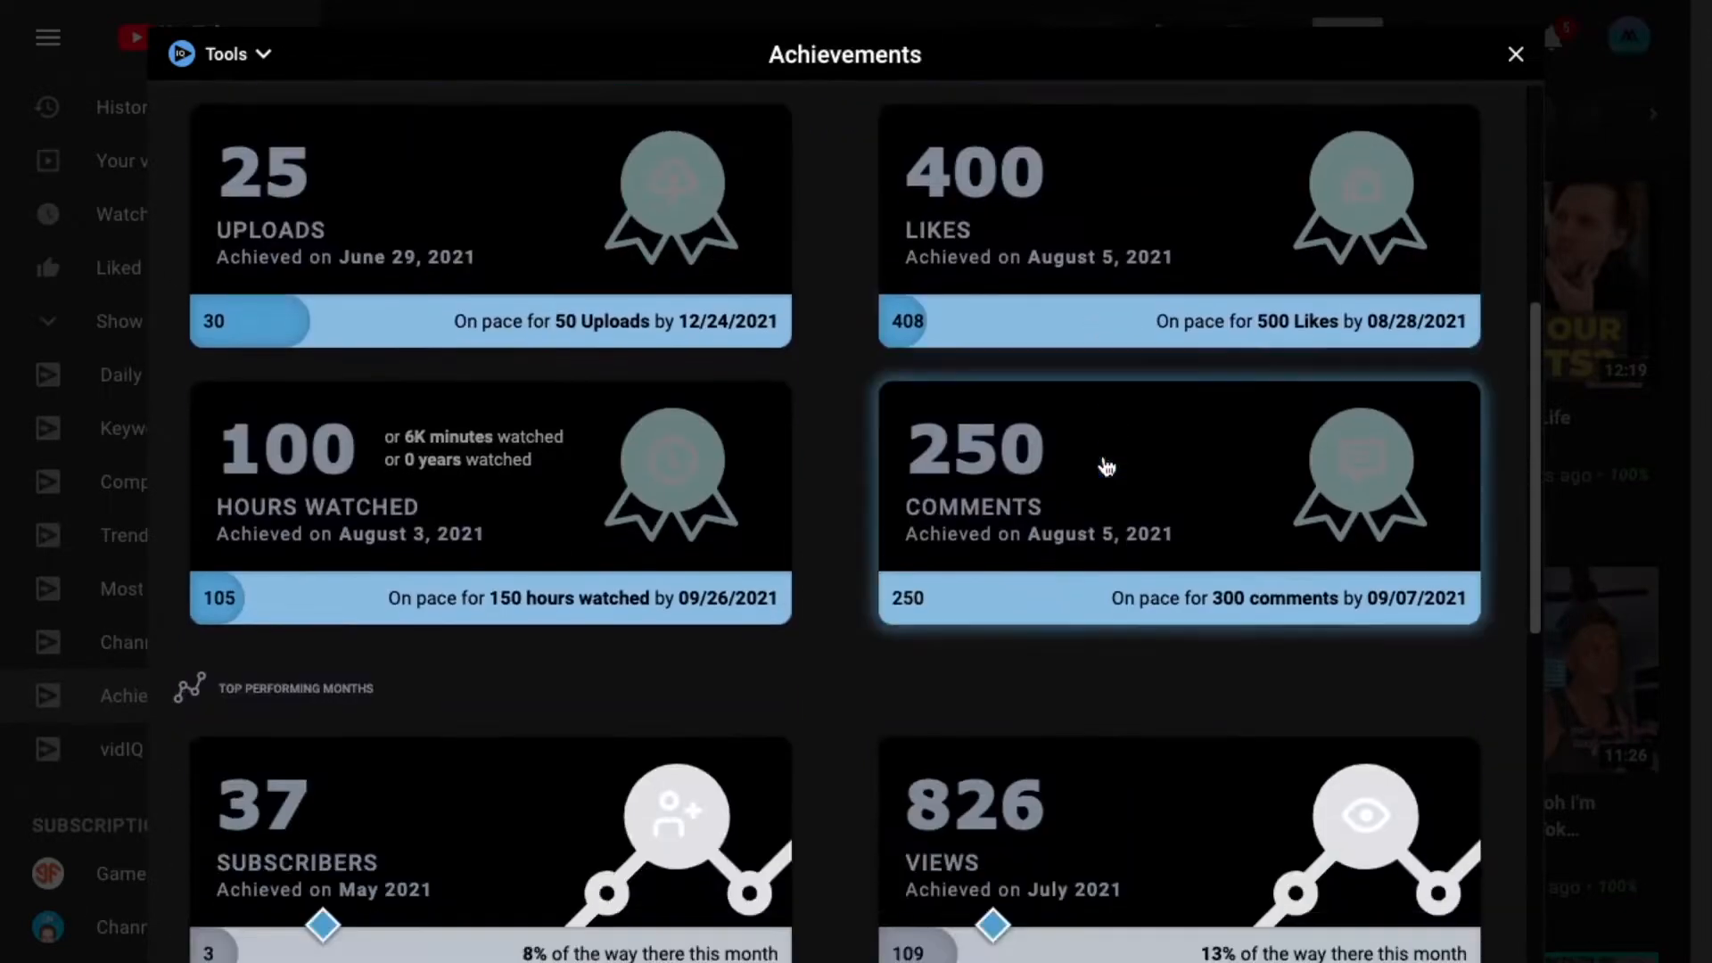
{"action": "scroll", "scroll_direction": "down", "scroll_amount": 3}
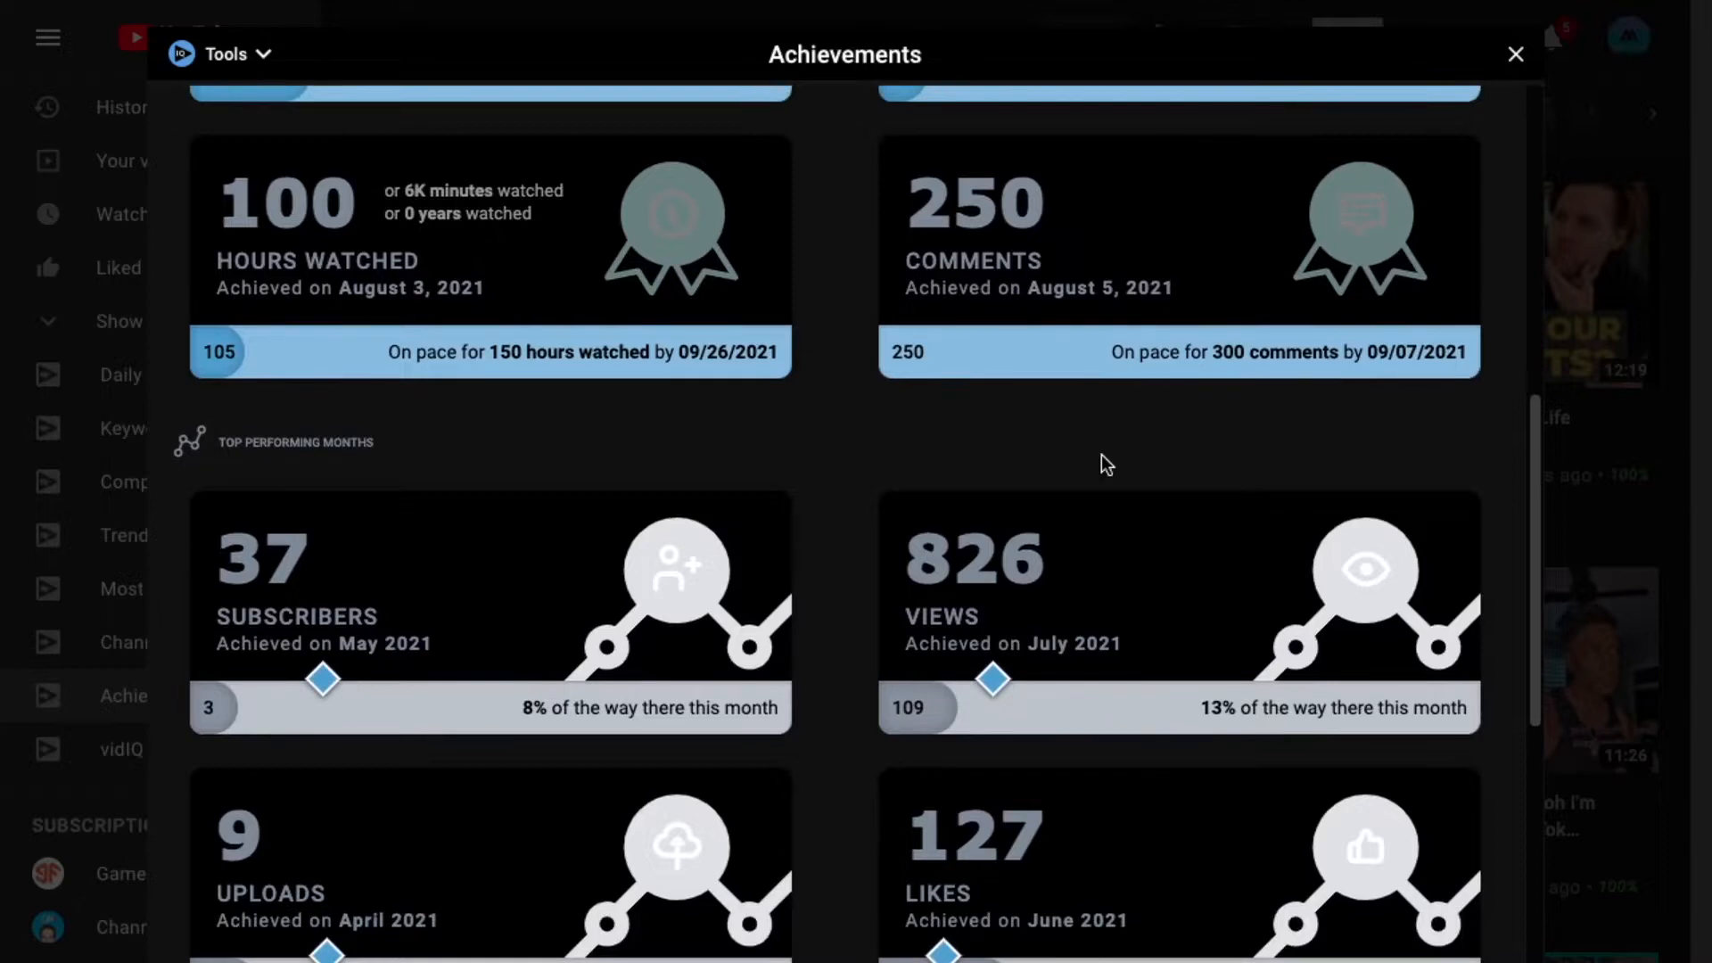
{"action": "scroll", "scroll_direction": "down", "scroll_amount": 3}
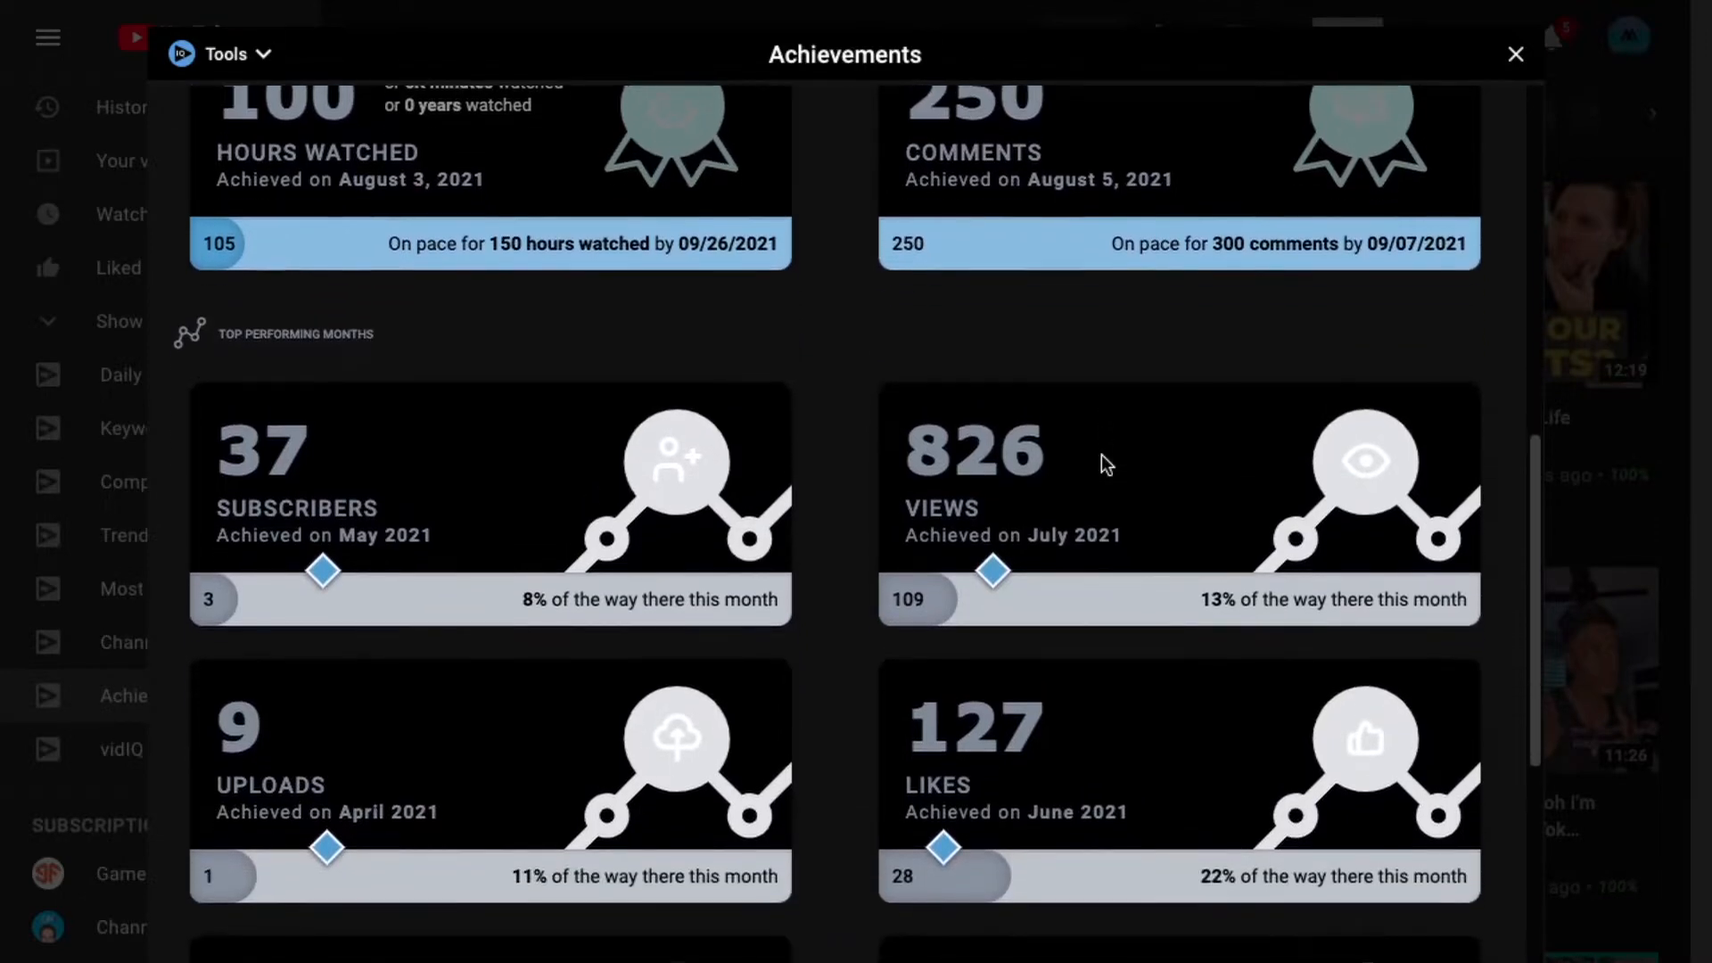
{"action": "scroll", "scroll_direction": "down", "scroll_amount": 3}
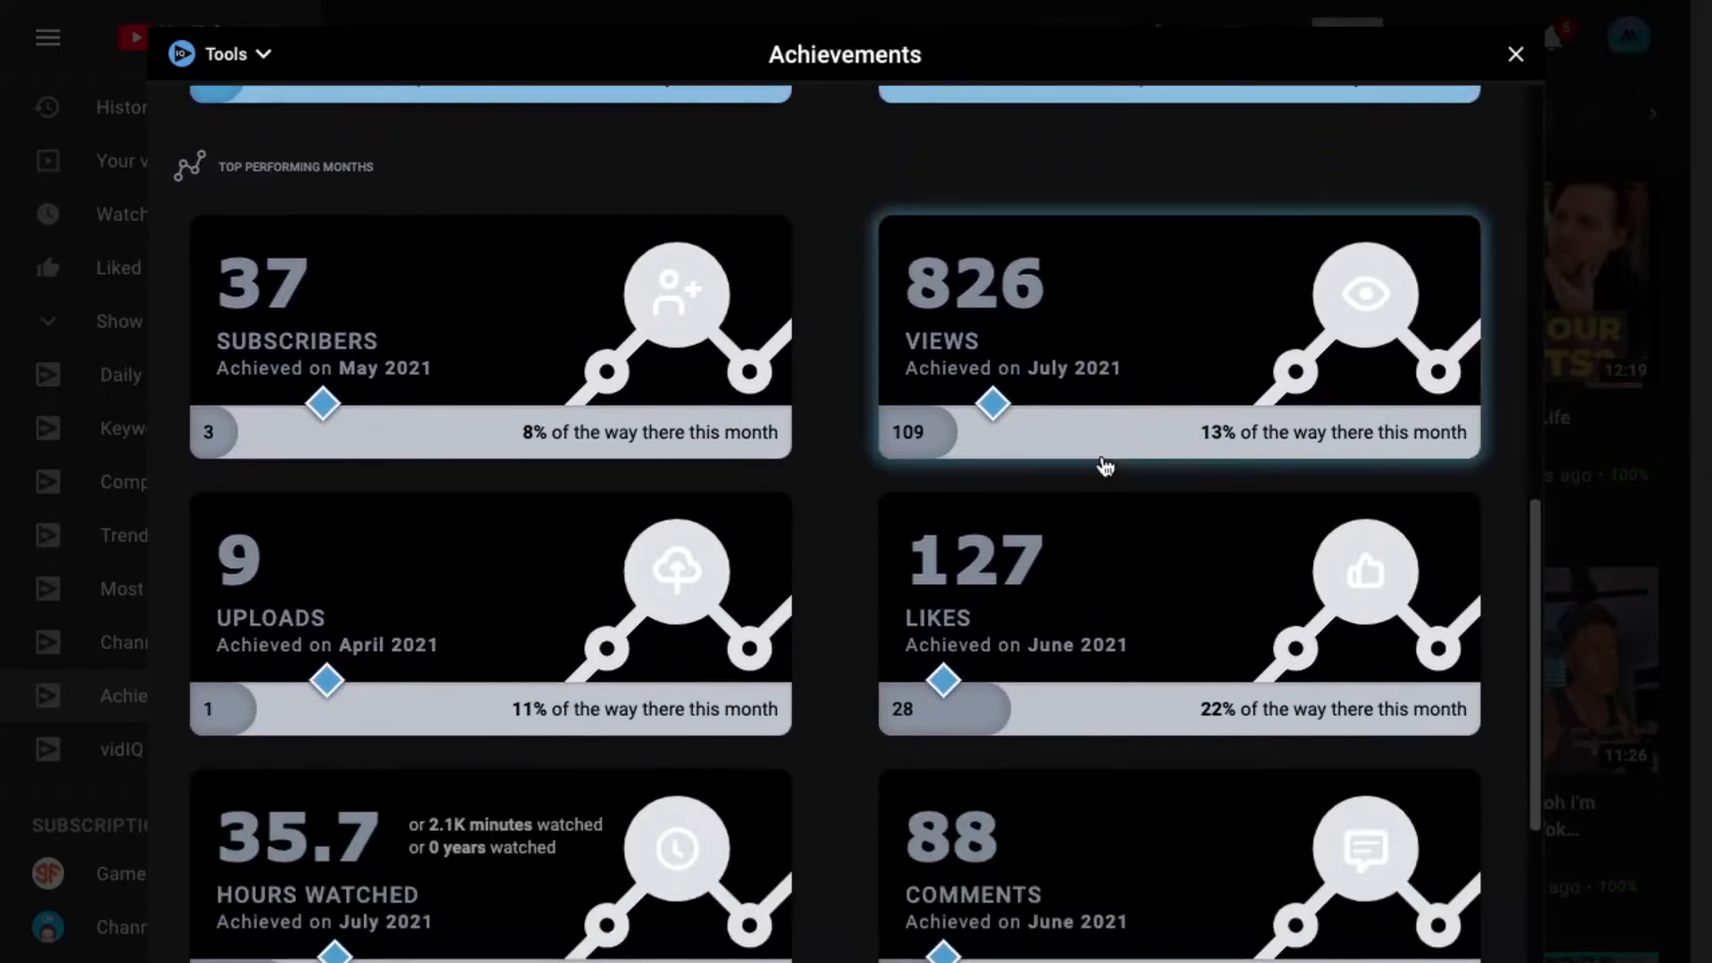
{"action": "mouse_move", "coordinate": [1107, 490]}
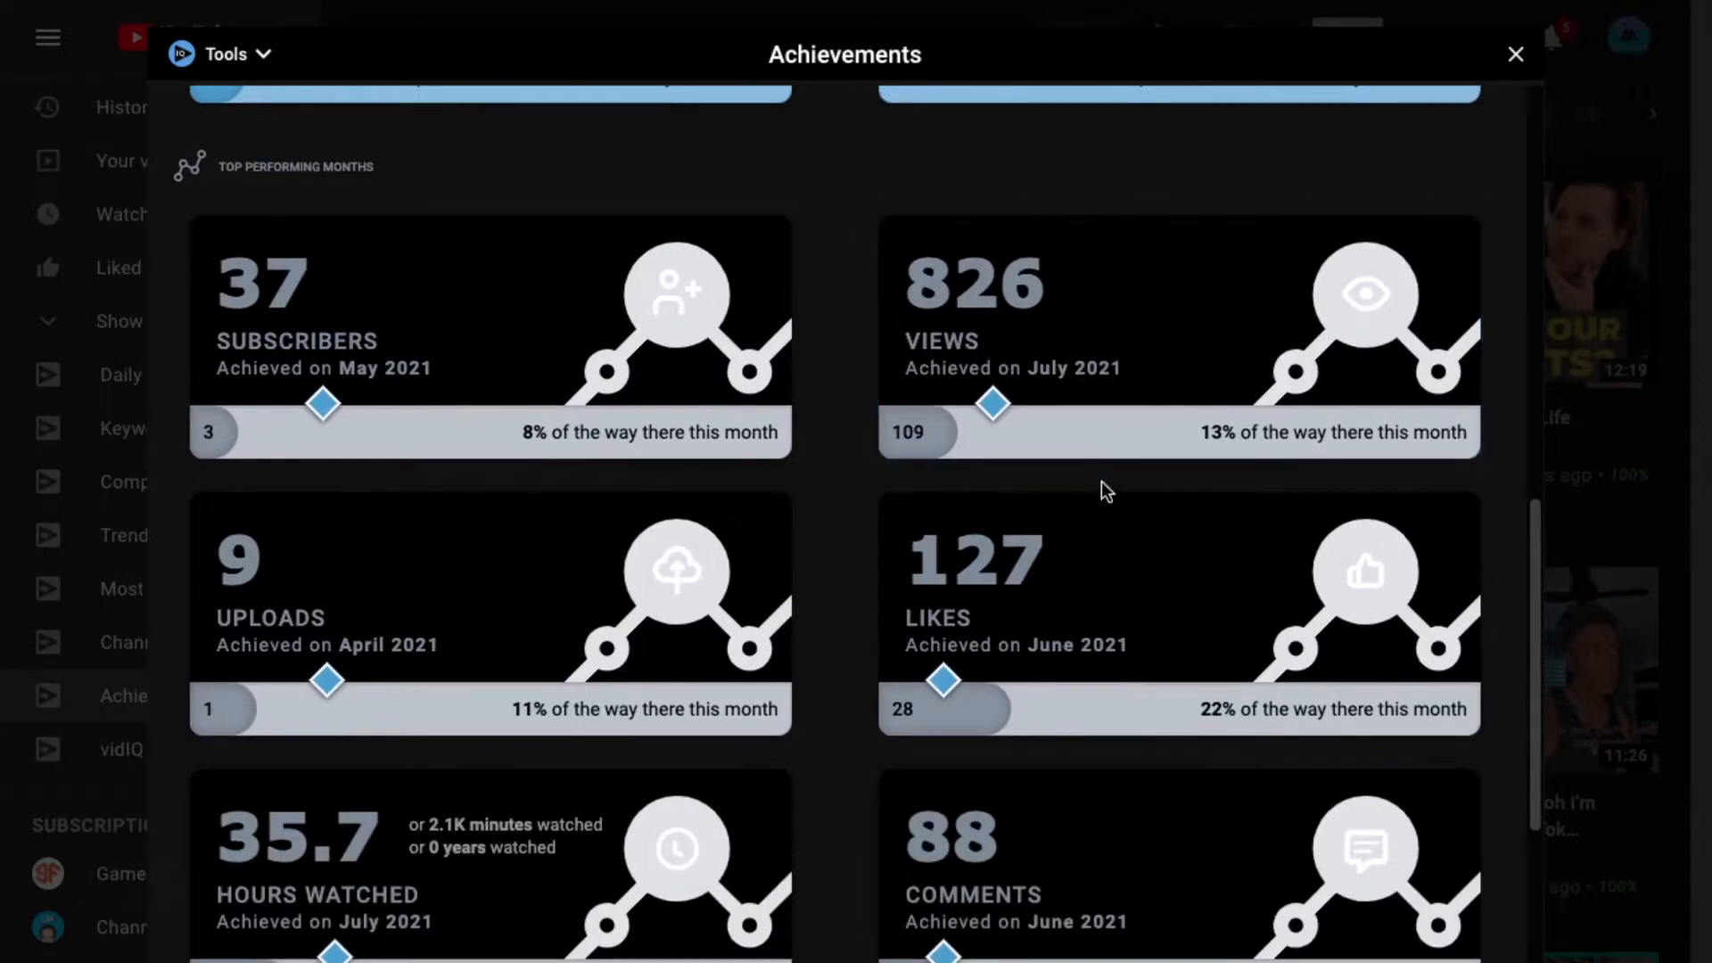
{"action": "left_click", "coordinate": [1516, 53]}
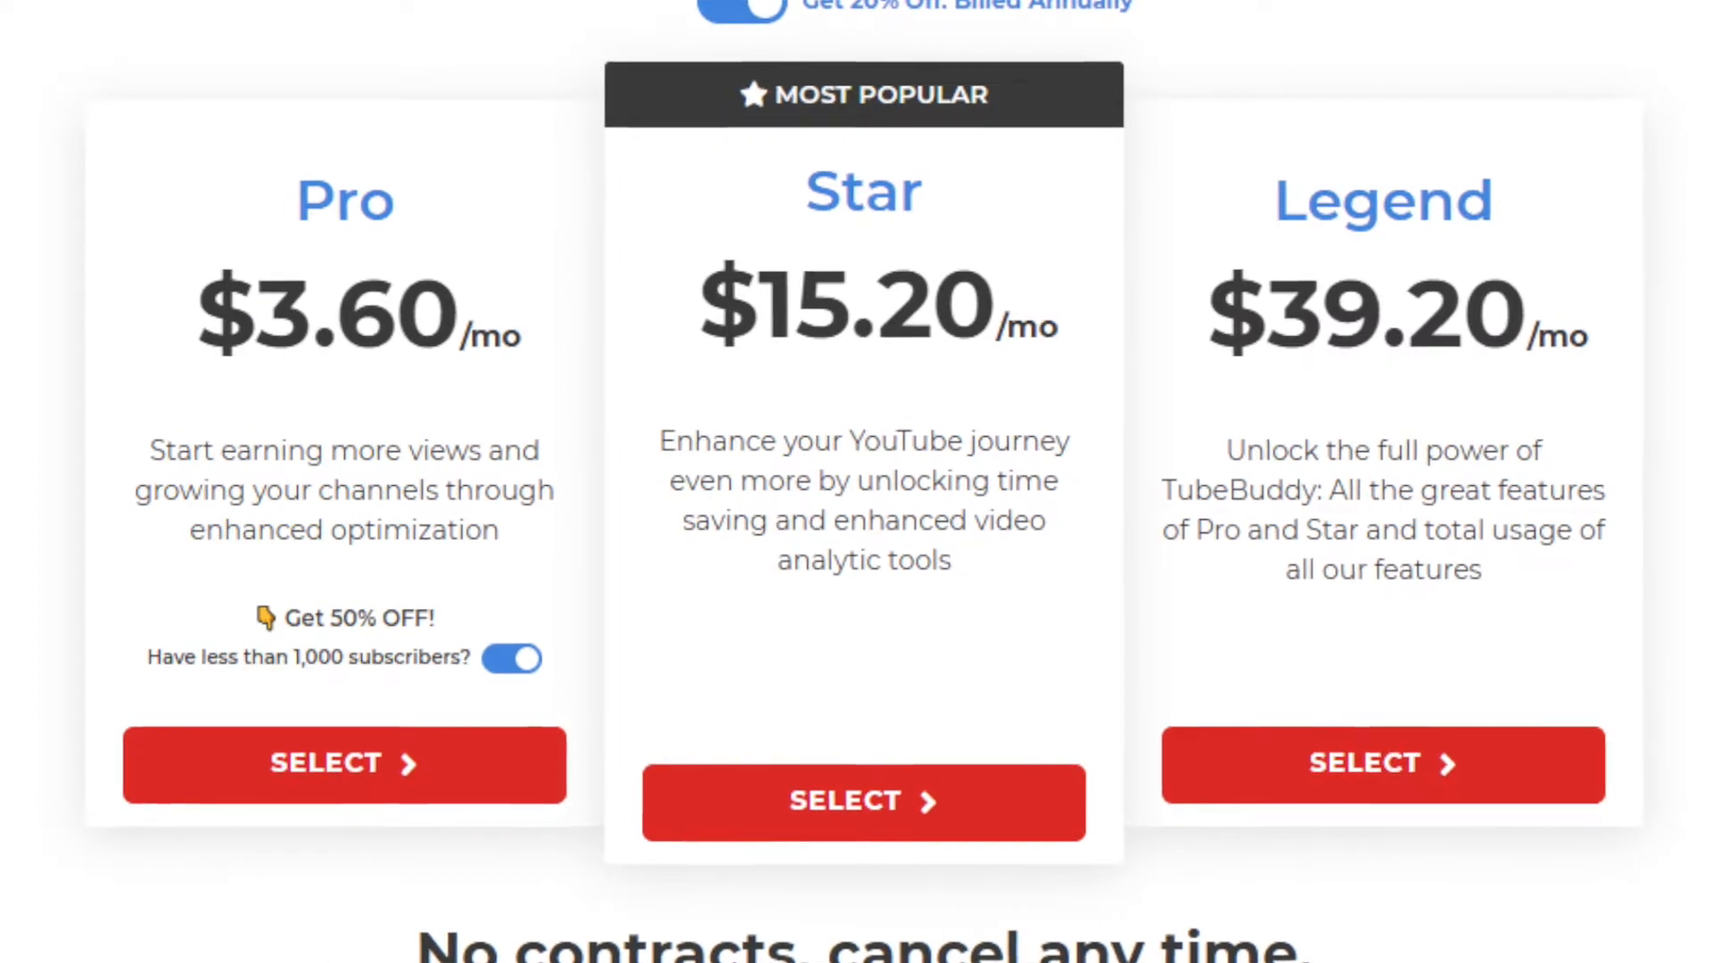
{"action": "scroll", "scroll_direction": "down", "scroll_amount": 3}
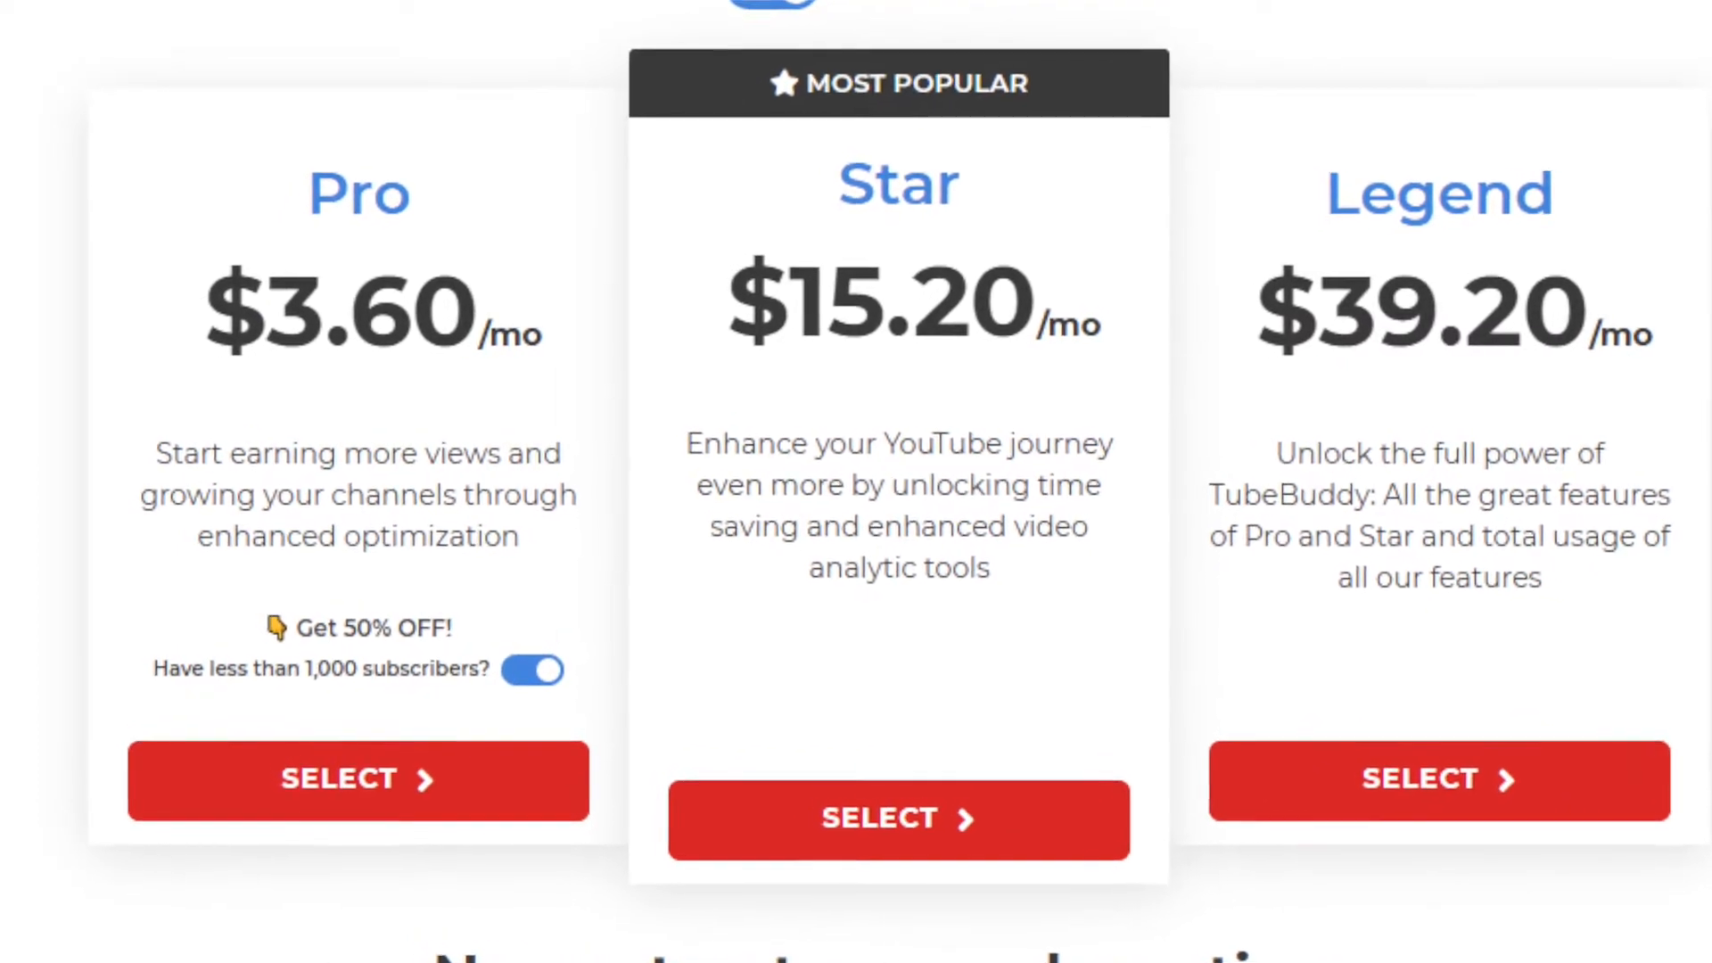
{"action": "scroll", "scroll_direction": "down", "scroll_amount": 3}
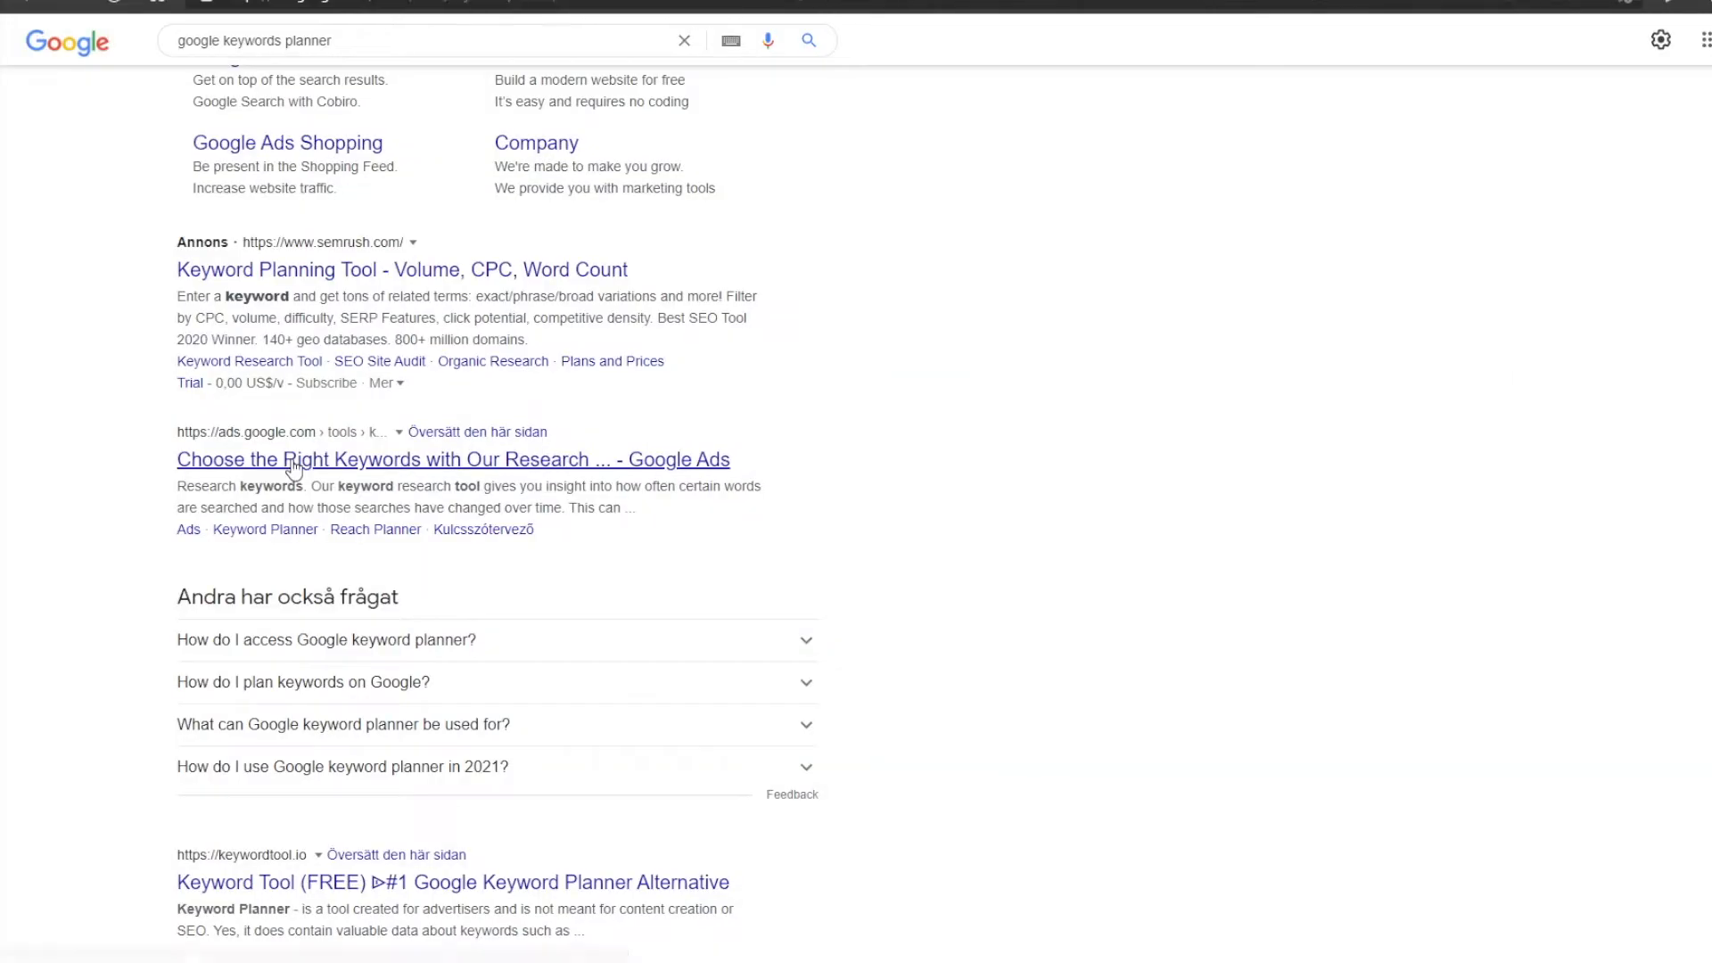
Open the ads.google.com 'Choose the Right Keywords' result
{"action": "left_click", "coordinate": [452, 458]}
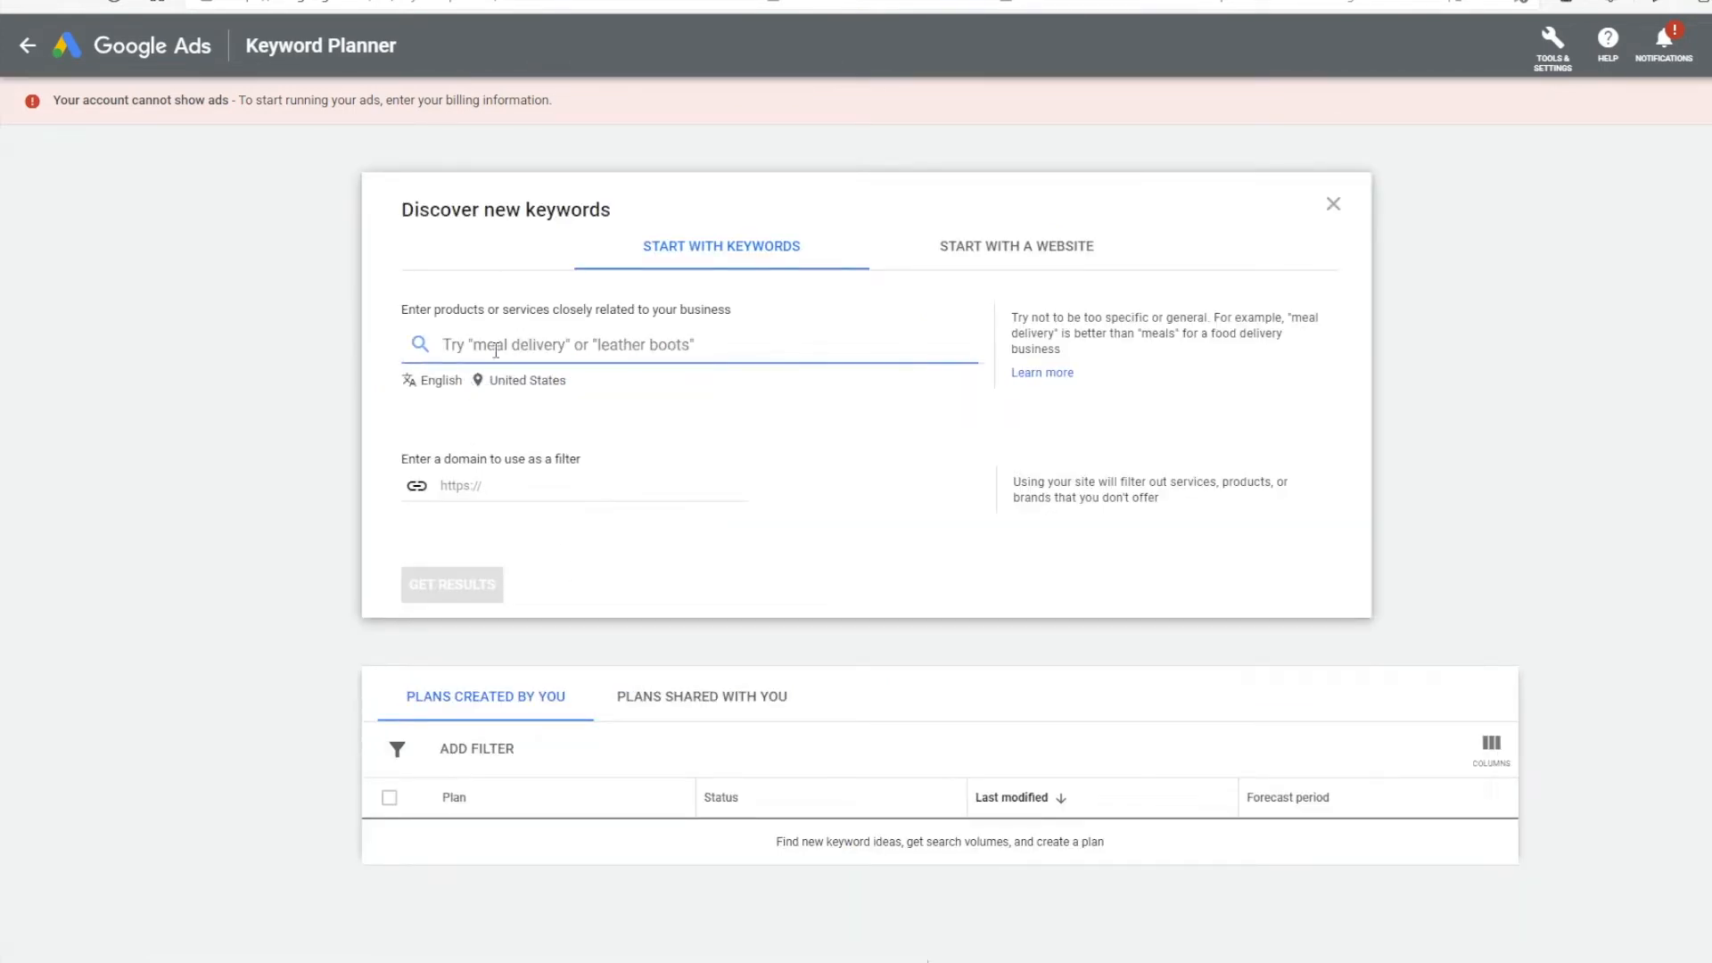
Get keyword ideas for 'youtube seo' and sort them by average monthly searches
{"action": "type", "text": "youtube seo"}
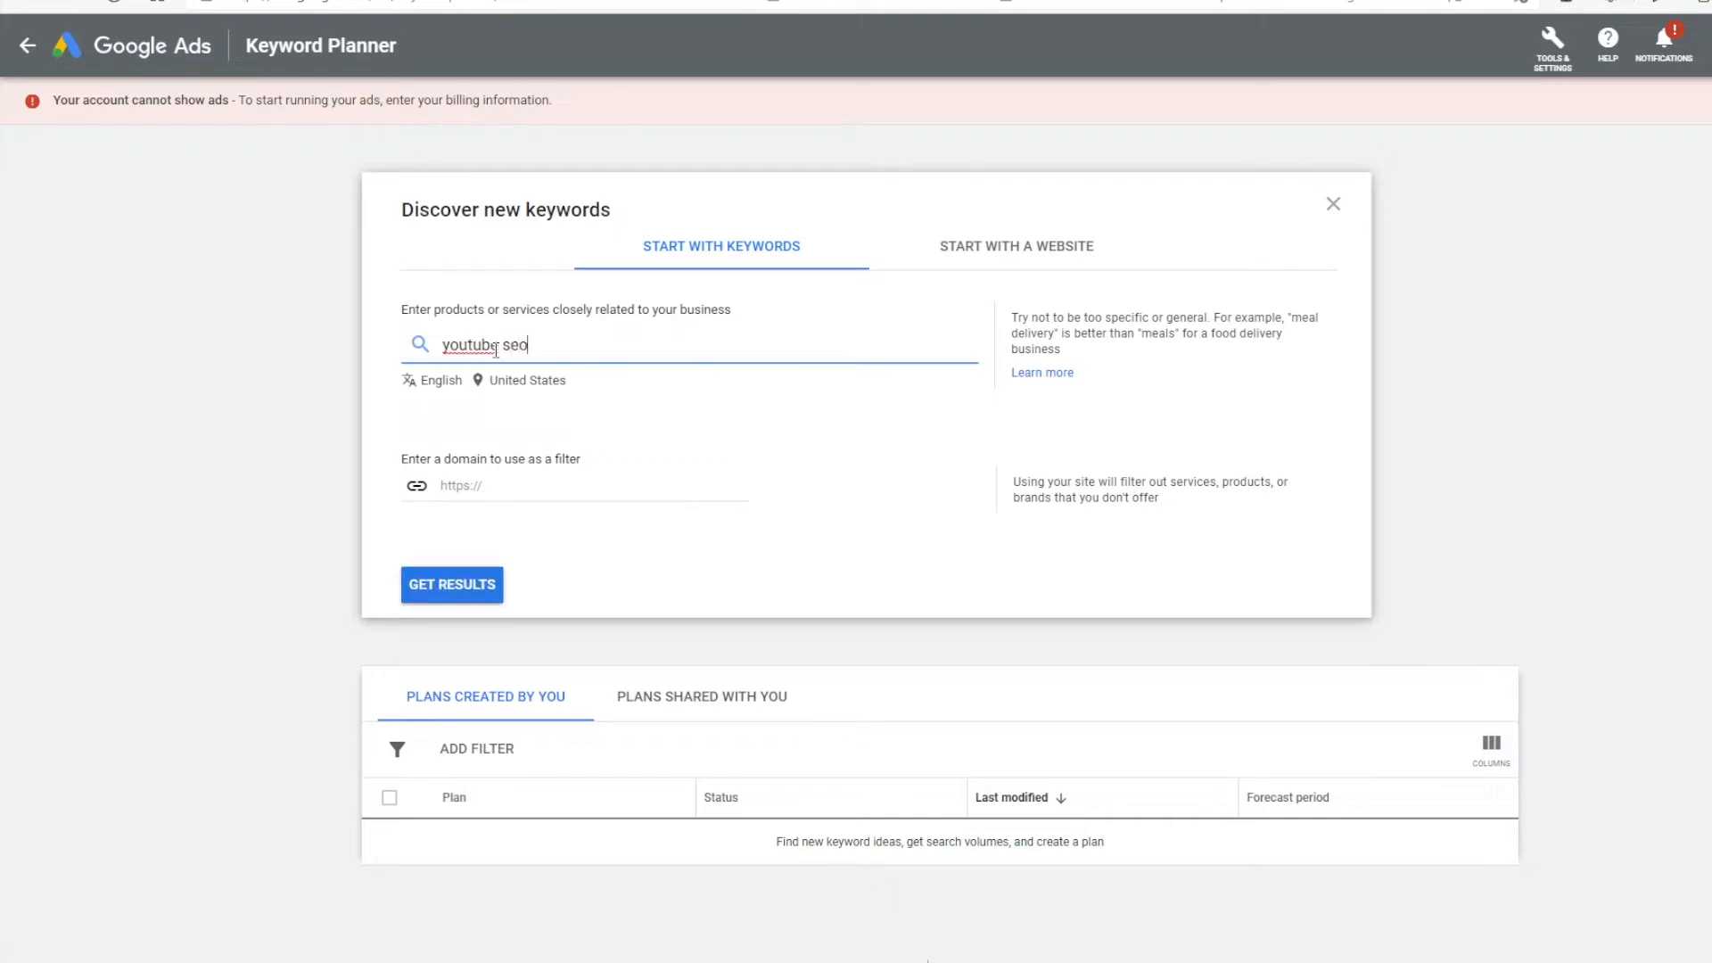
{"action": "left_click", "coordinate": [451, 584]}
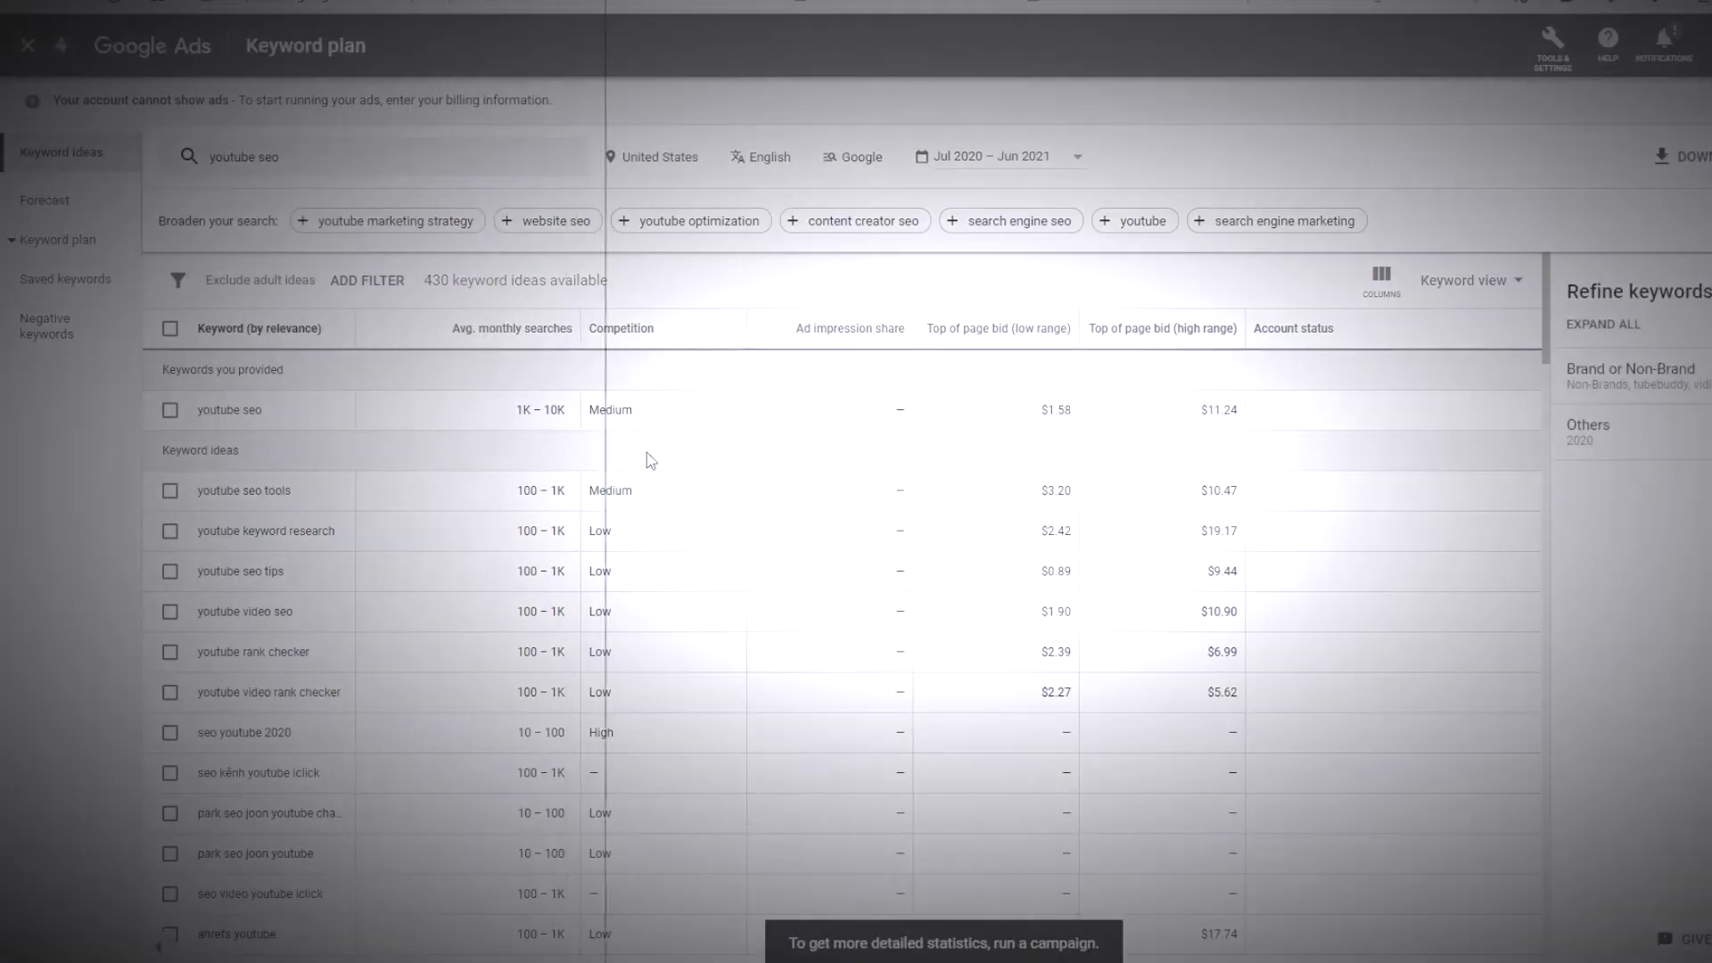
{"action": "mouse_move", "coordinate": [982, 419]}
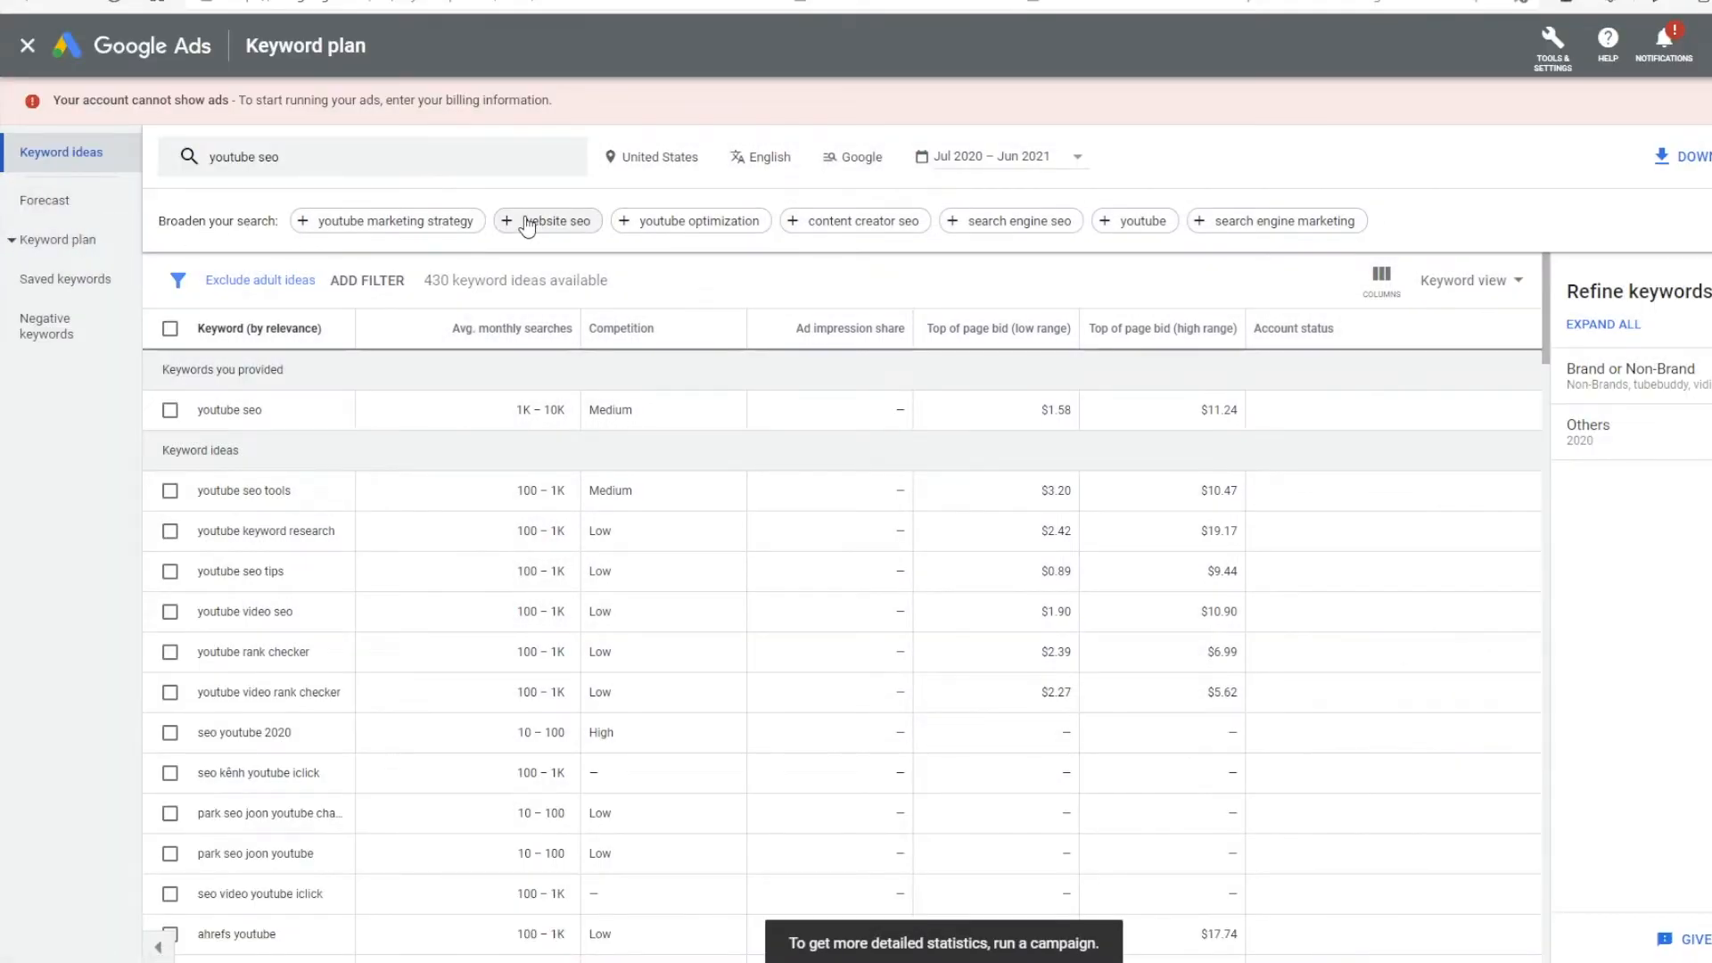
{"action": "mouse_move", "coordinate": [783, 233]}
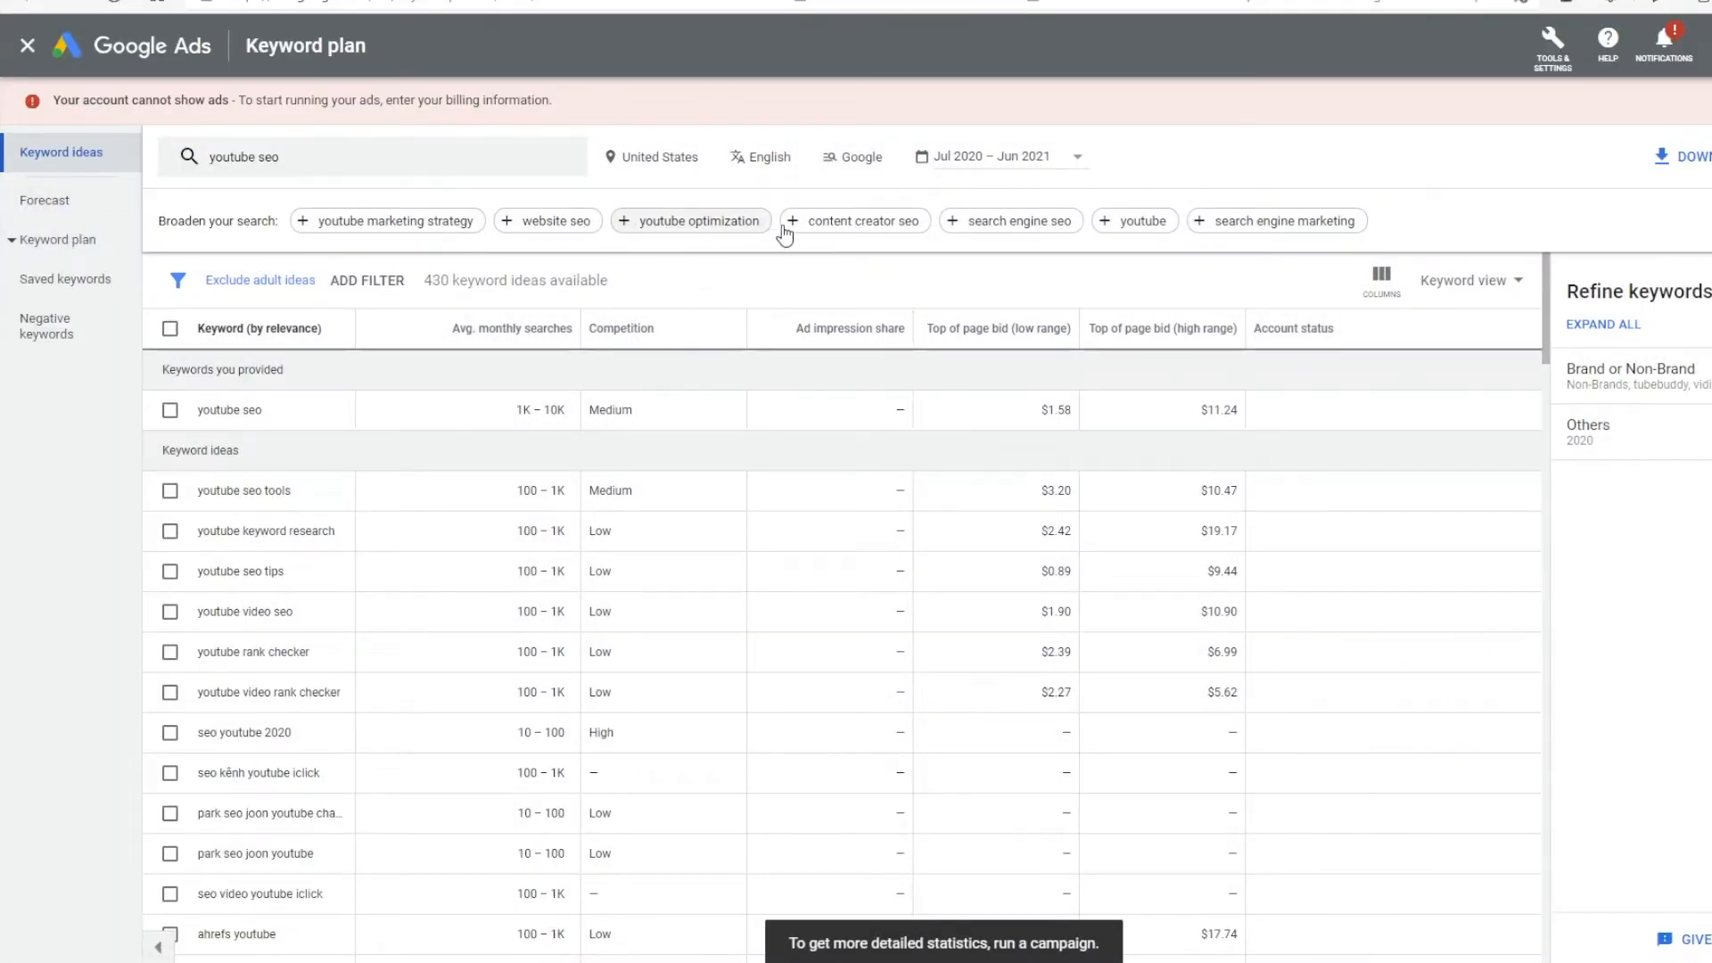
{"action": "scroll", "scroll_direction": "down", "scroll_amount": 3}
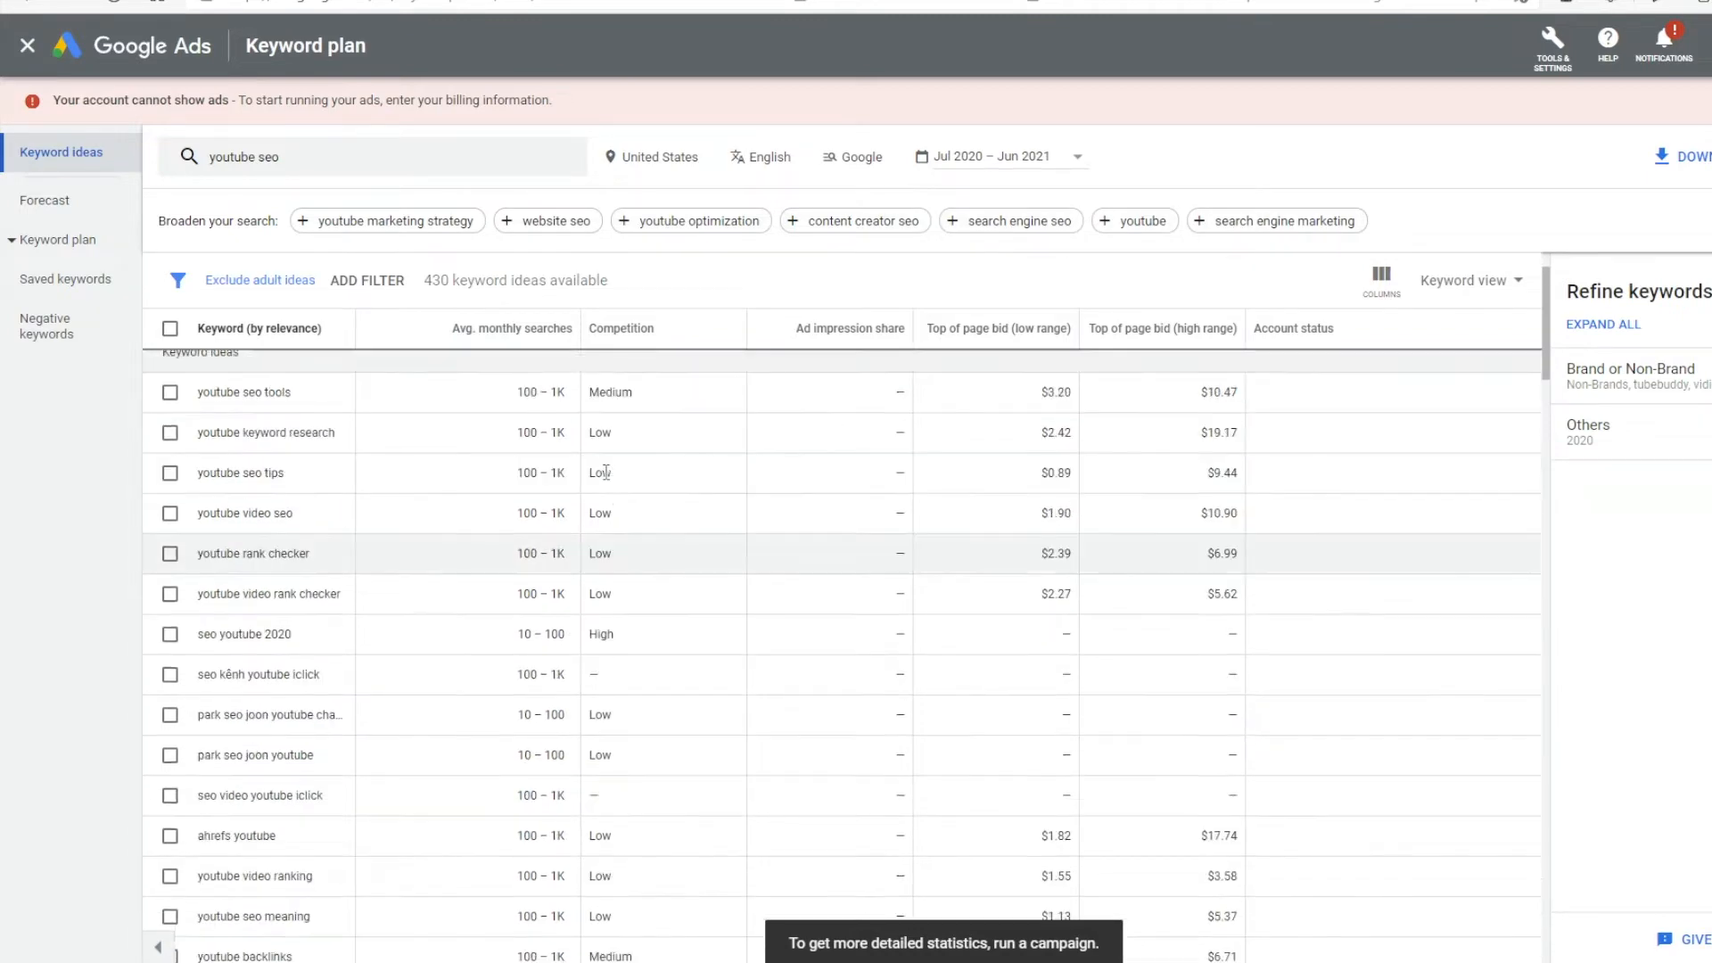
{"action": "scroll", "scroll_direction": "up", "scroll_amount": 3}
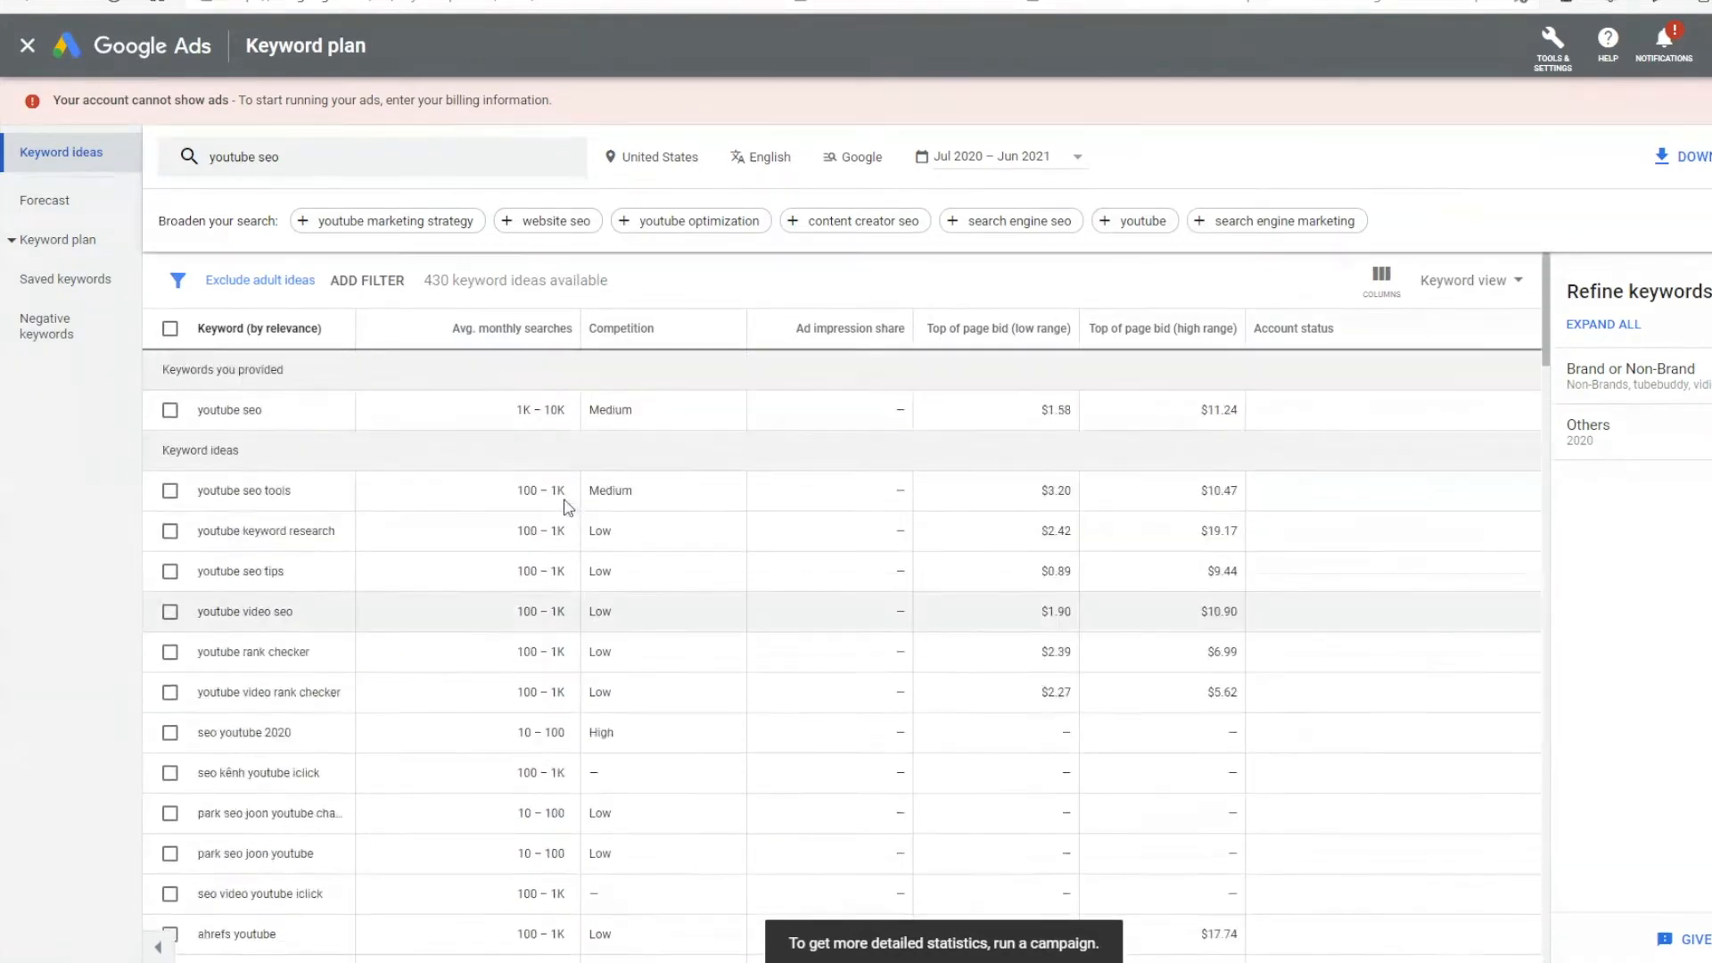
{"action": "mouse_move", "coordinate": [499, 340]}
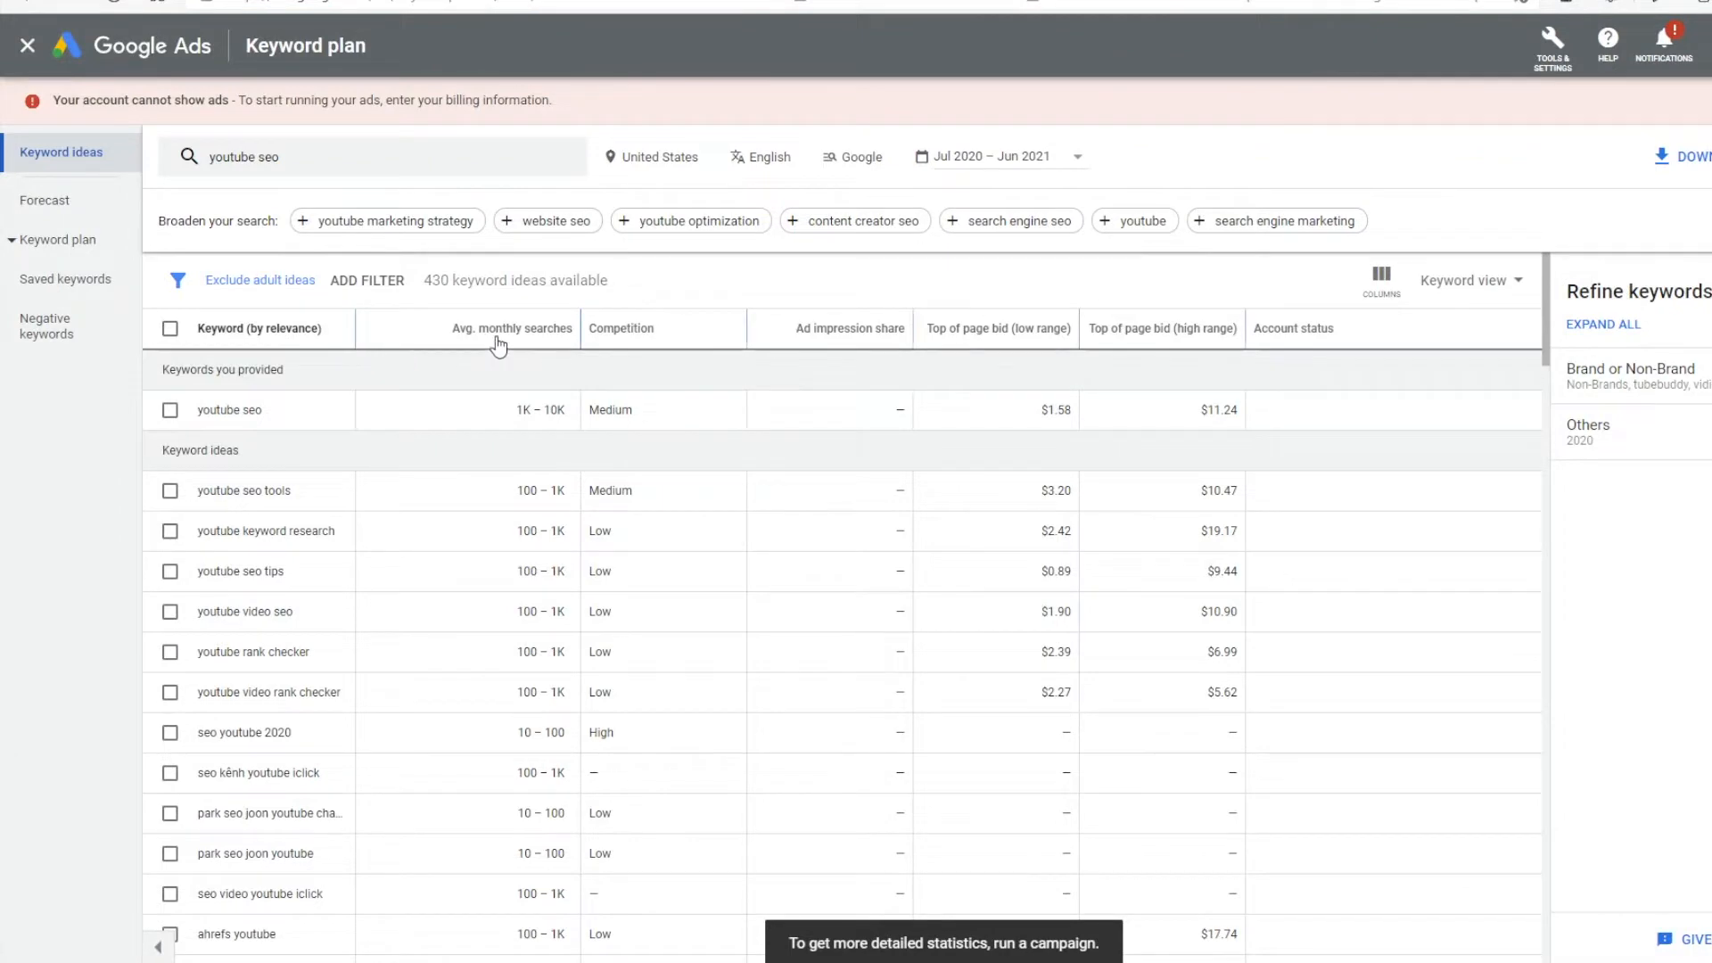
{"action": "left_click", "coordinate": [510, 327]}
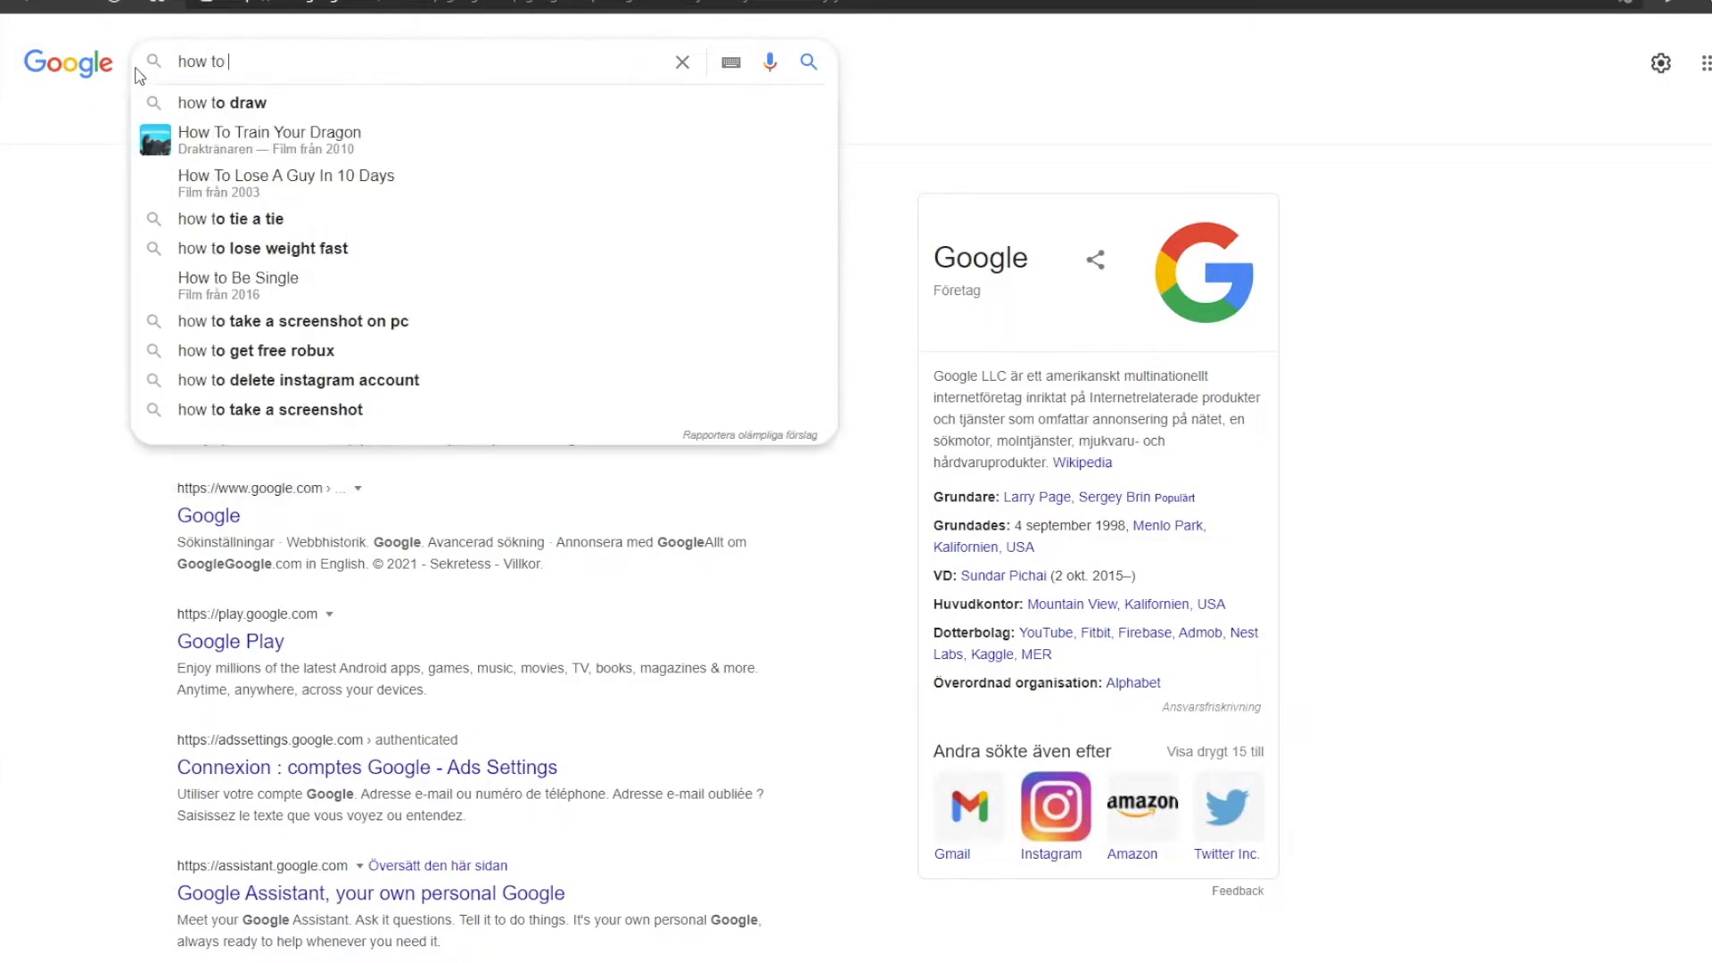
Search Google for 'how to do youtube seo' and scroll through the video results
{"action": "type", "text": "do youtube se"}
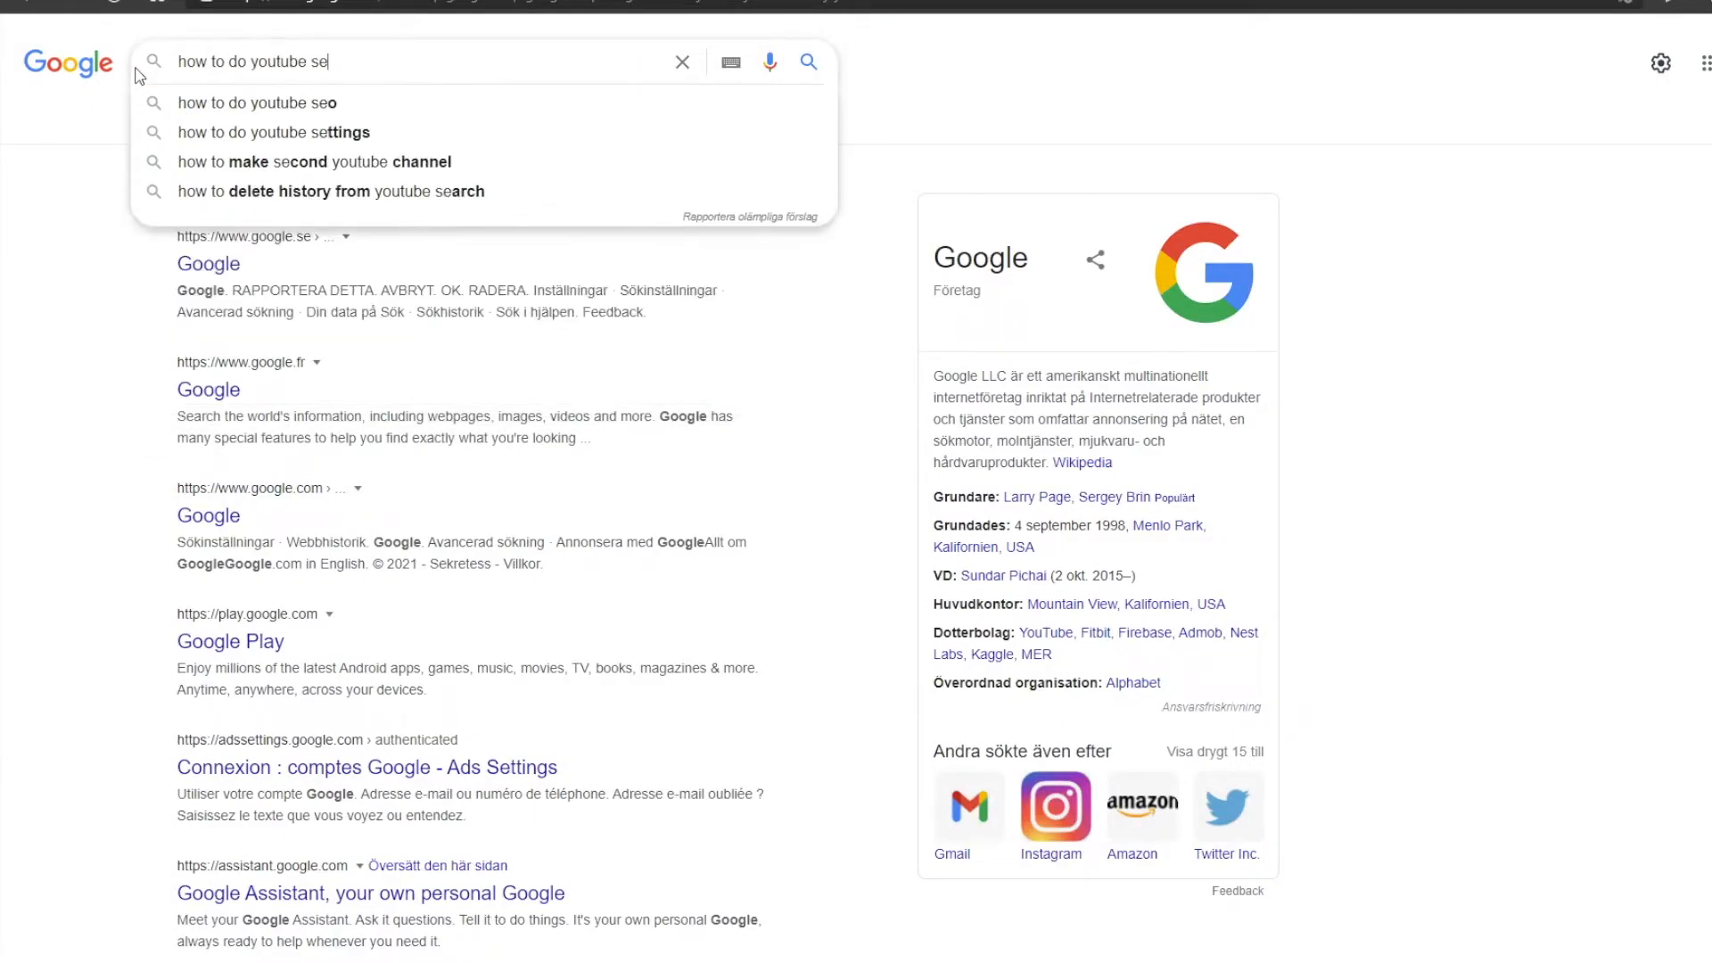
{"action": "left_click", "coordinate": [255, 102]}
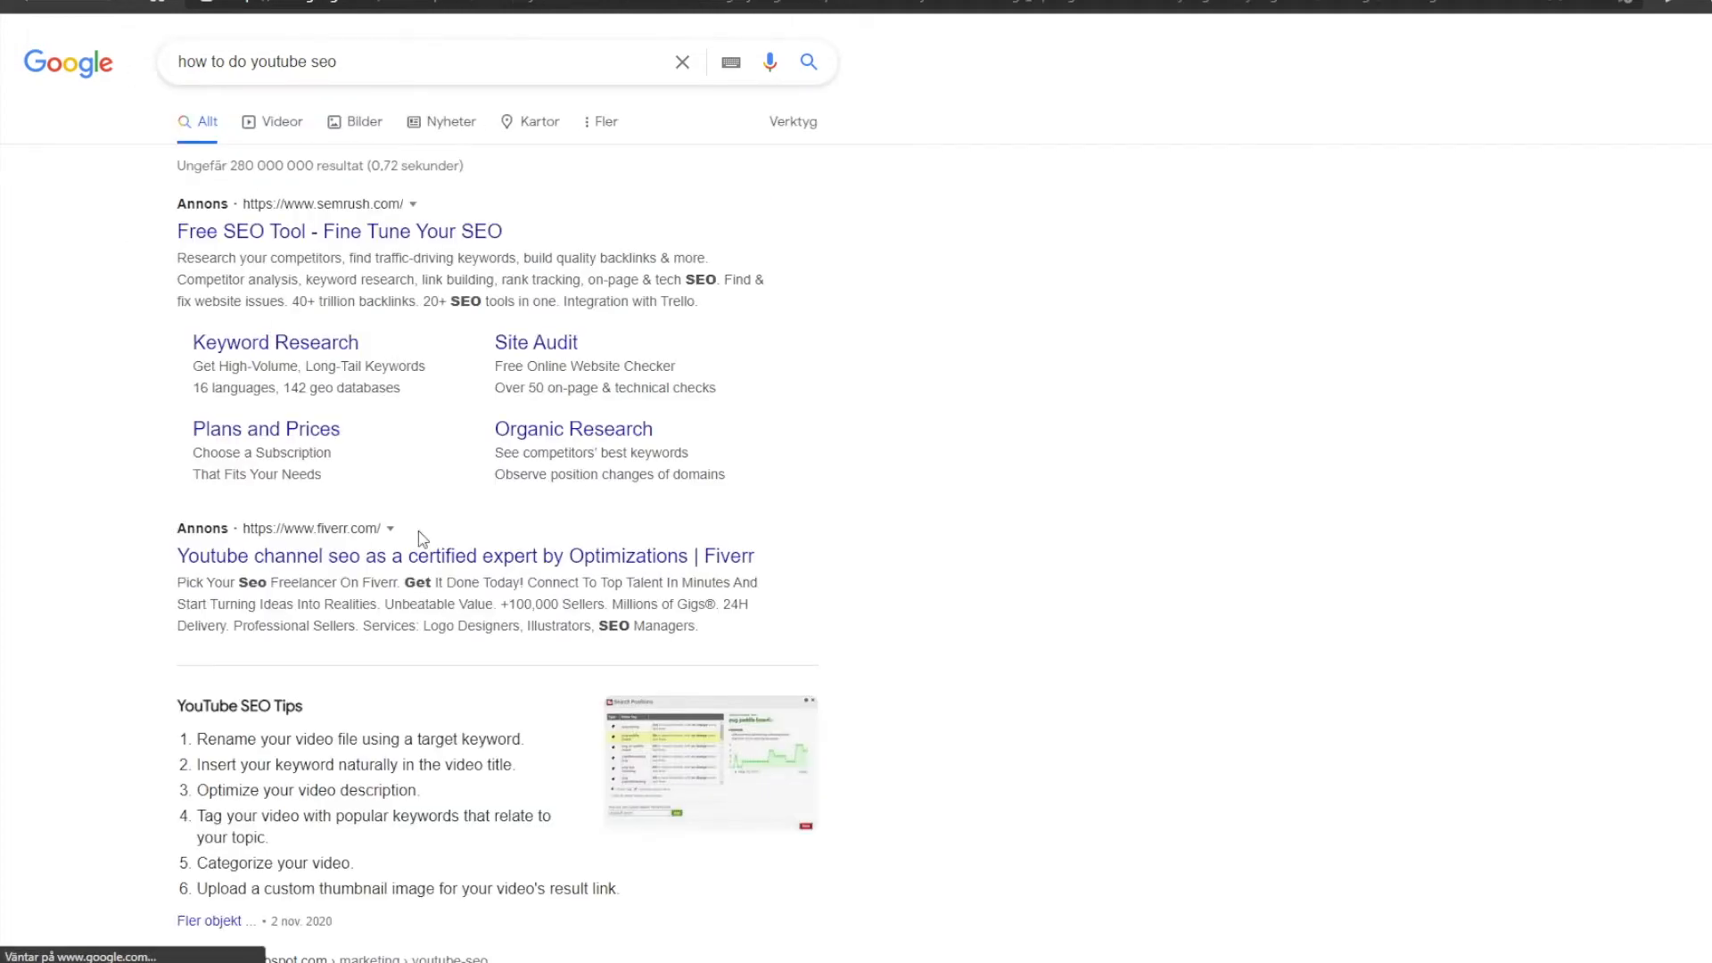
{"action": "scroll", "scroll_direction": "down", "scroll_amount": 3}
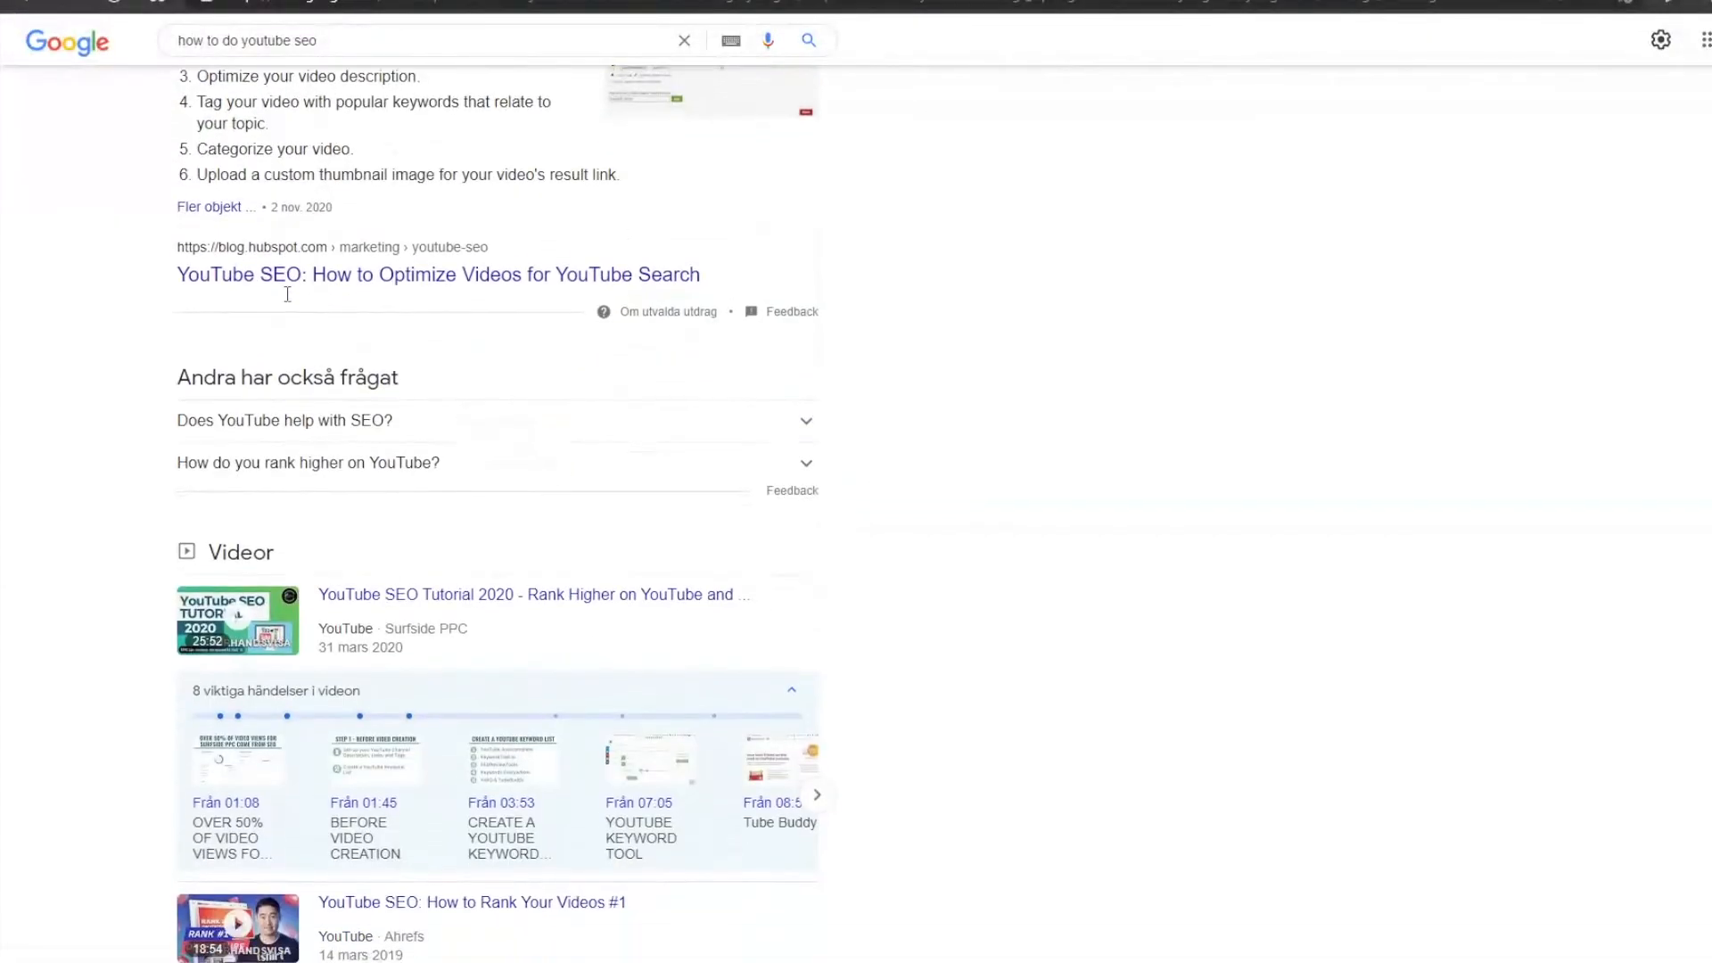
{"action": "scroll", "scroll_direction": "down", "scroll_amount": 3}
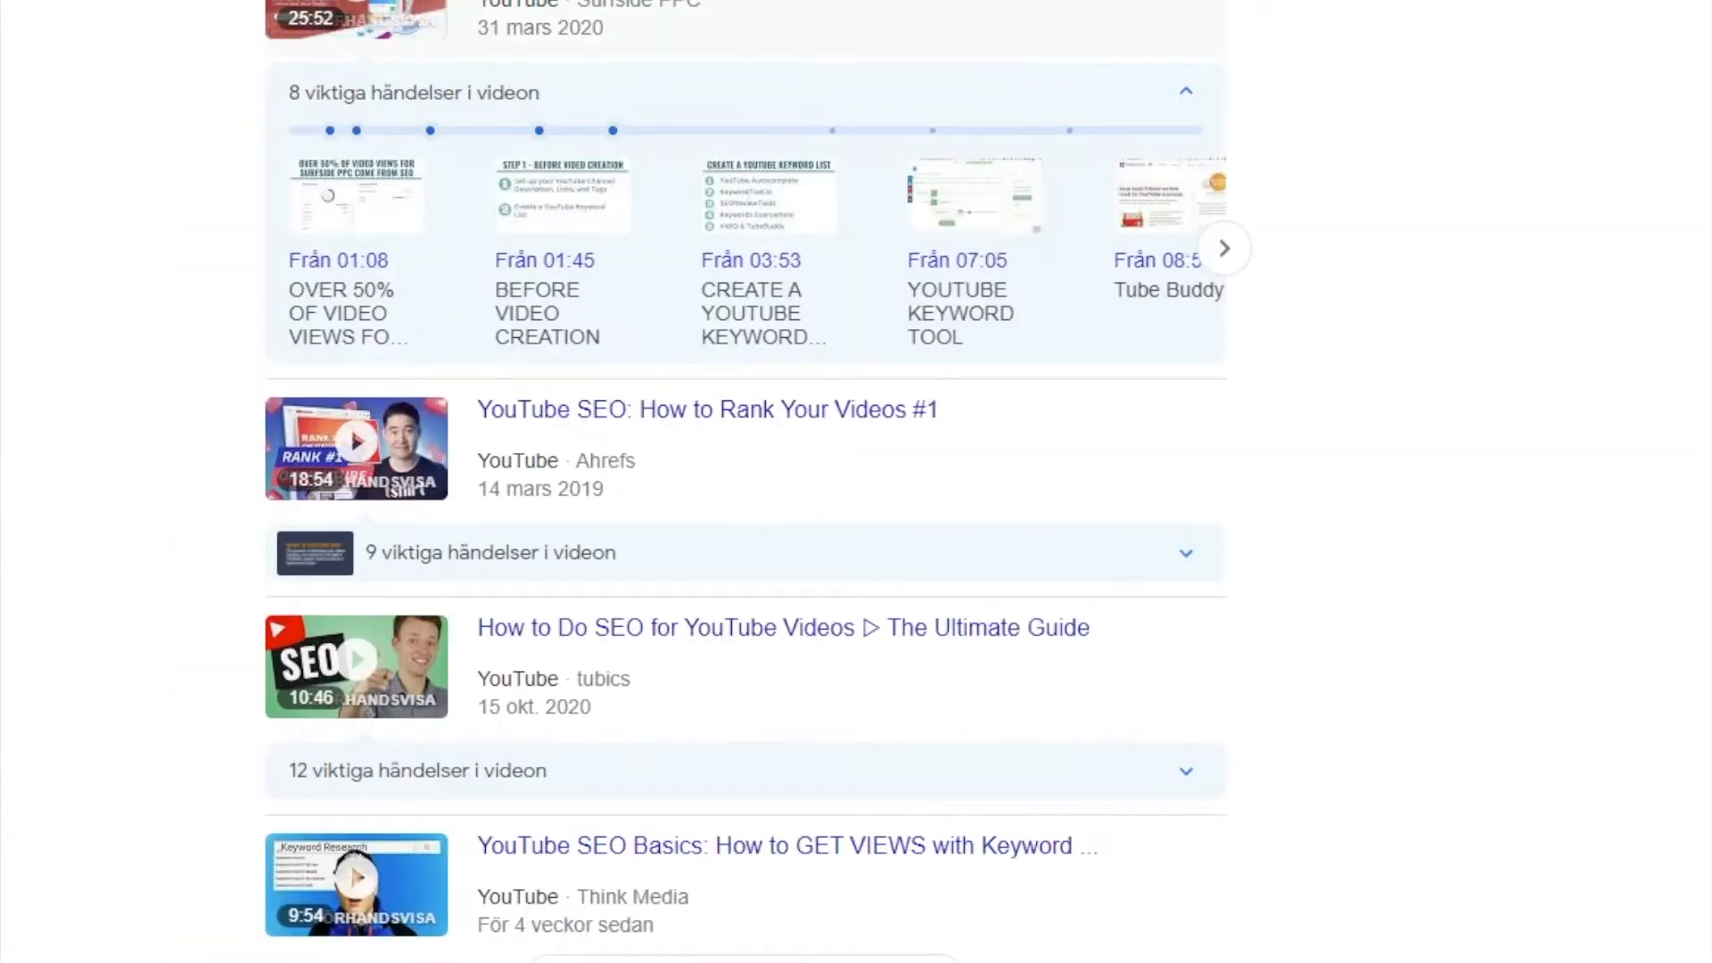
{"action": "mouse_move", "coordinate": [611, 410]}
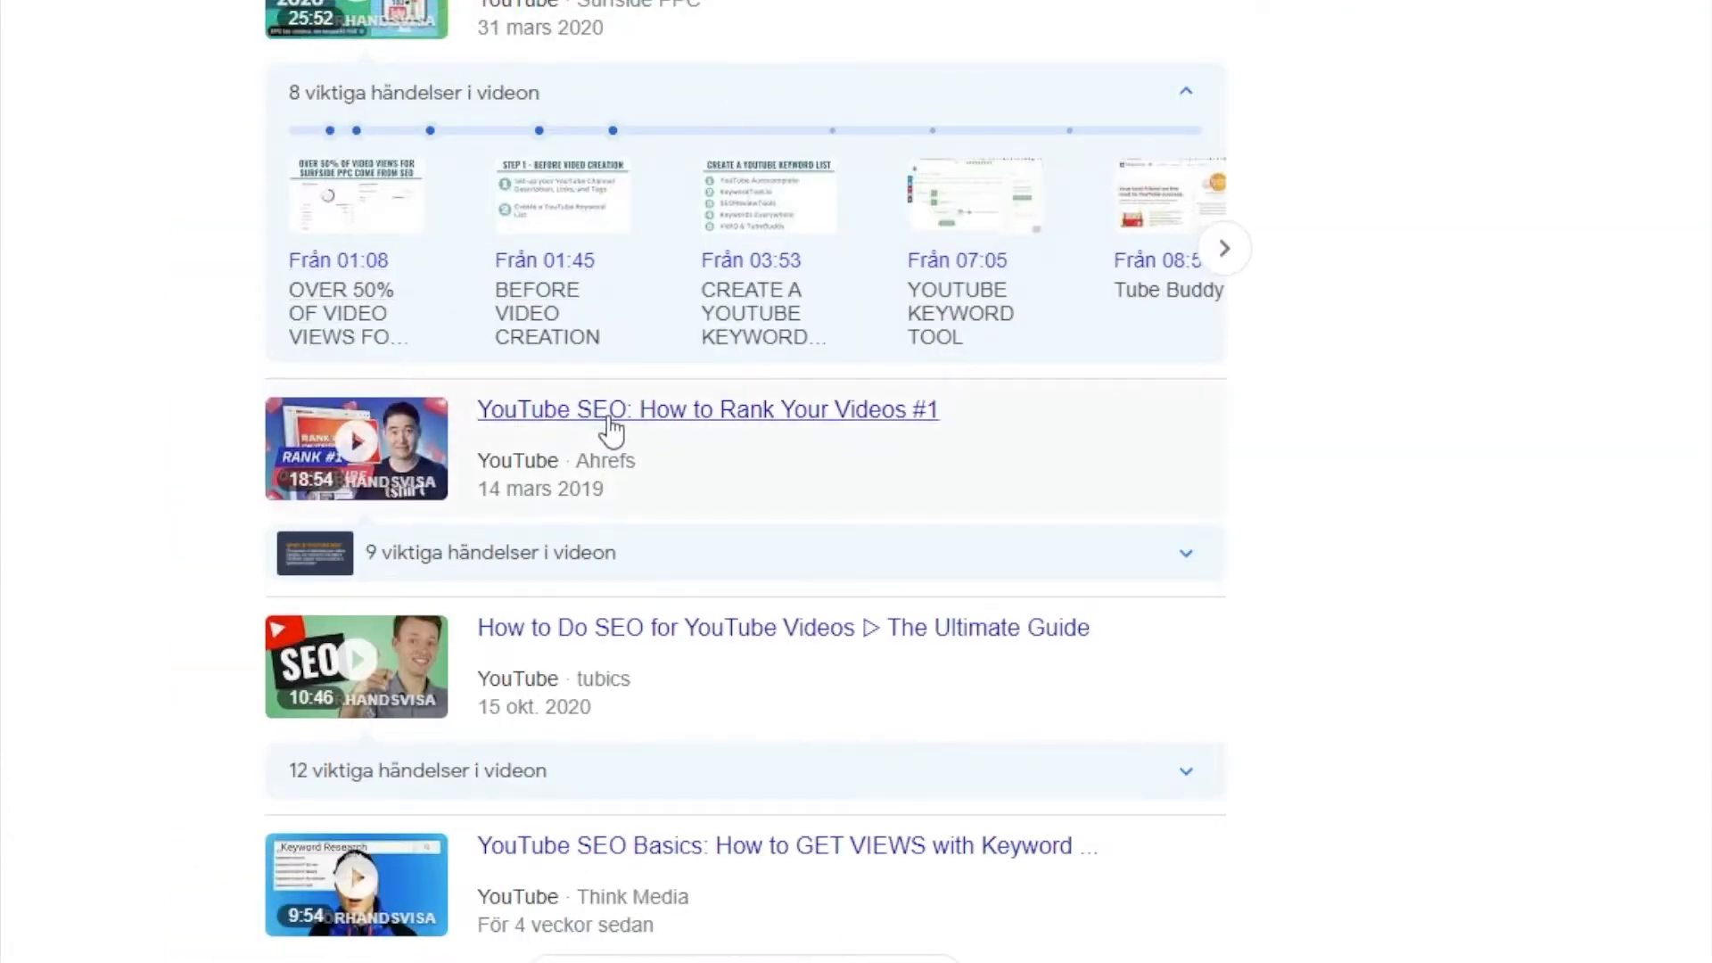
{"action": "mouse_move", "coordinate": [575, 851]}
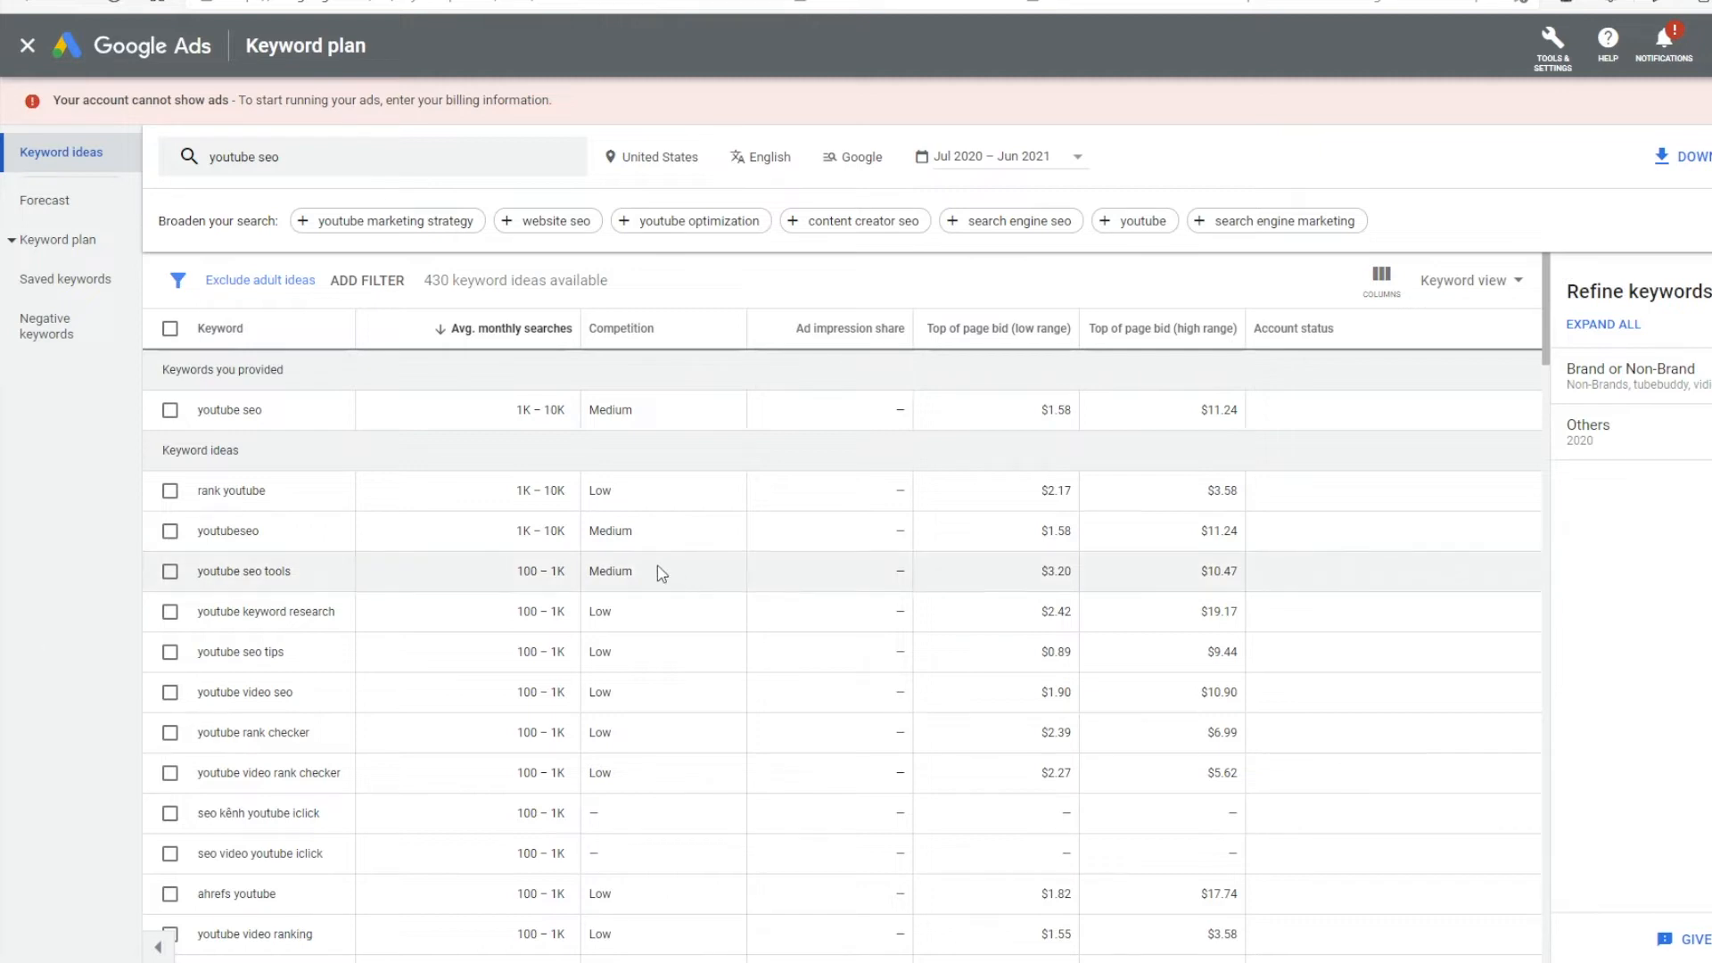
{"action": "mouse_move", "coordinate": [382, 249]}
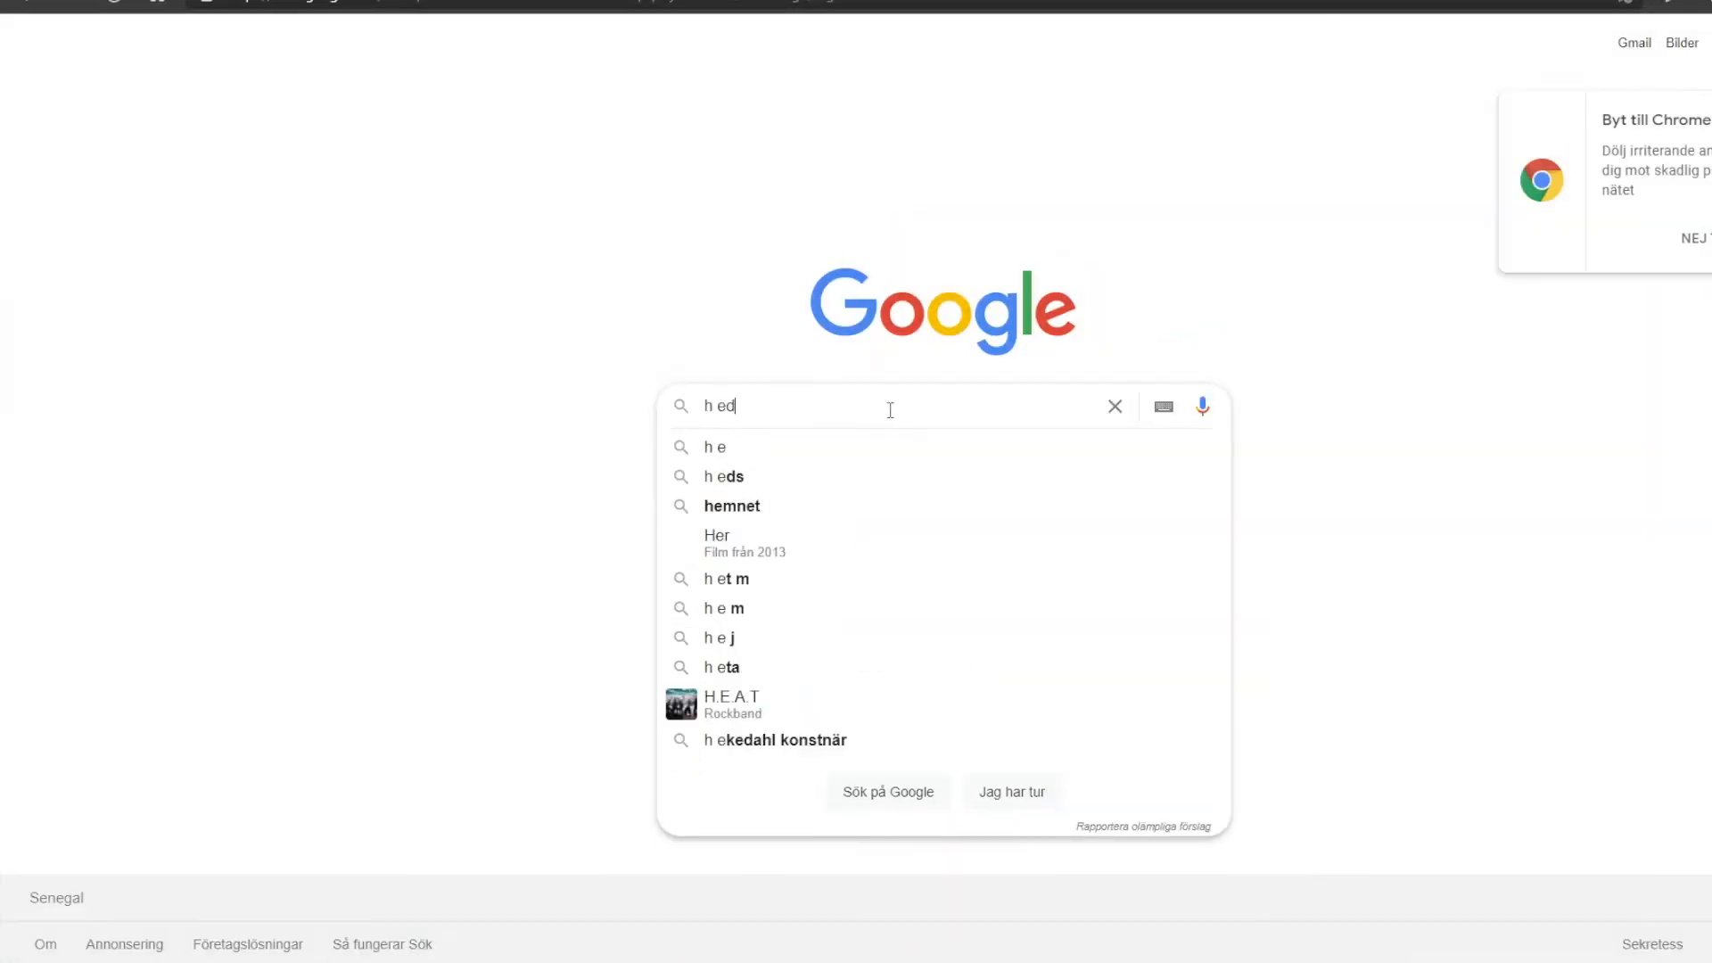
Search 'h educated' and open the H-educate Digital Marketing & Online Business site
{"action": "key", "text": "Return"}
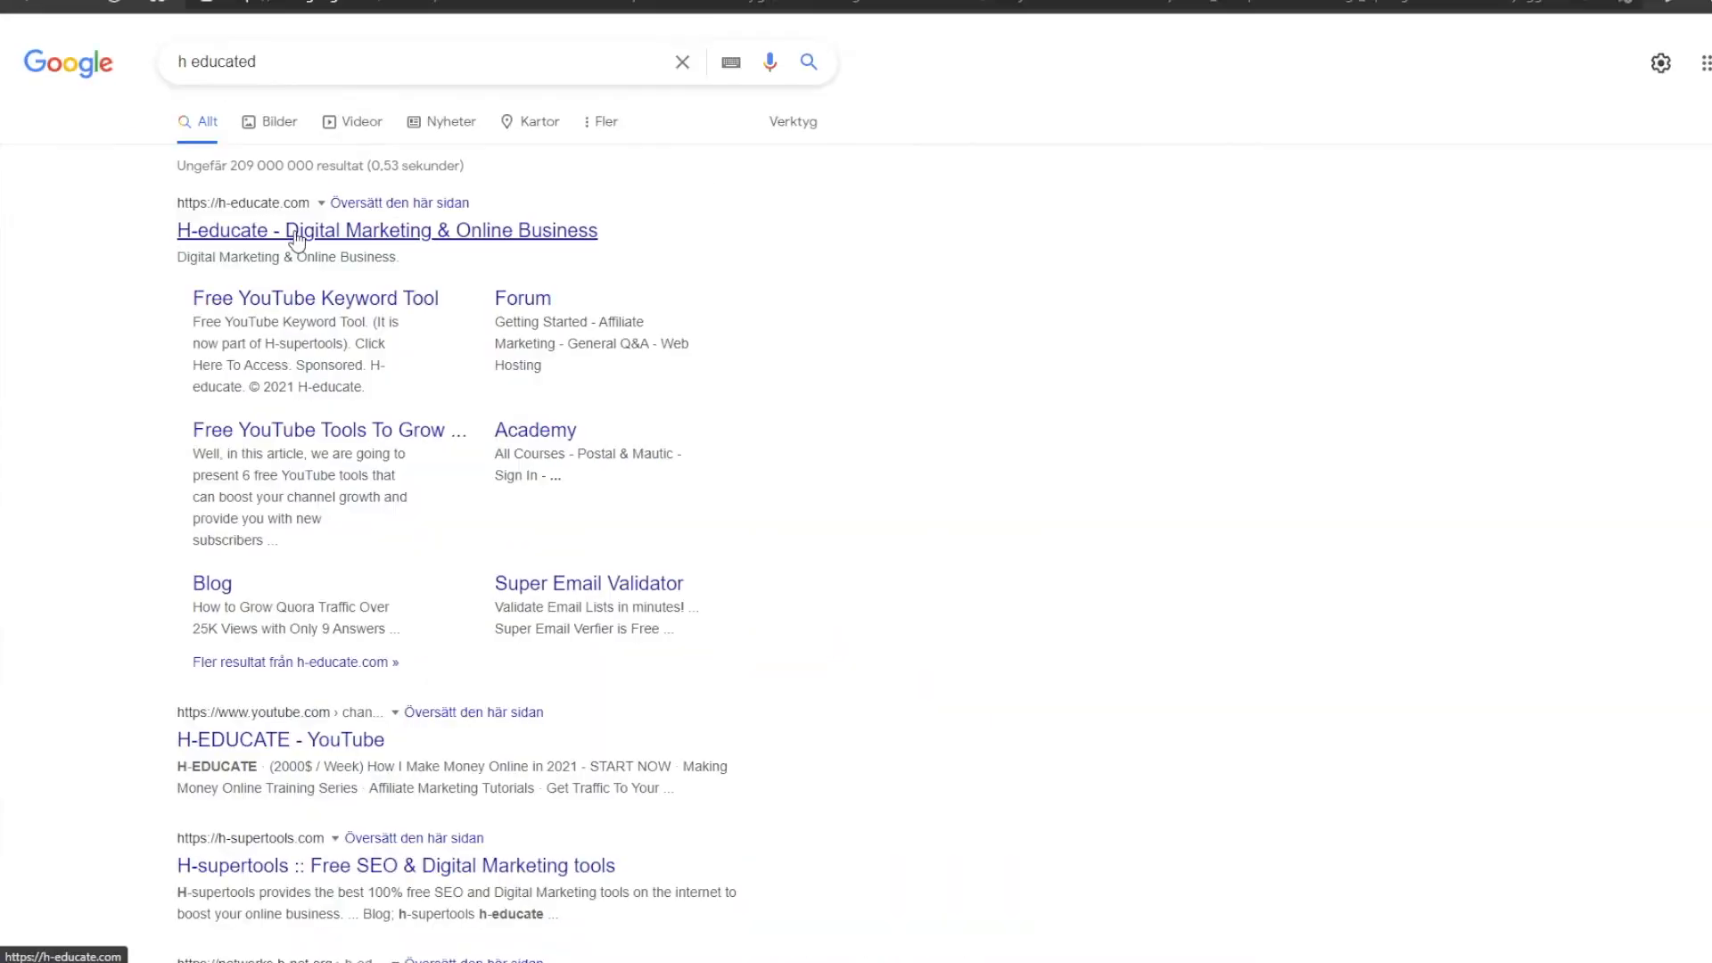
{"action": "left_click", "coordinate": [385, 230]}
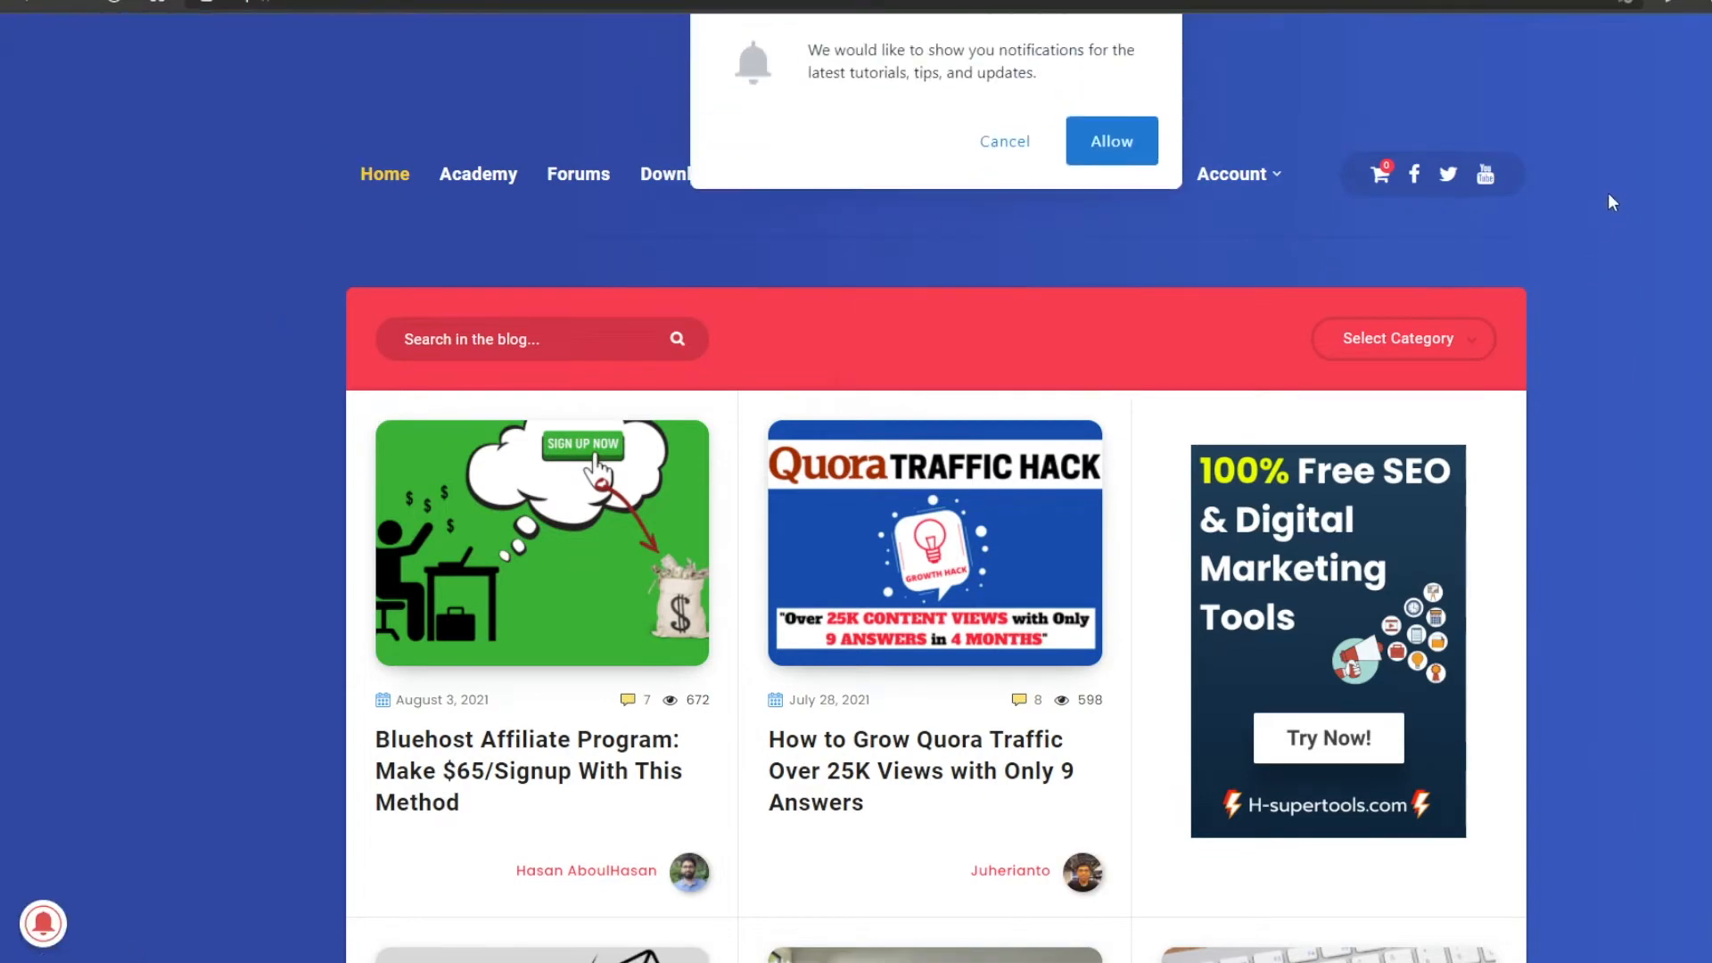
{"action": "left_click", "coordinate": [1485, 174]}
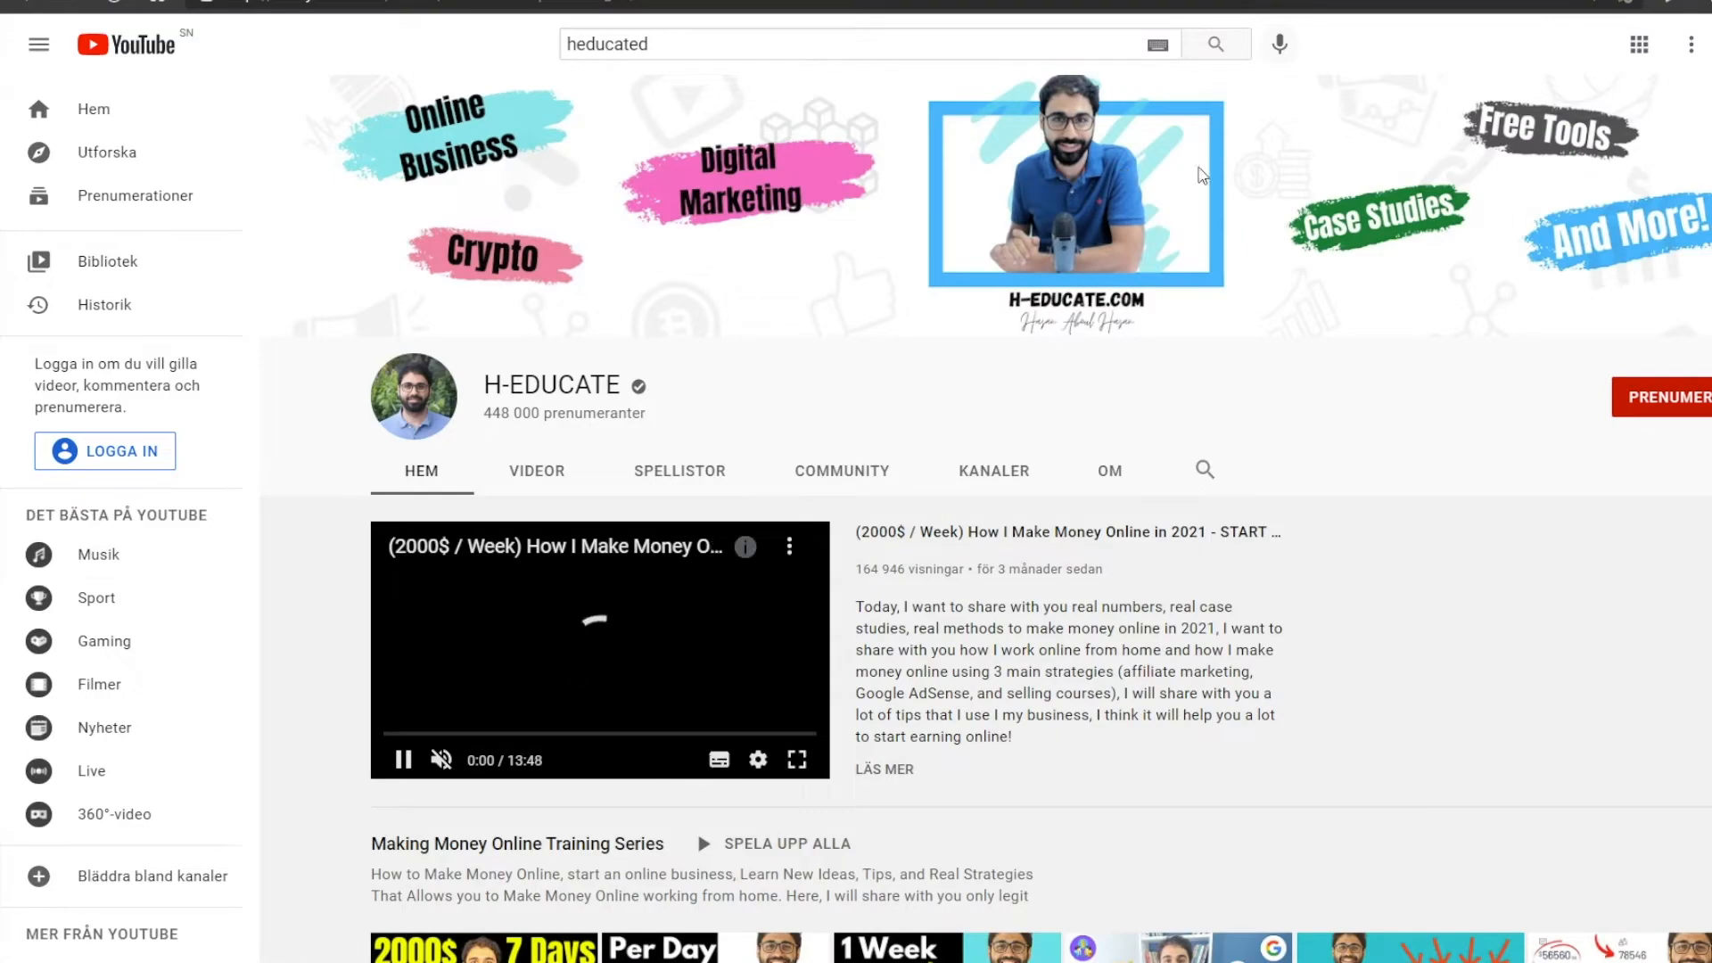
{"action": "scroll", "scroll_direction": "down", "scroll_amount": 3}
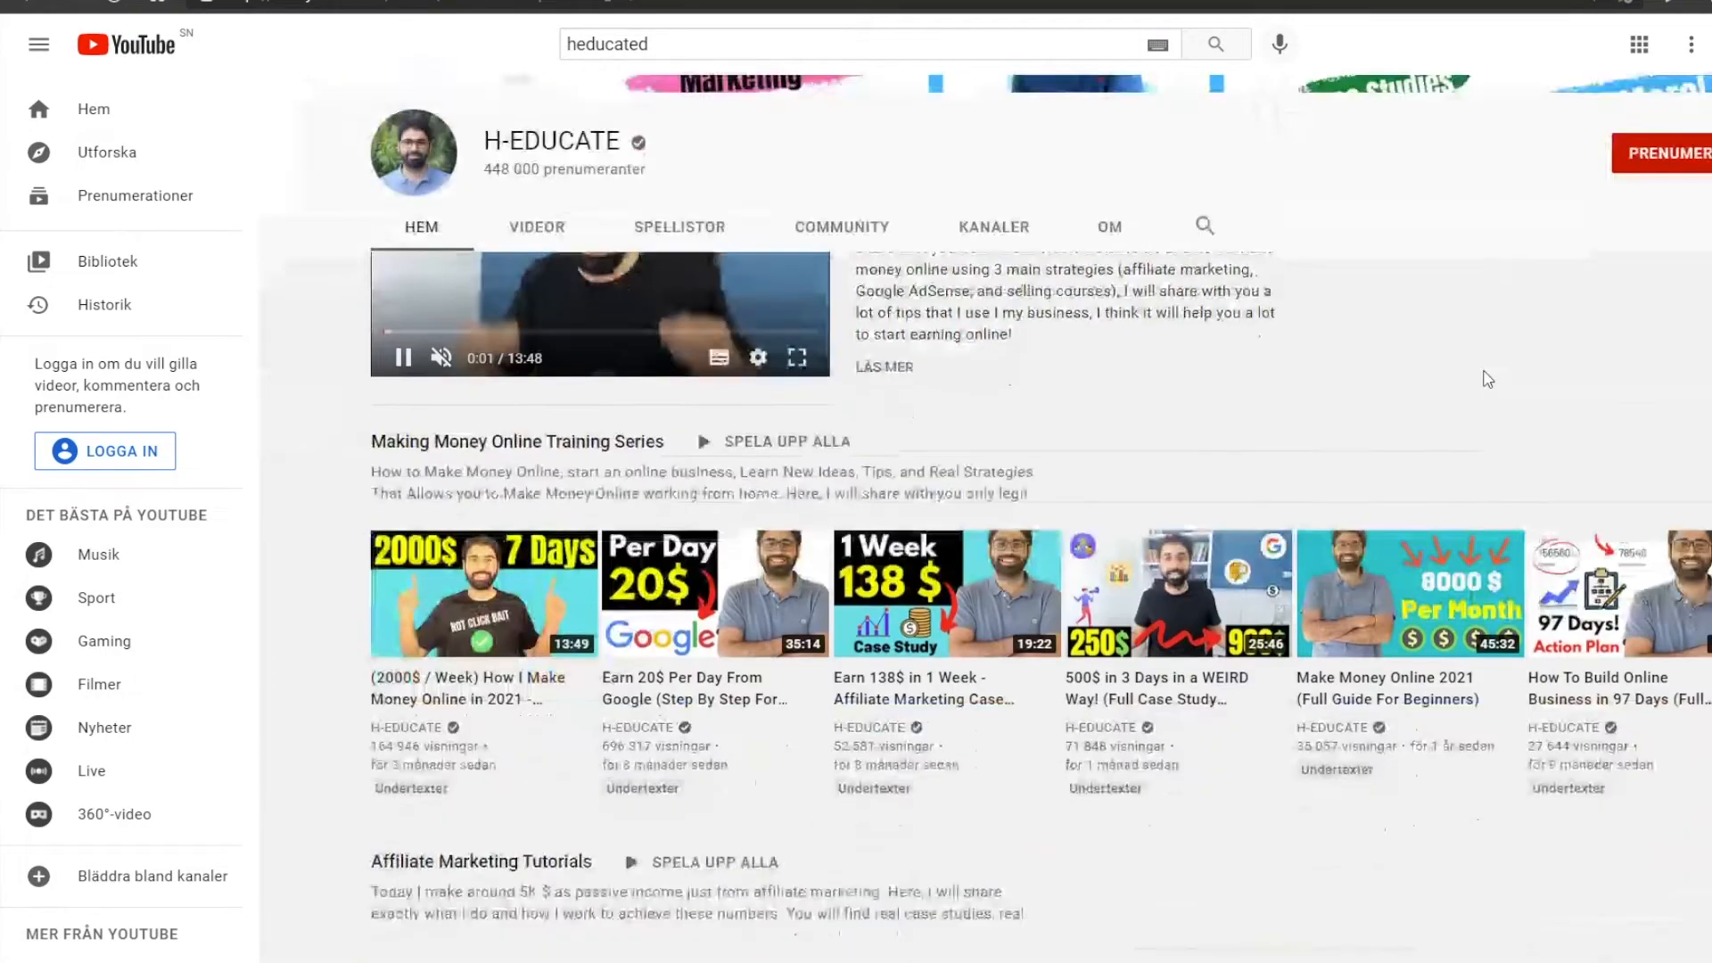
{"action": "scroll", "scroll_direction": "down", "scroll_amount": 3}
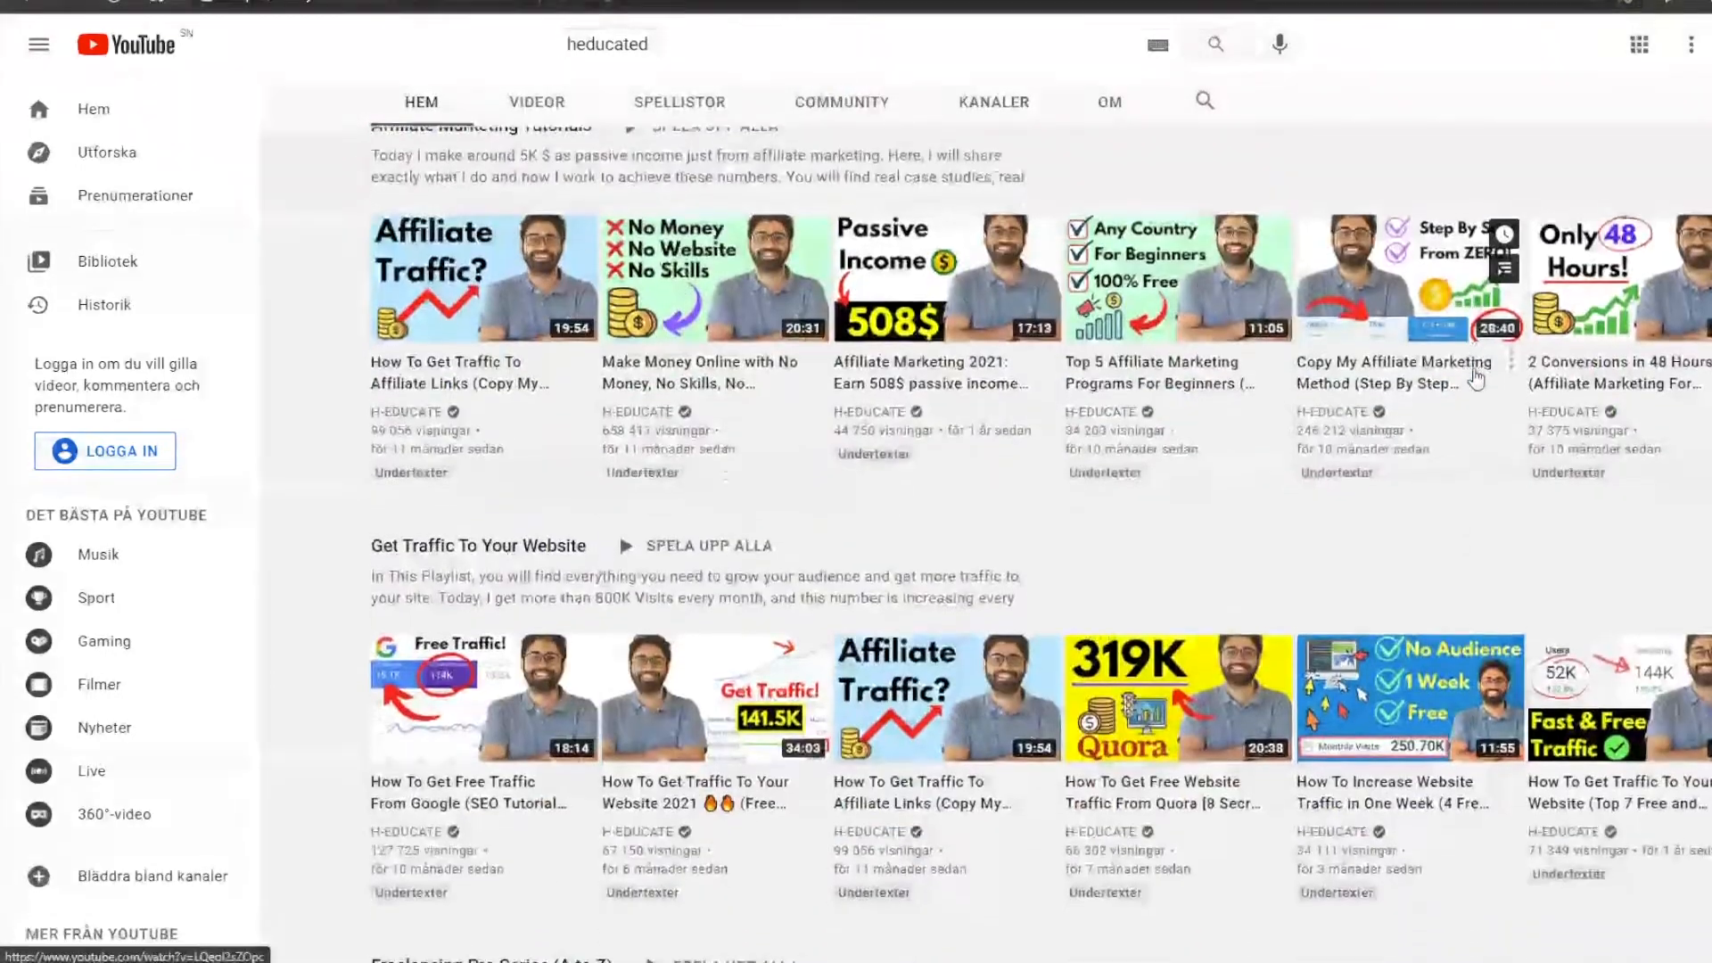
{"action": "scroll", "scroll_direction": "down", "scroll_amount": 3}
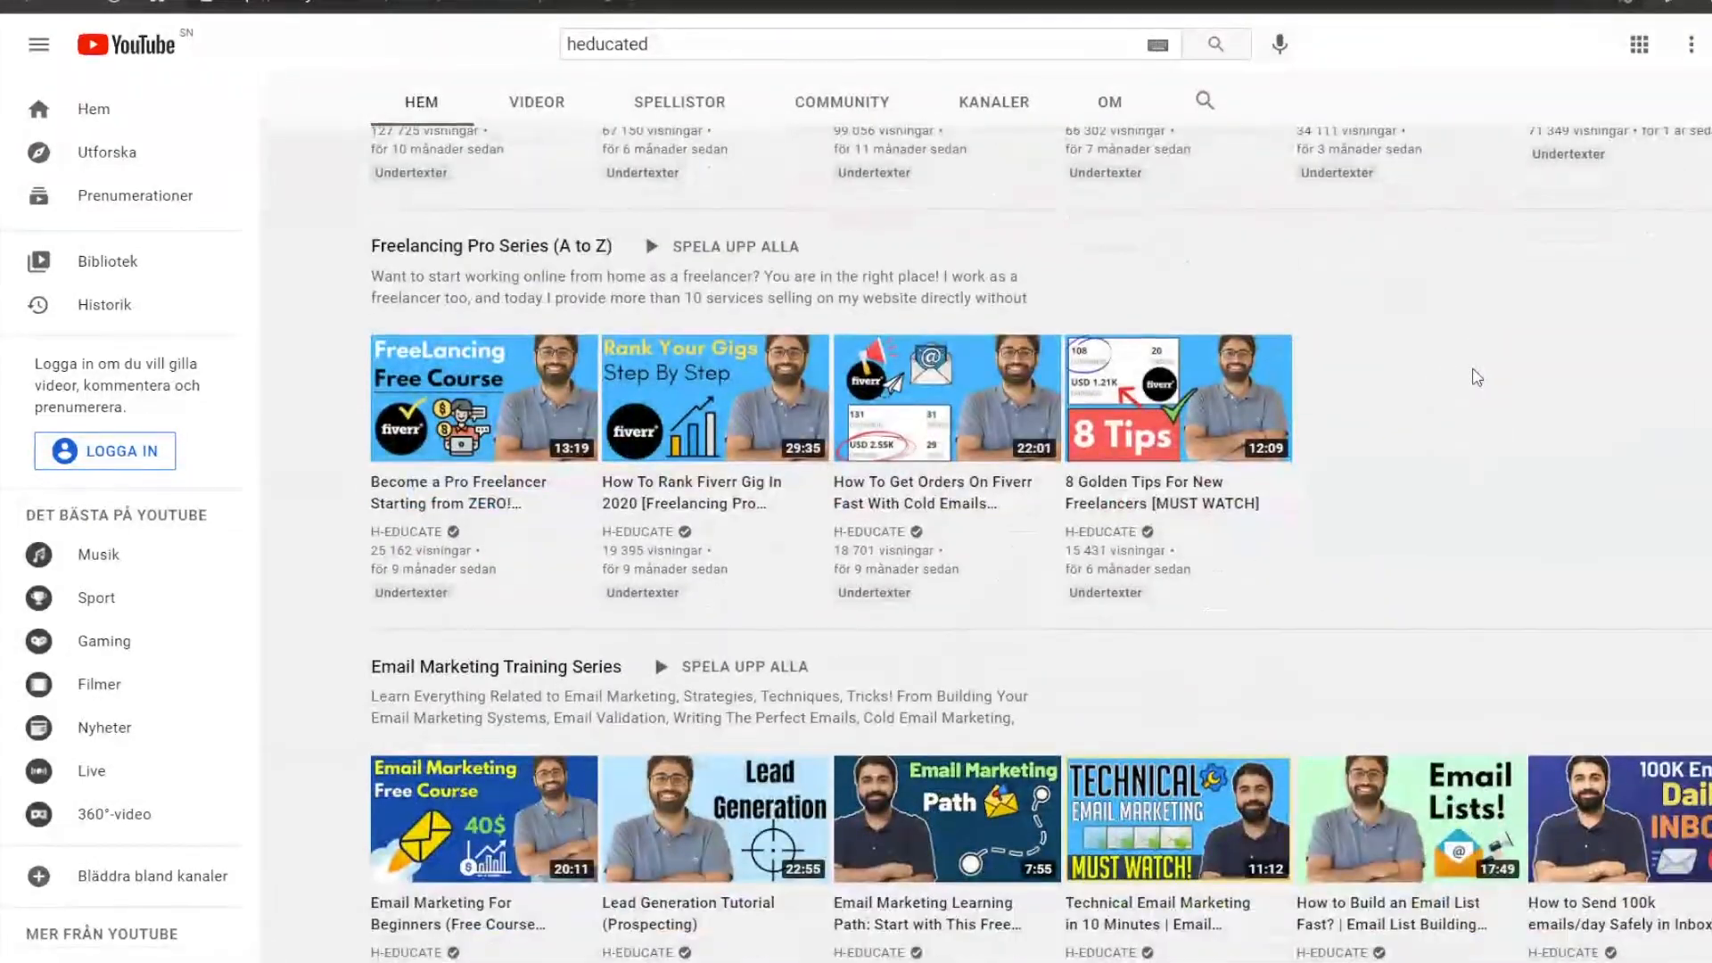
{"action": "scroll", "scroll_direction": "down", "scroll_amount": 3}
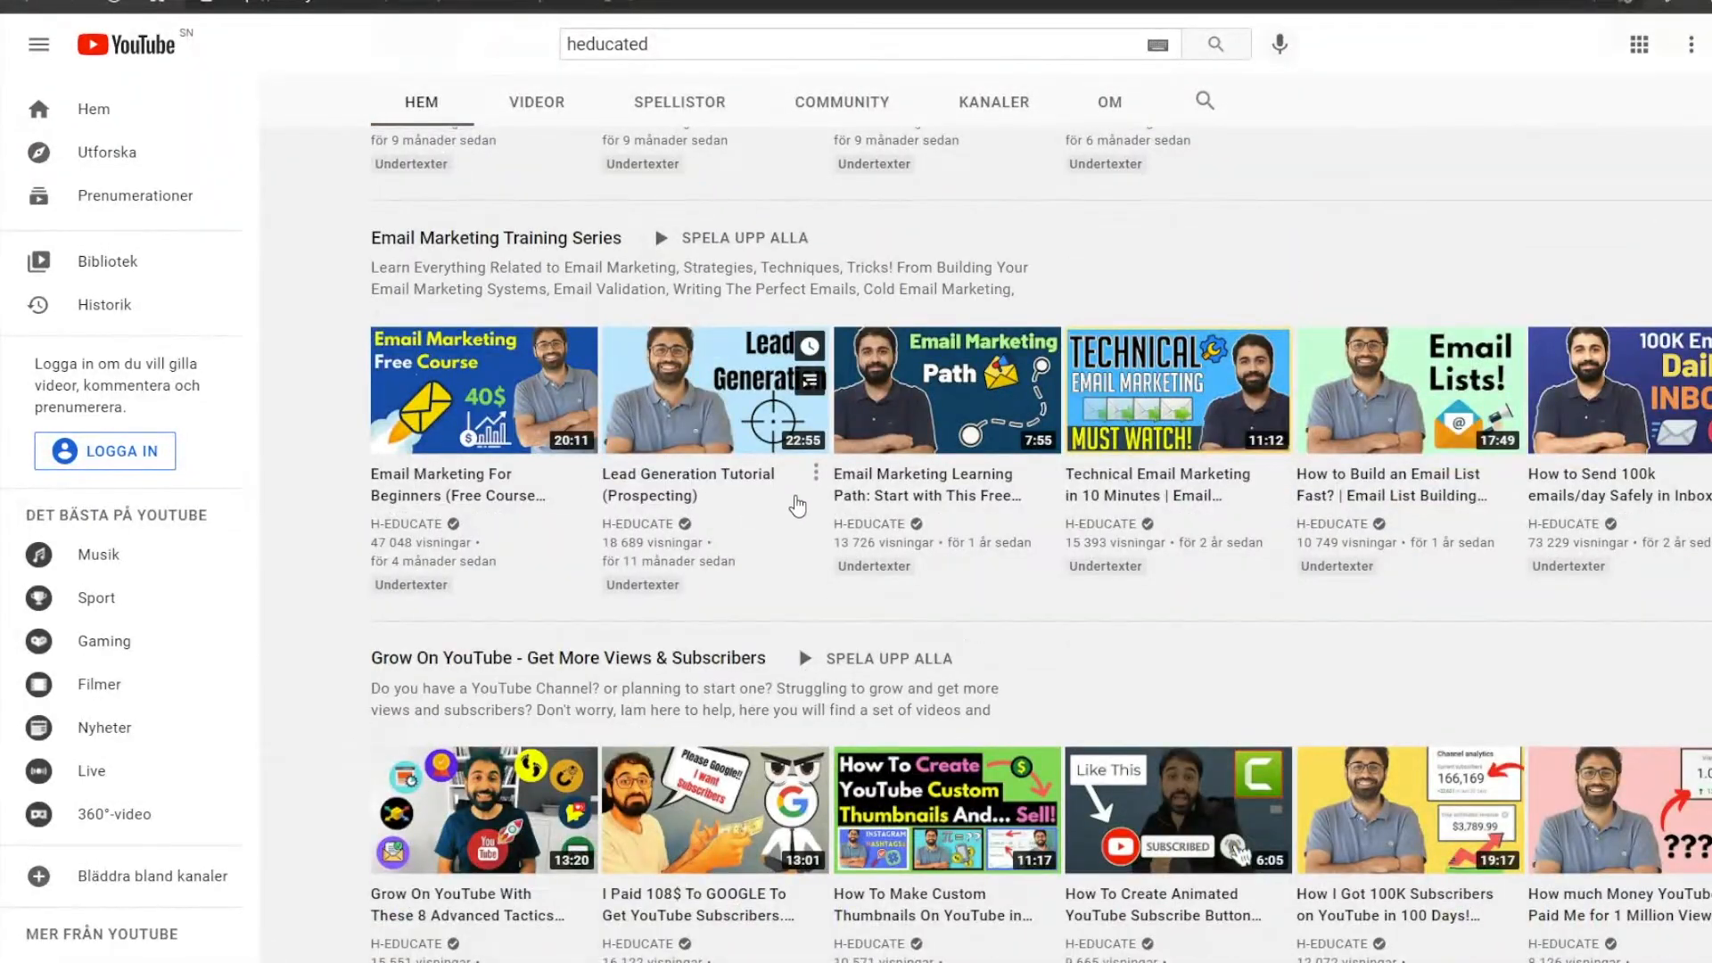
{"action": "scroll", "scroll_direction": "up", "scroll_amount": 3}
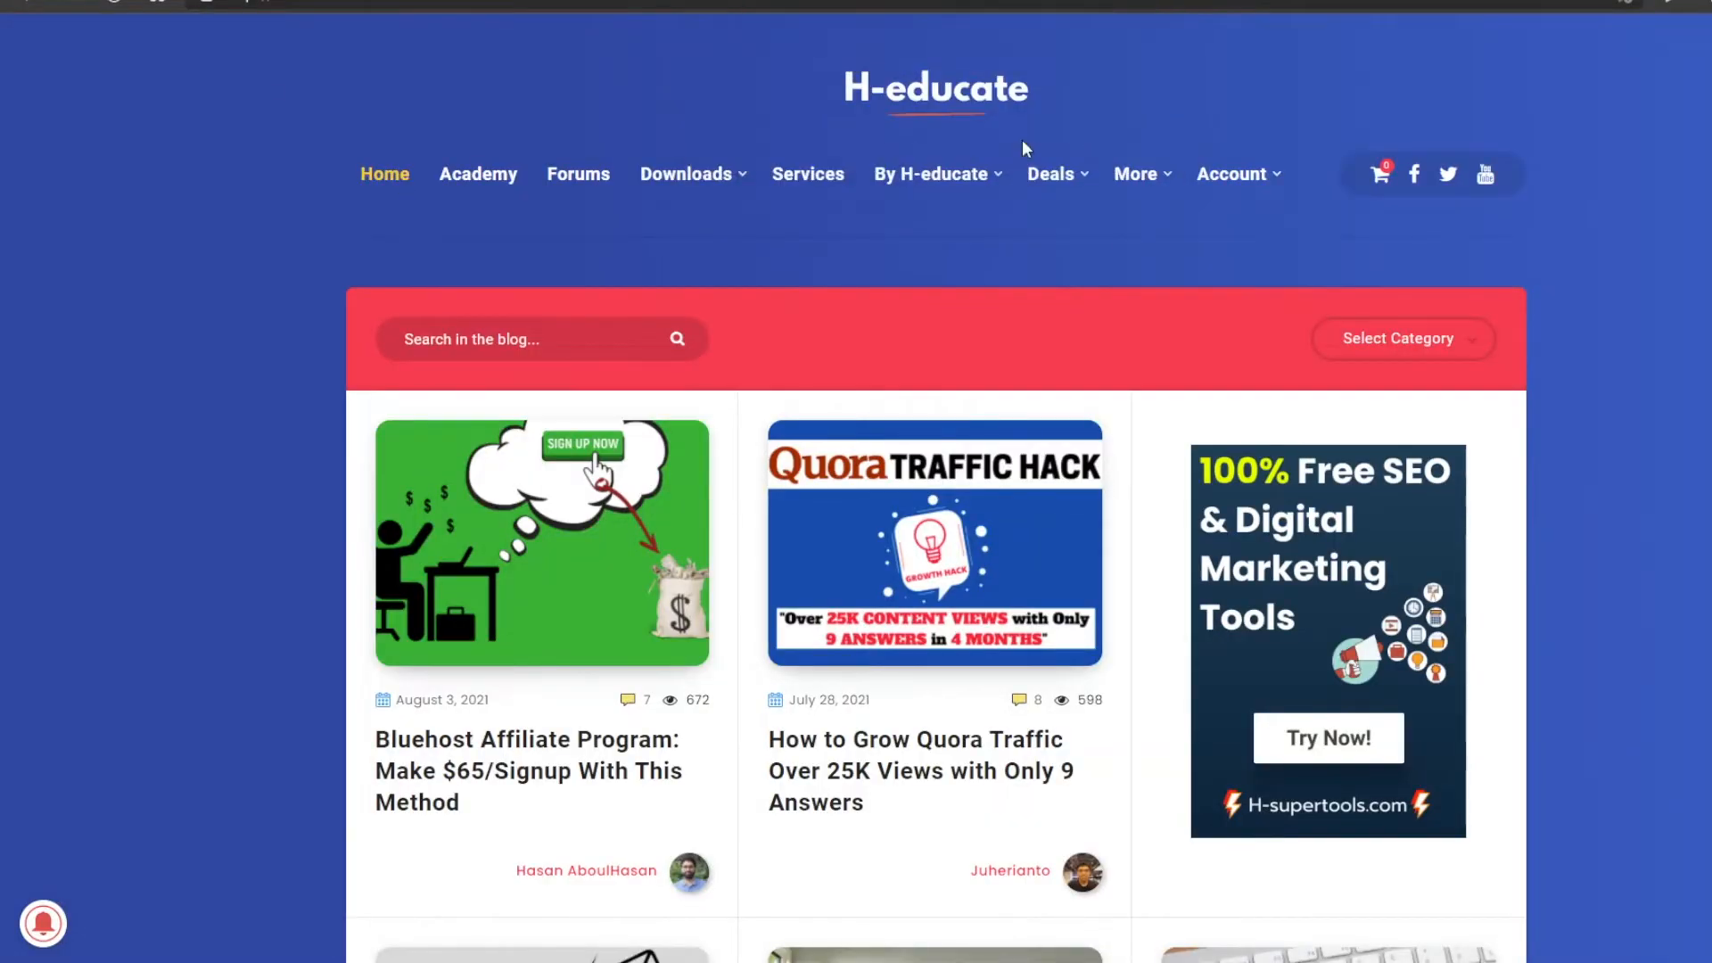
{"action": "scroll", "scroll_direction": "down", "scroll_amount": 3}
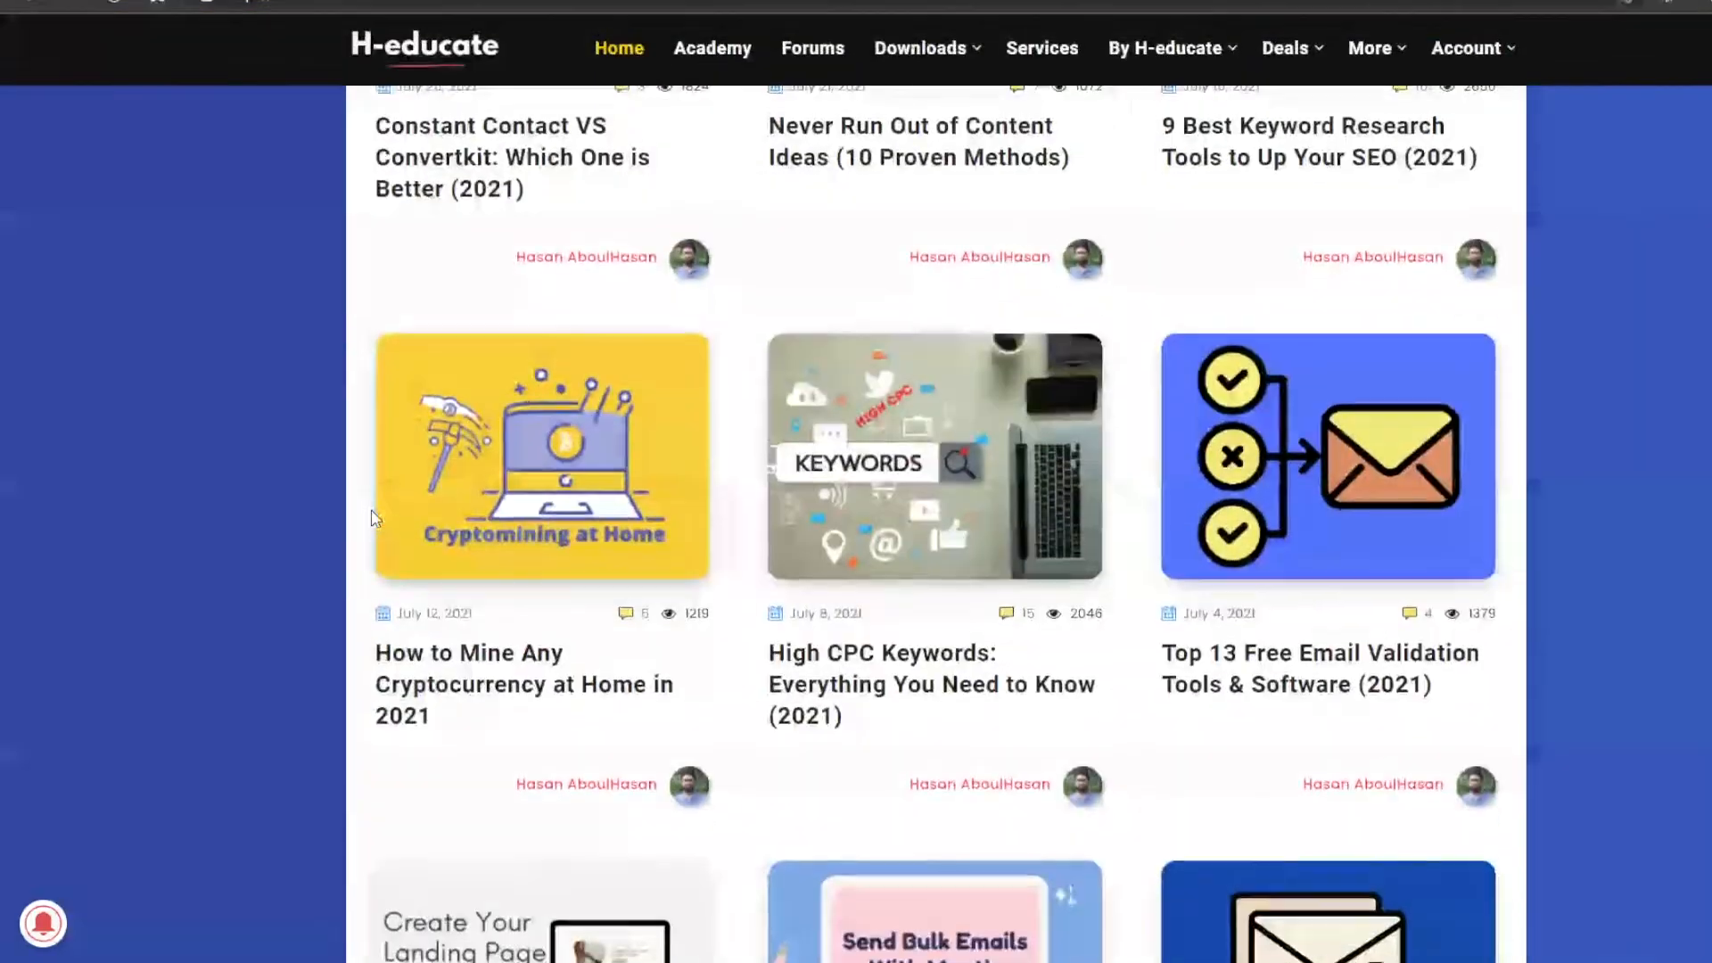
{"action": "scroll", "scroll_direction": "up", "scroll_amount": 3}
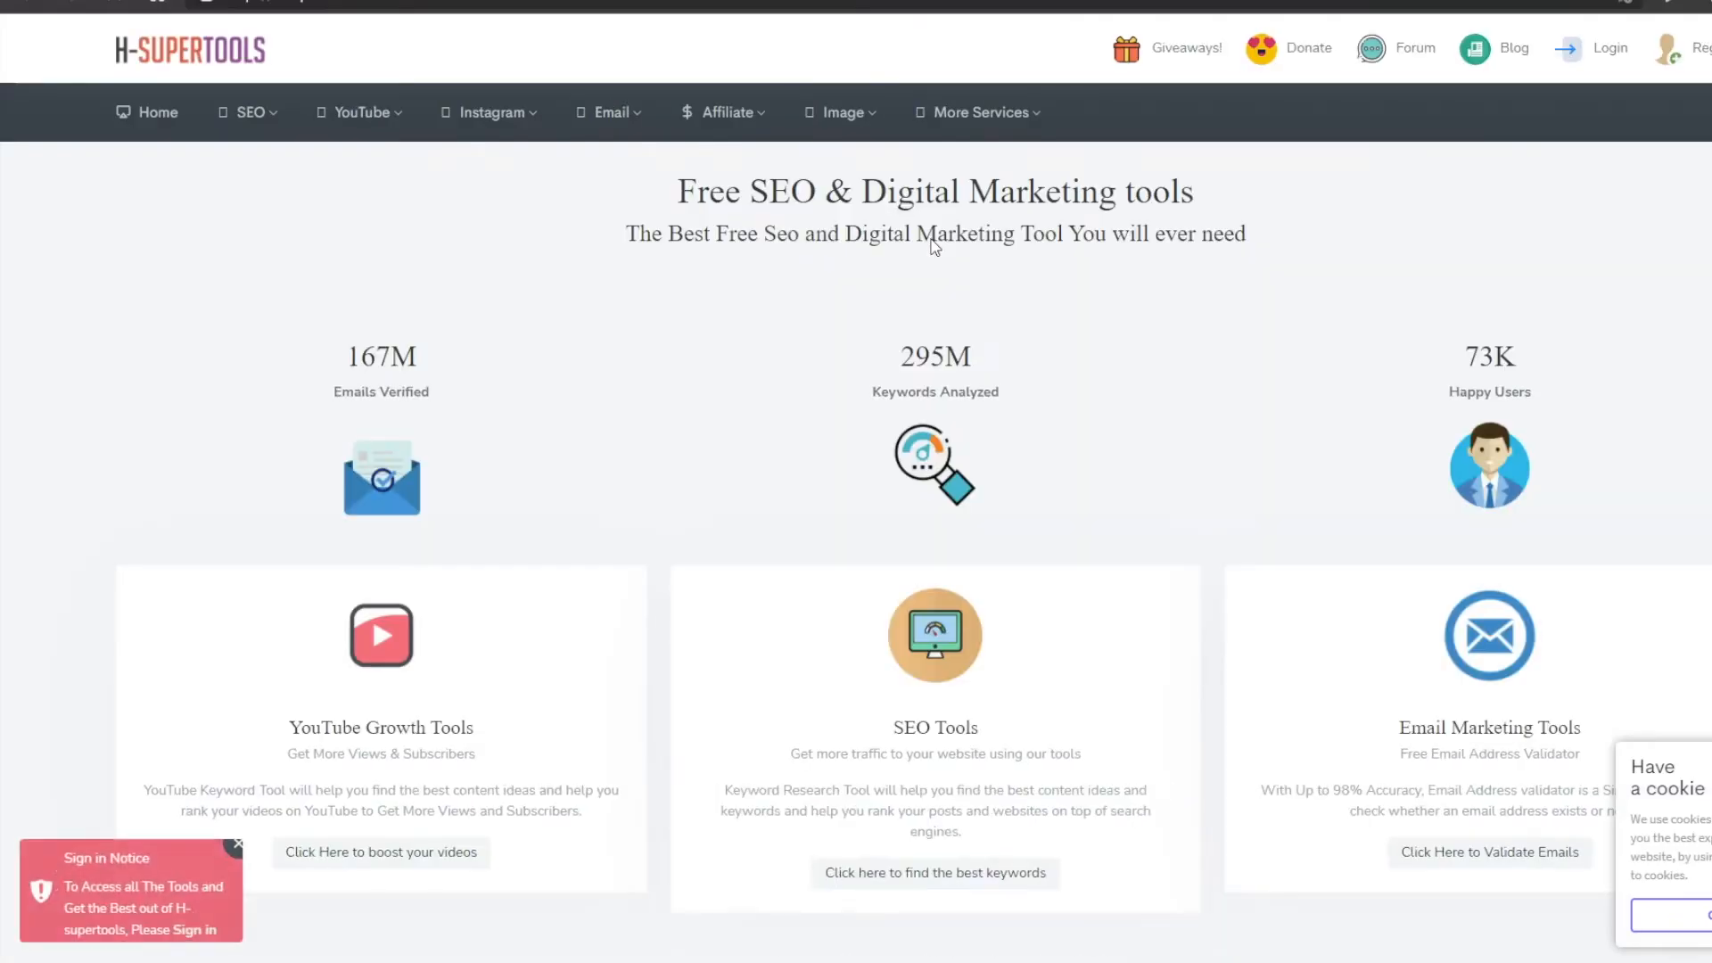
Search 'youtube seo' in H-supertools' YouTube Keyword Tool
{"action": "scroll", "scroll_direction": "down", "scroll_amount": 3}
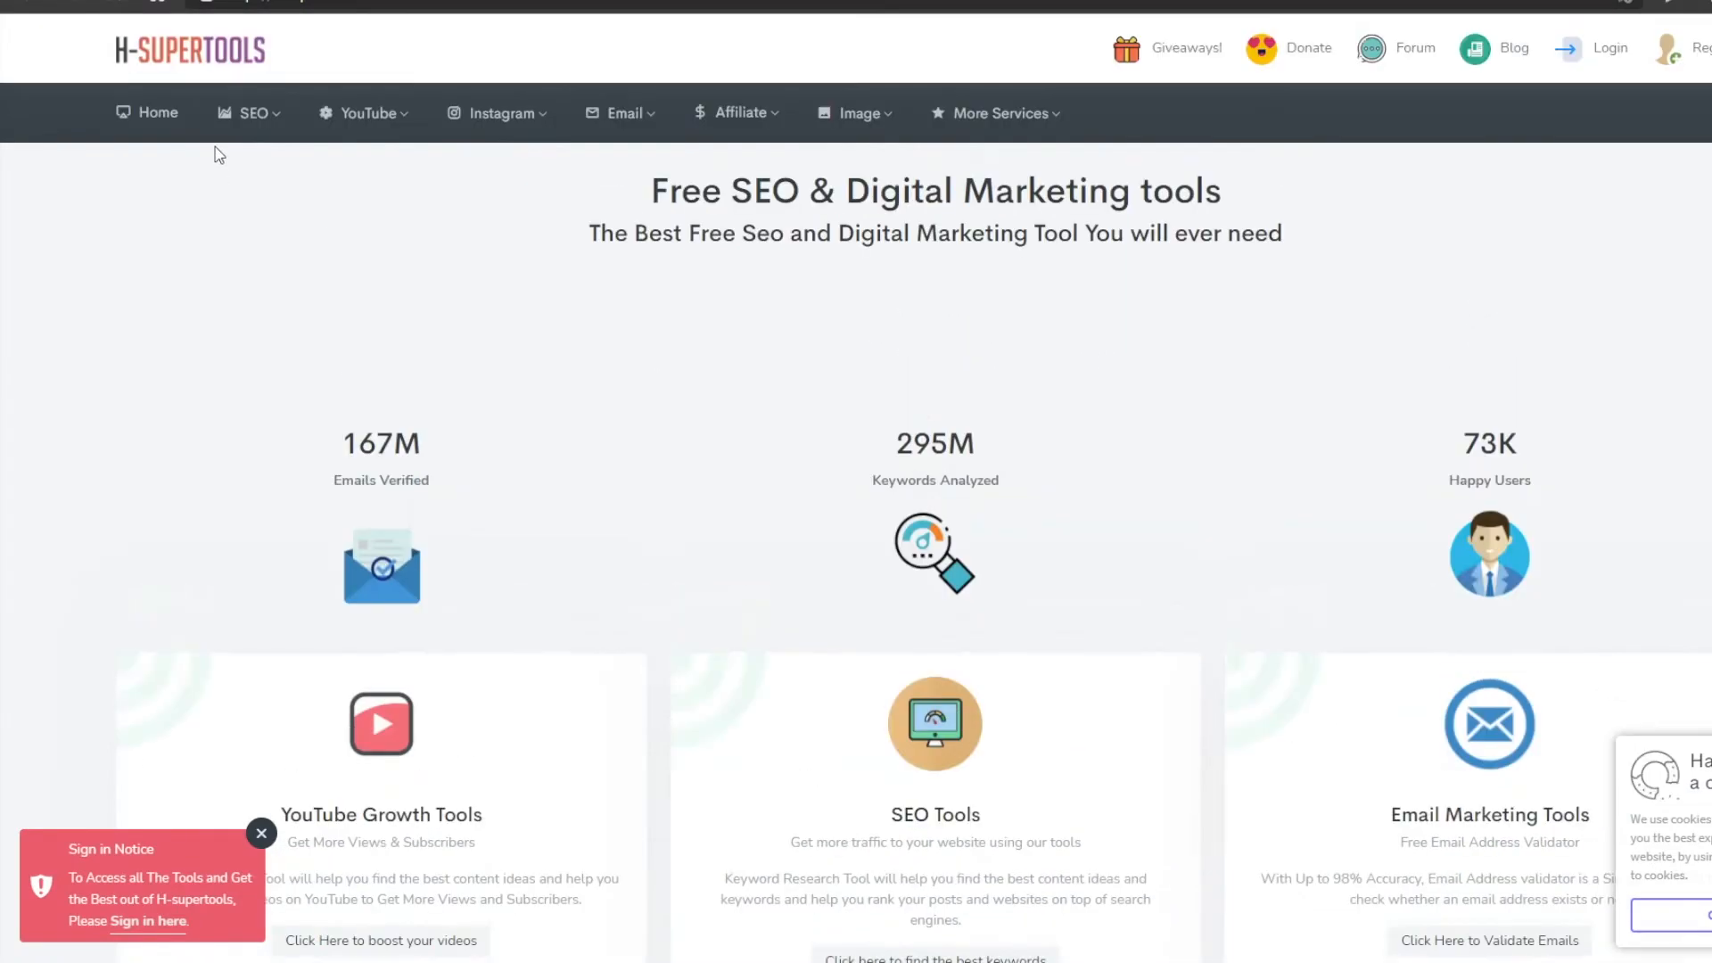
{"action": "left_click", "coordinate": [364, 112]}
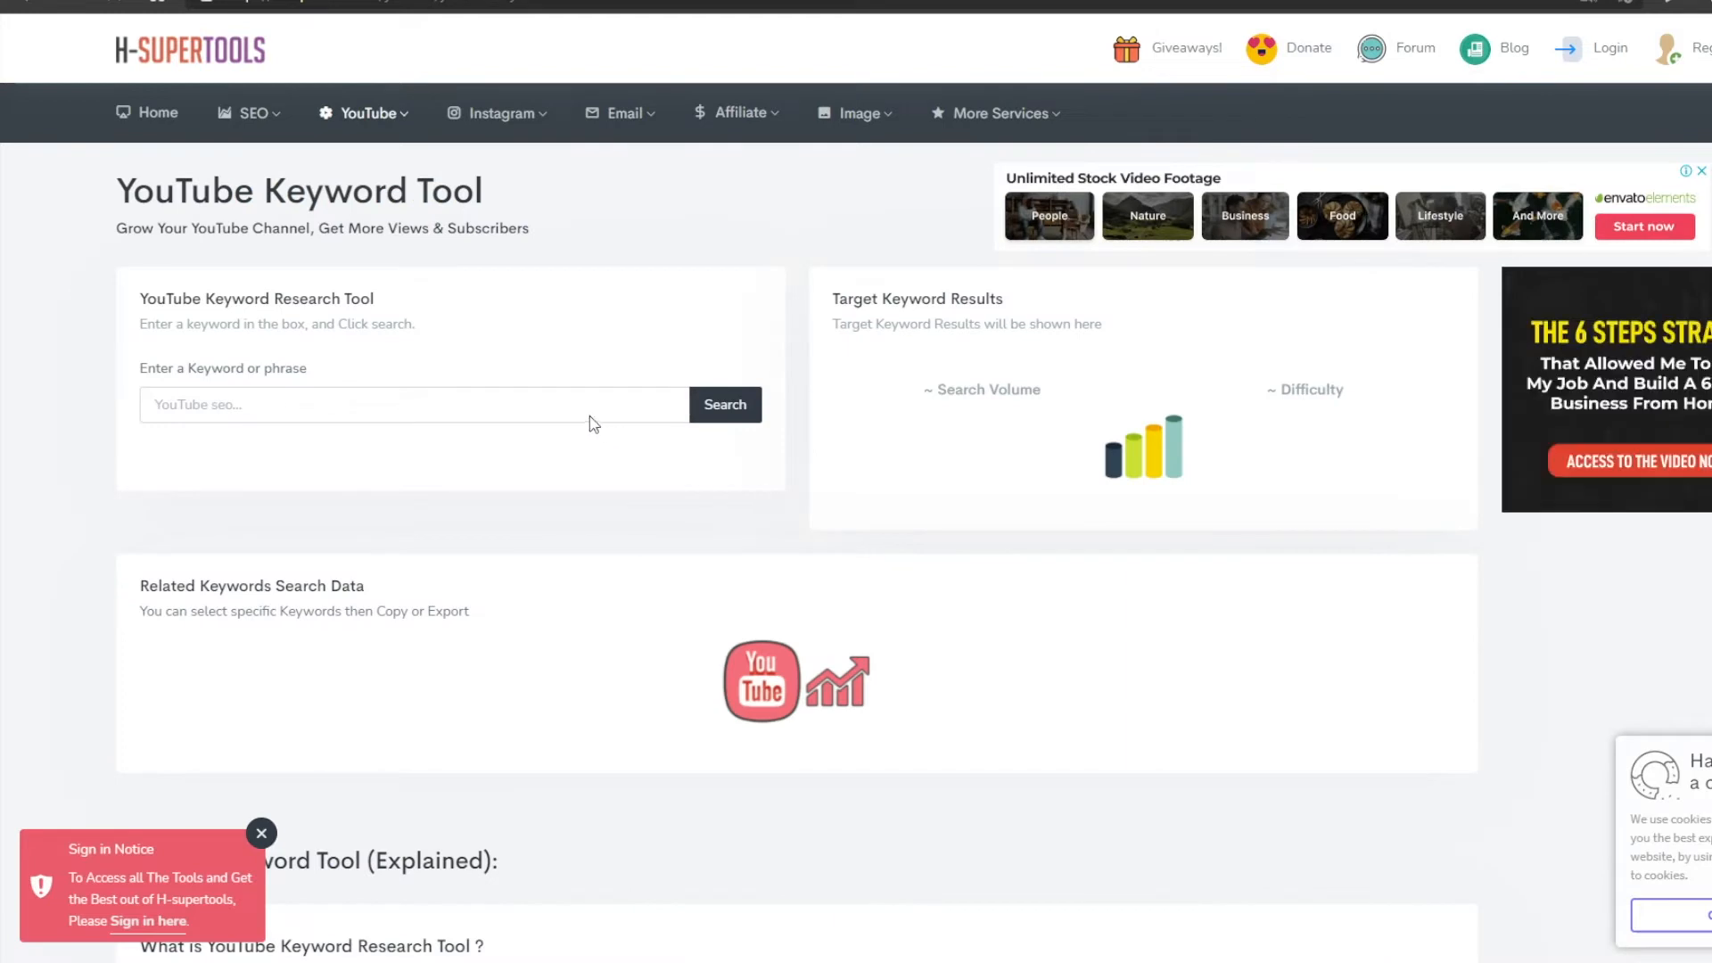
{"action": "left_click", "coordinate": [725, 405]}
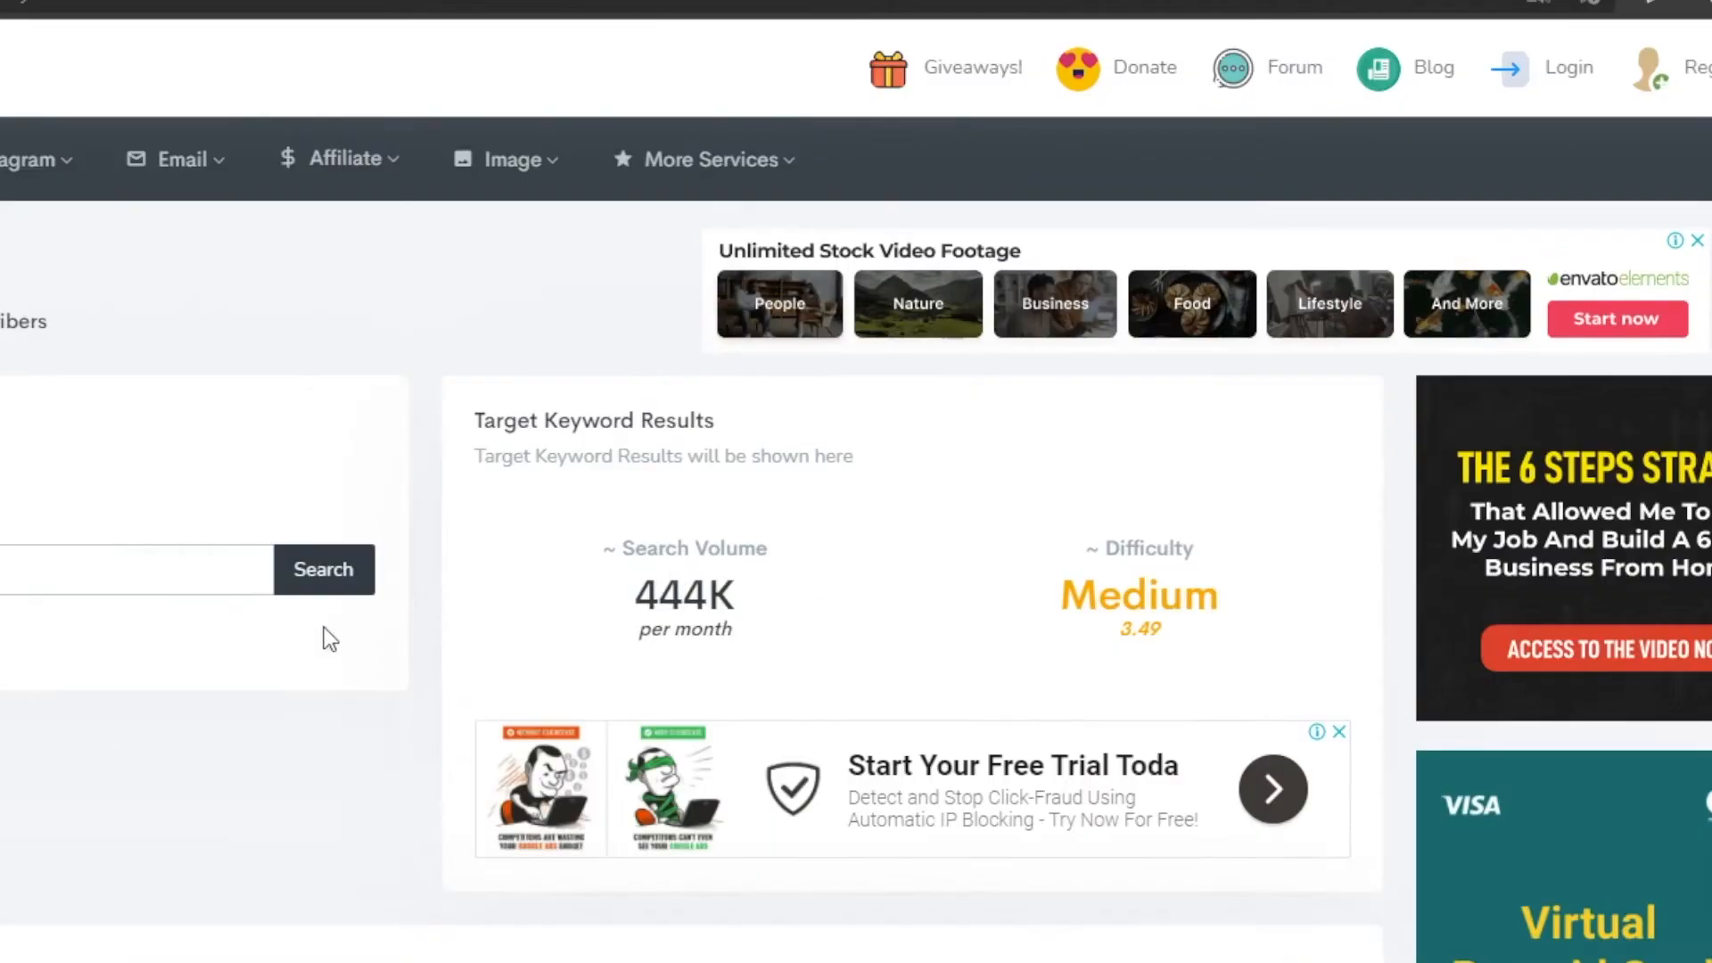
{"action": "double_click", "coordinate": [684, 597]}
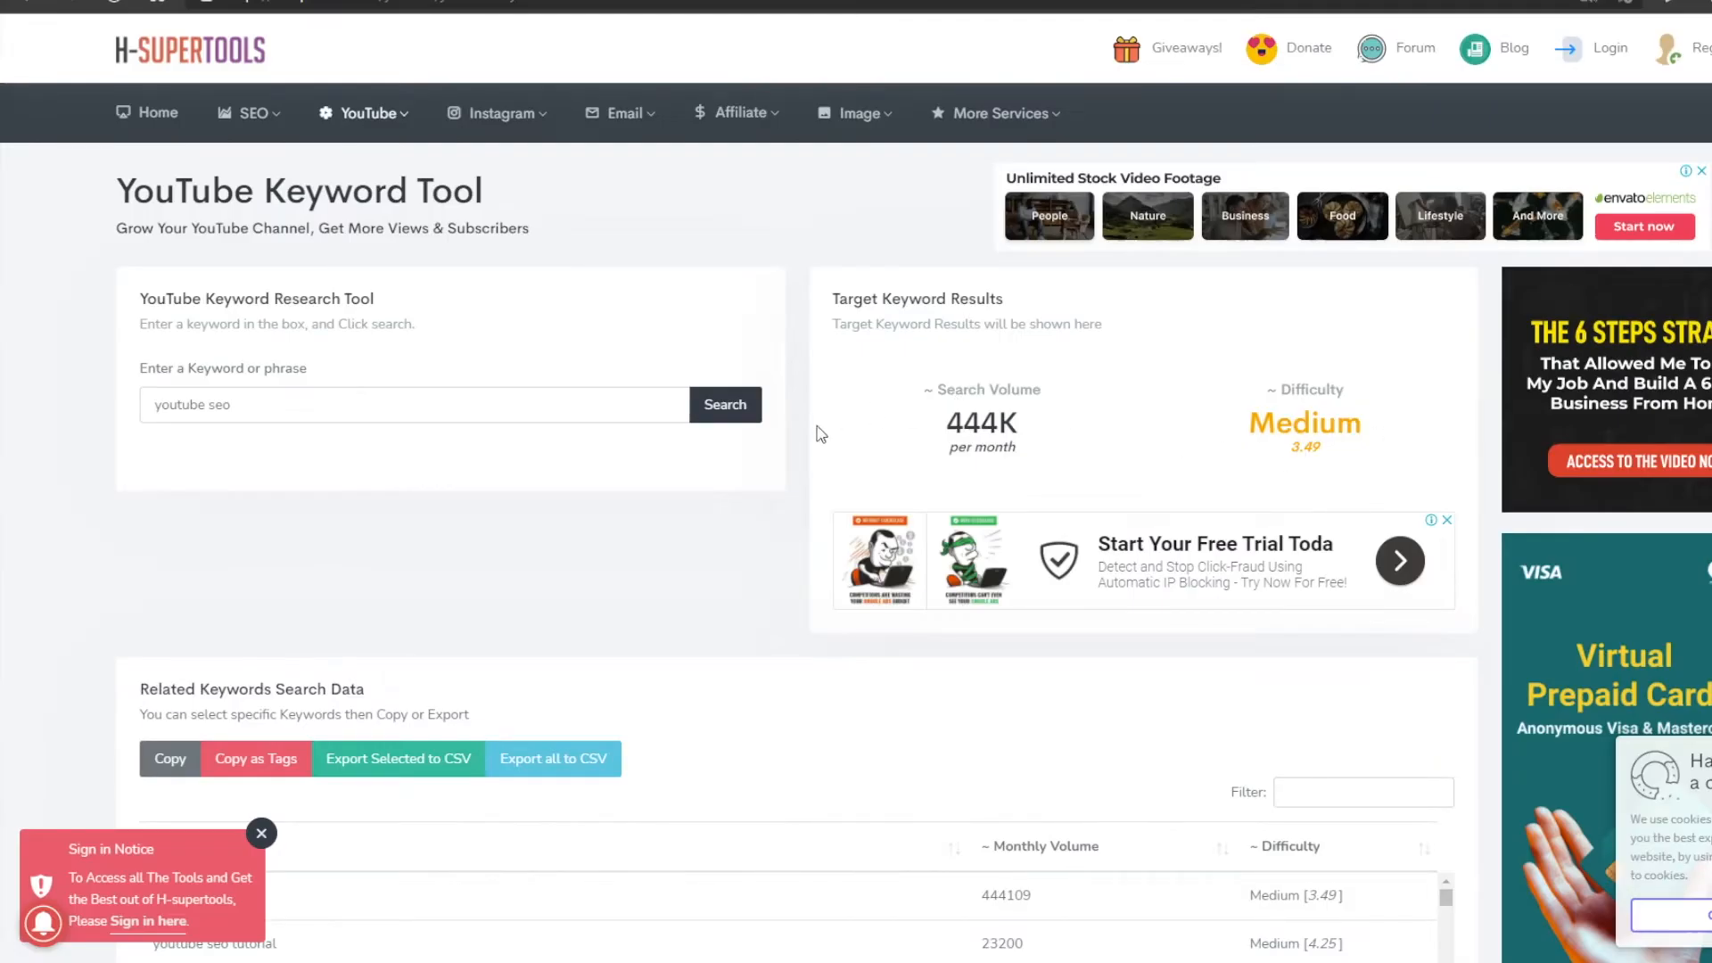
Scroll through the 328 results in the Related Keywords Search Data table
{"action": "scroll", "scroll_direction": "down", "scroll_amount": 3}
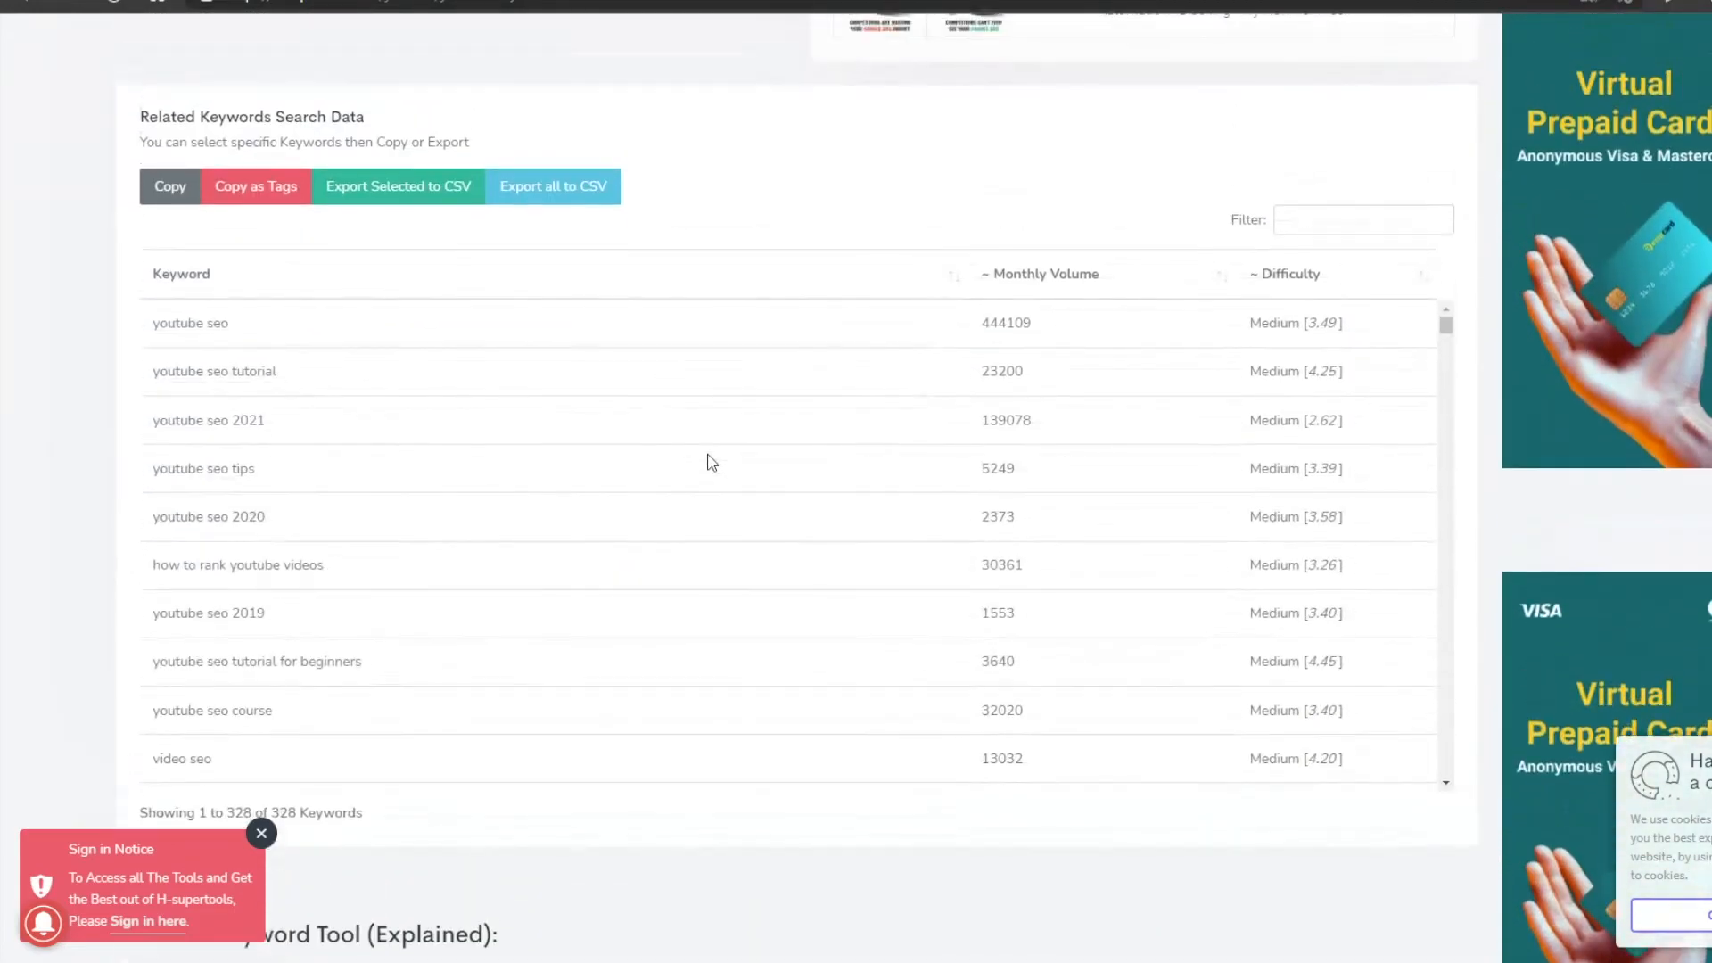
{"action": "scroll", "scroll_direction": "down", "scroll_amount": 3}
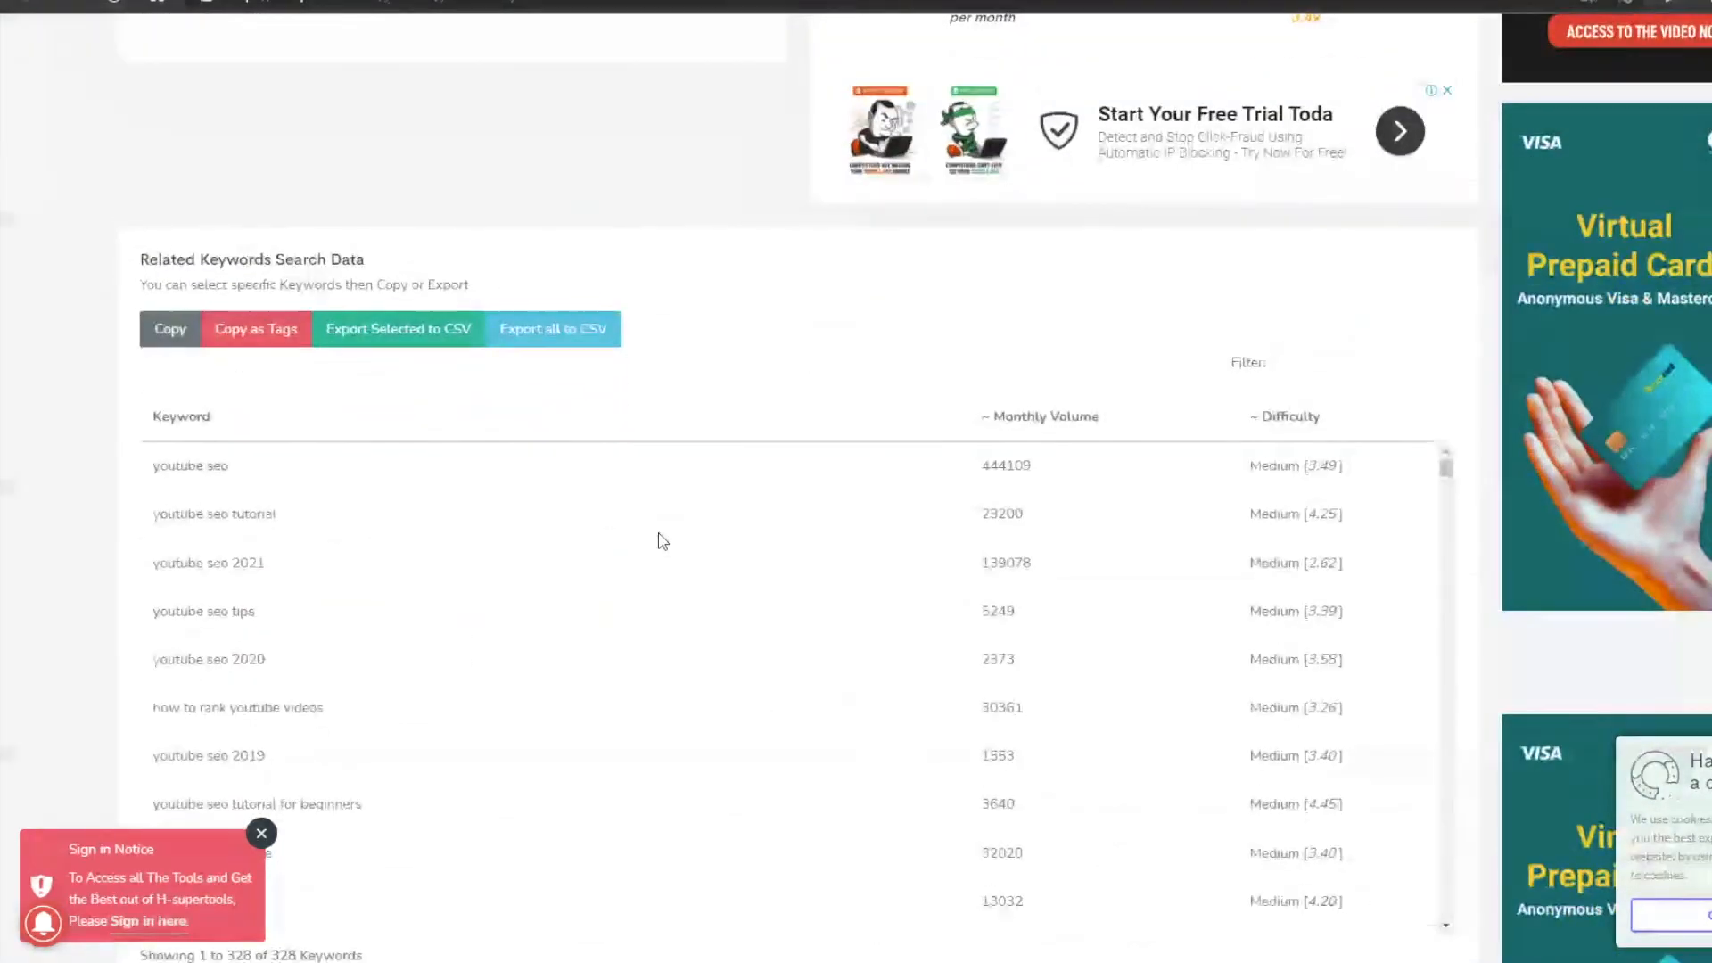
{"action": "scroll", "scroll_direction": "down", "scroll_amount": 3}
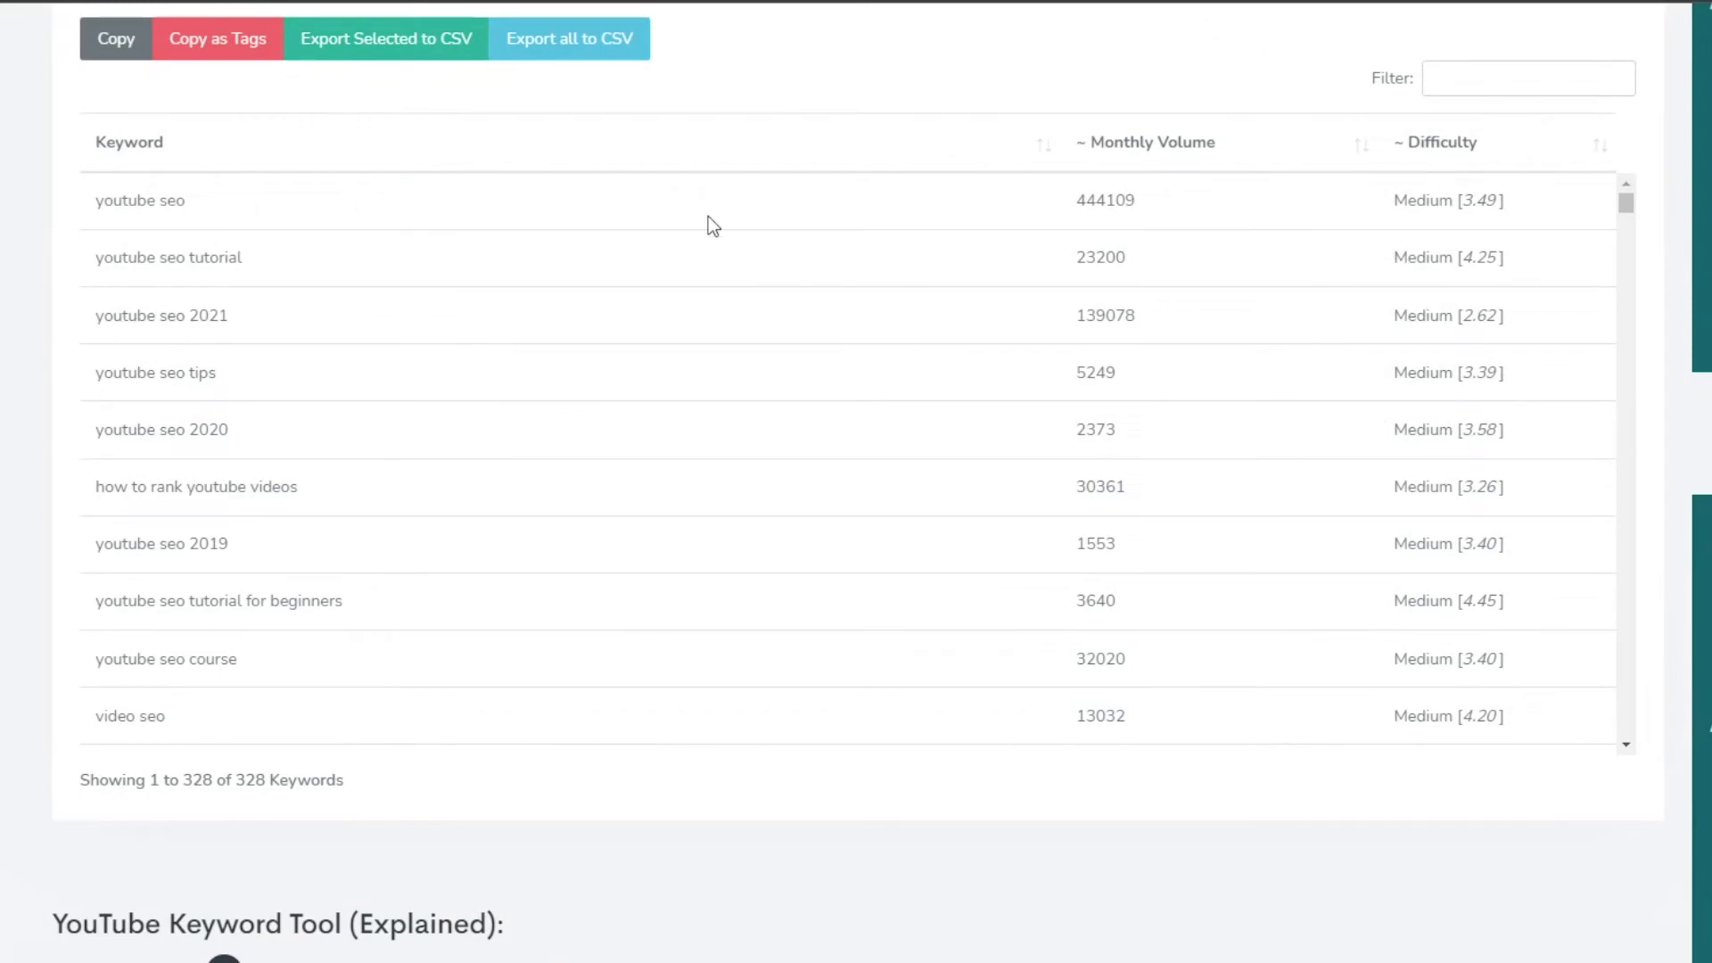
{"action": "scroll", "scroll_direction": "down", "scroll_amount": 3}
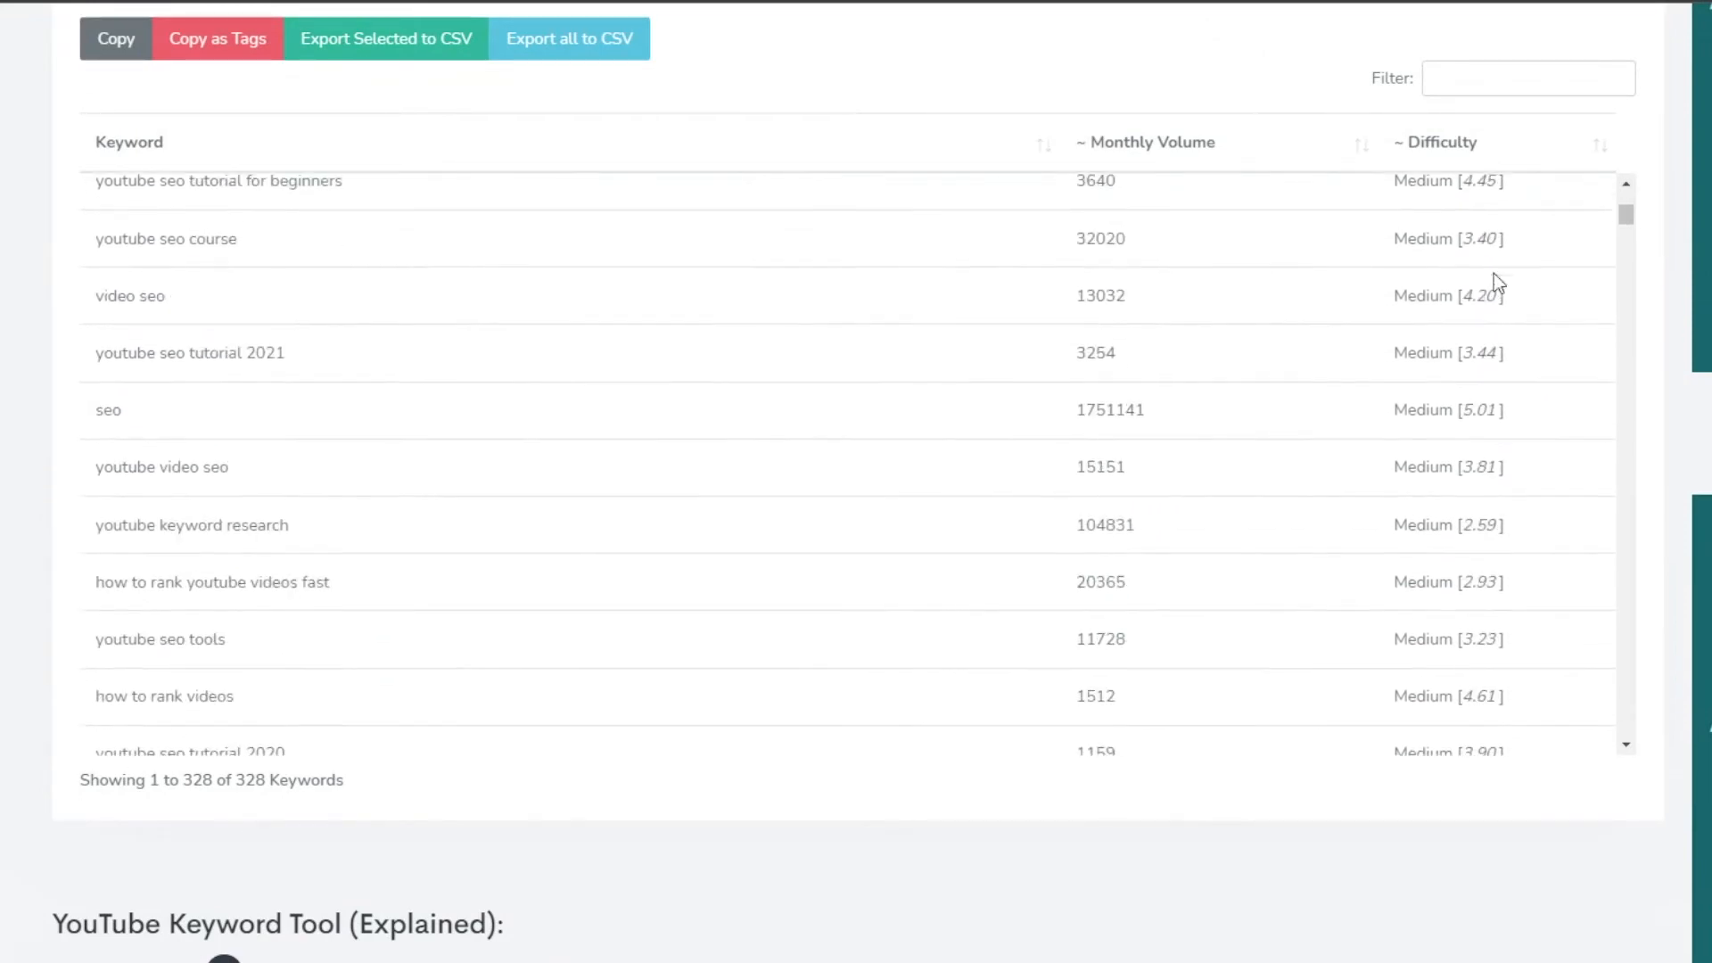
{"action": "scroll", "scroll_direction": "down", "scroll_amount": 3}
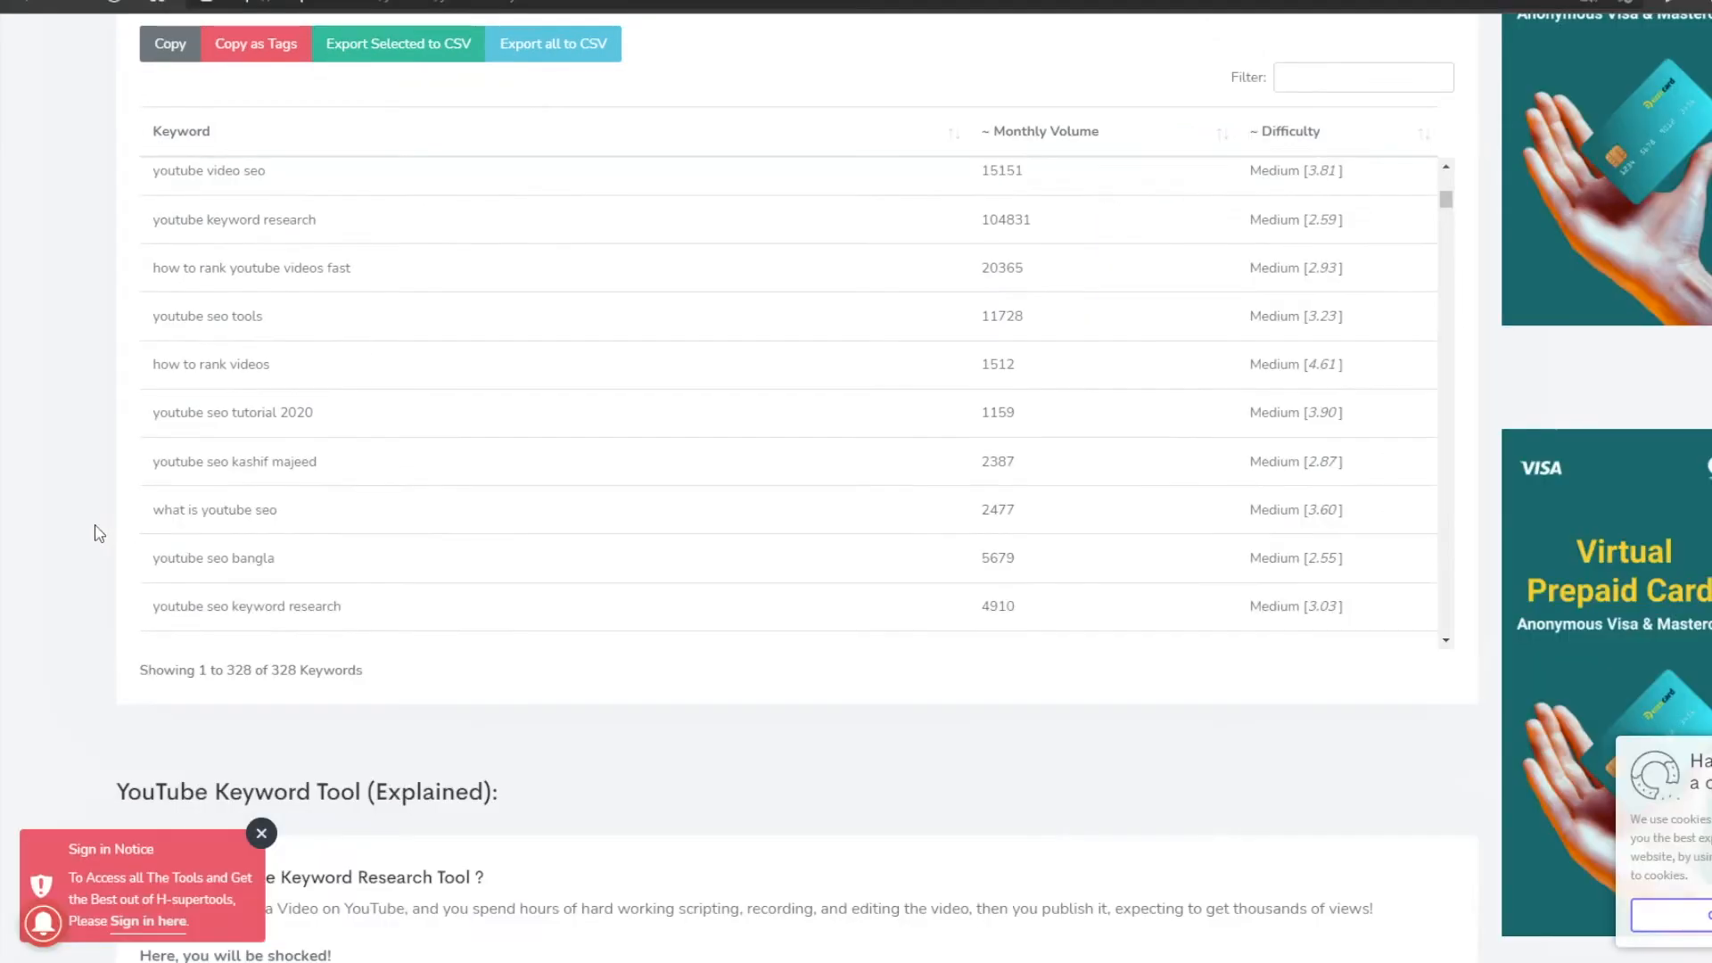
{"action": "scroll", "scroll_direction": "up", "scroll_amount": 3}
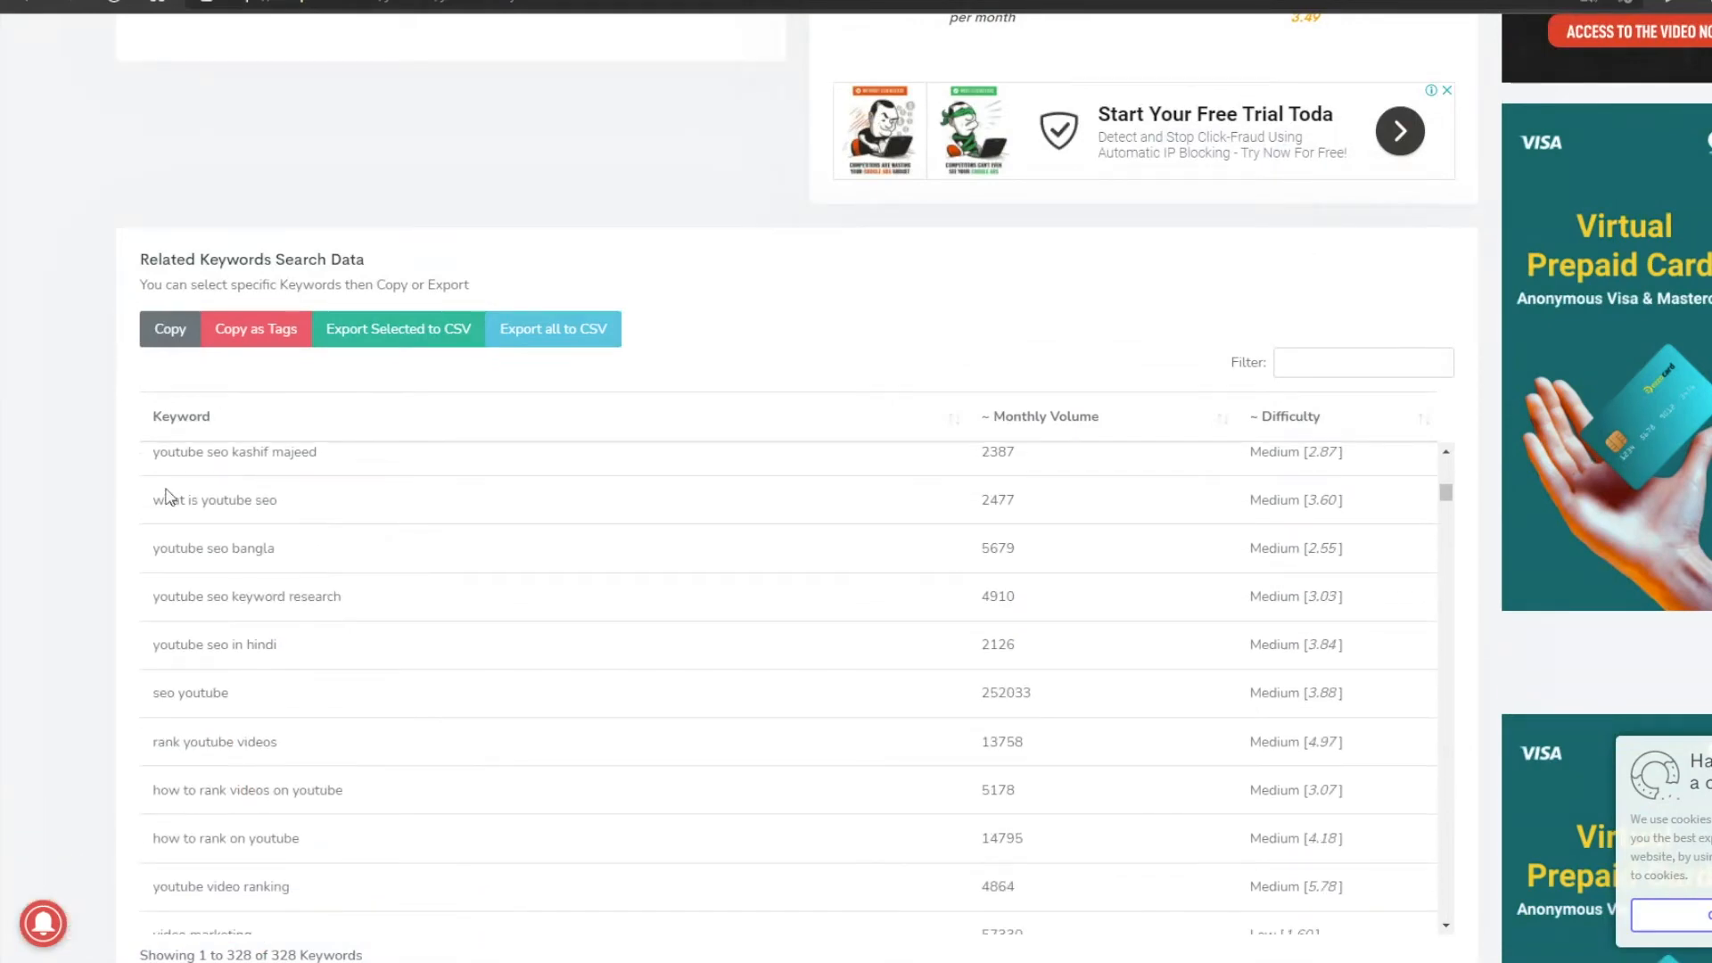
{"action": "scroll", "scroll_direction": "down", "scroll_amount": 3}
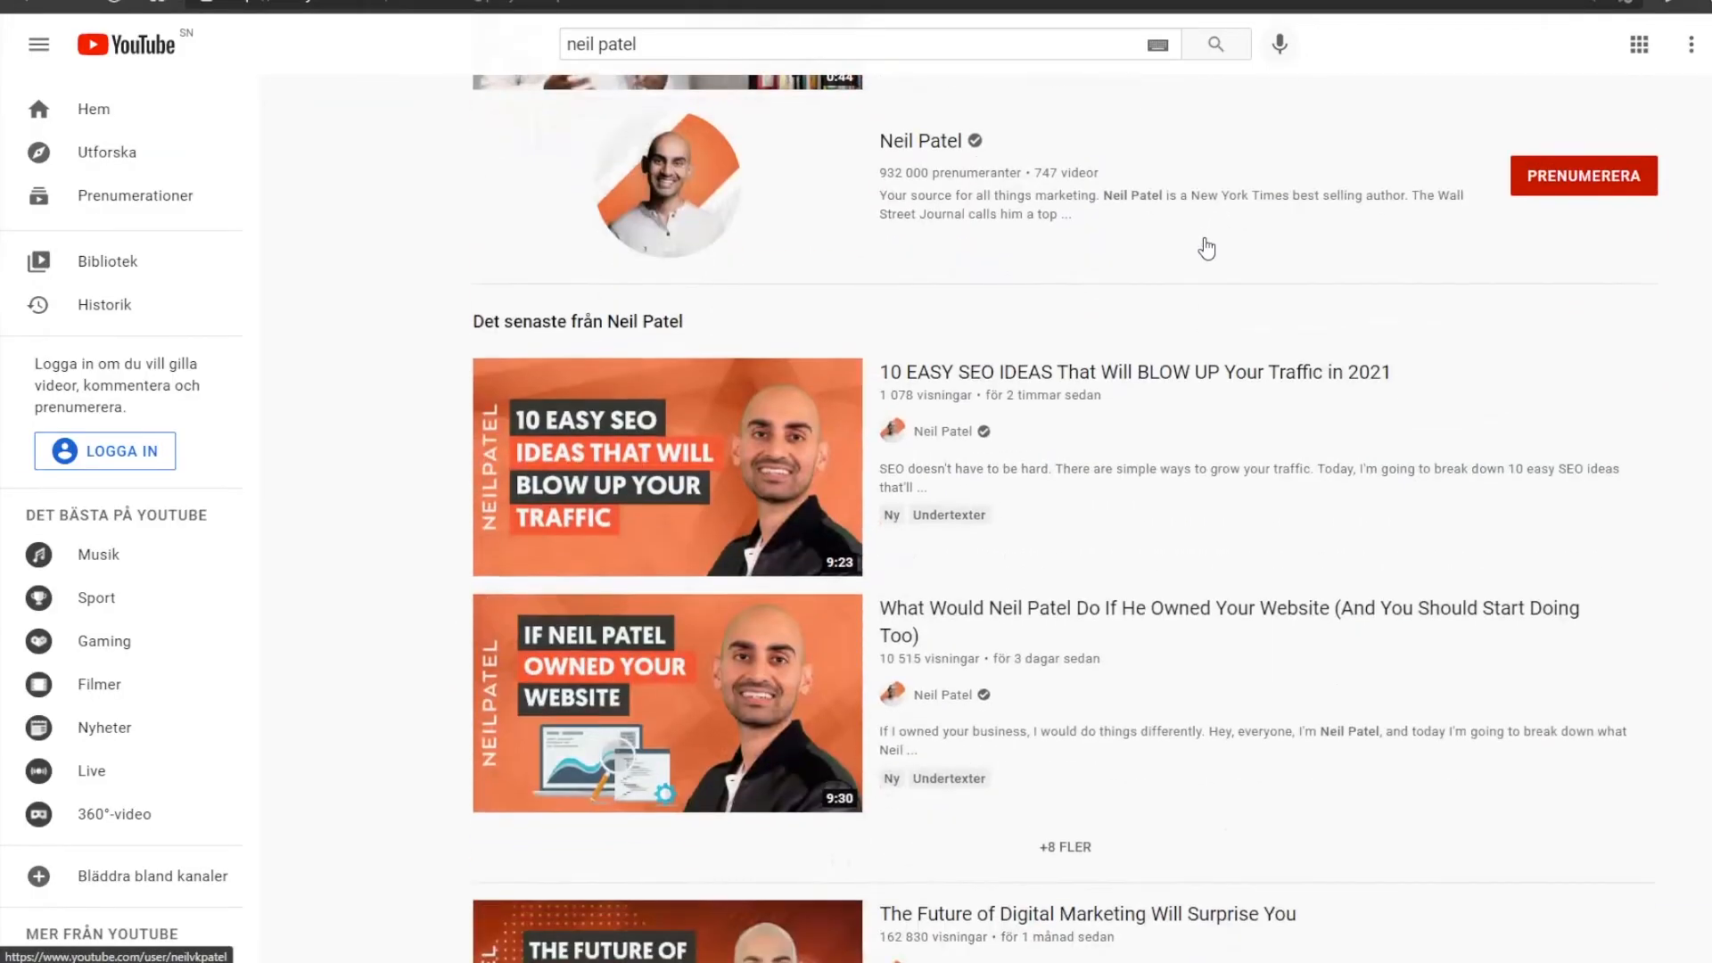
{"action": "scroll", "scroll_direction": "up", "scroll_amount": 3}
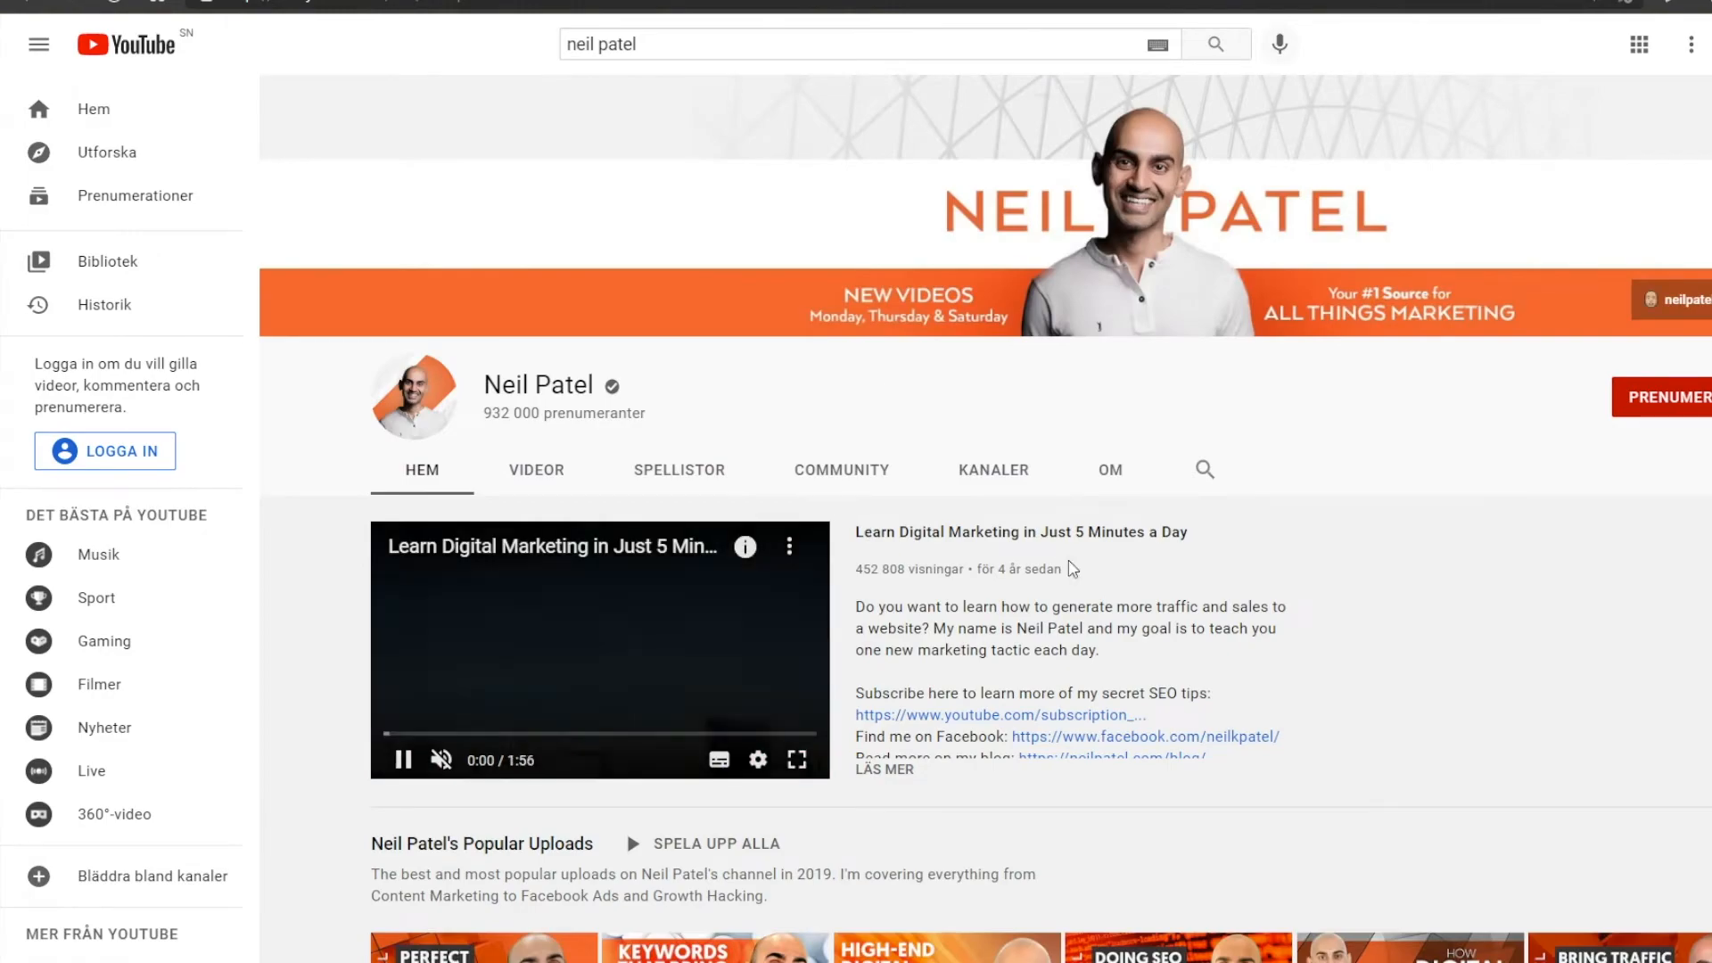
{"action": "scroll", "scroll_direction": "down", "scroll_amount": 3}
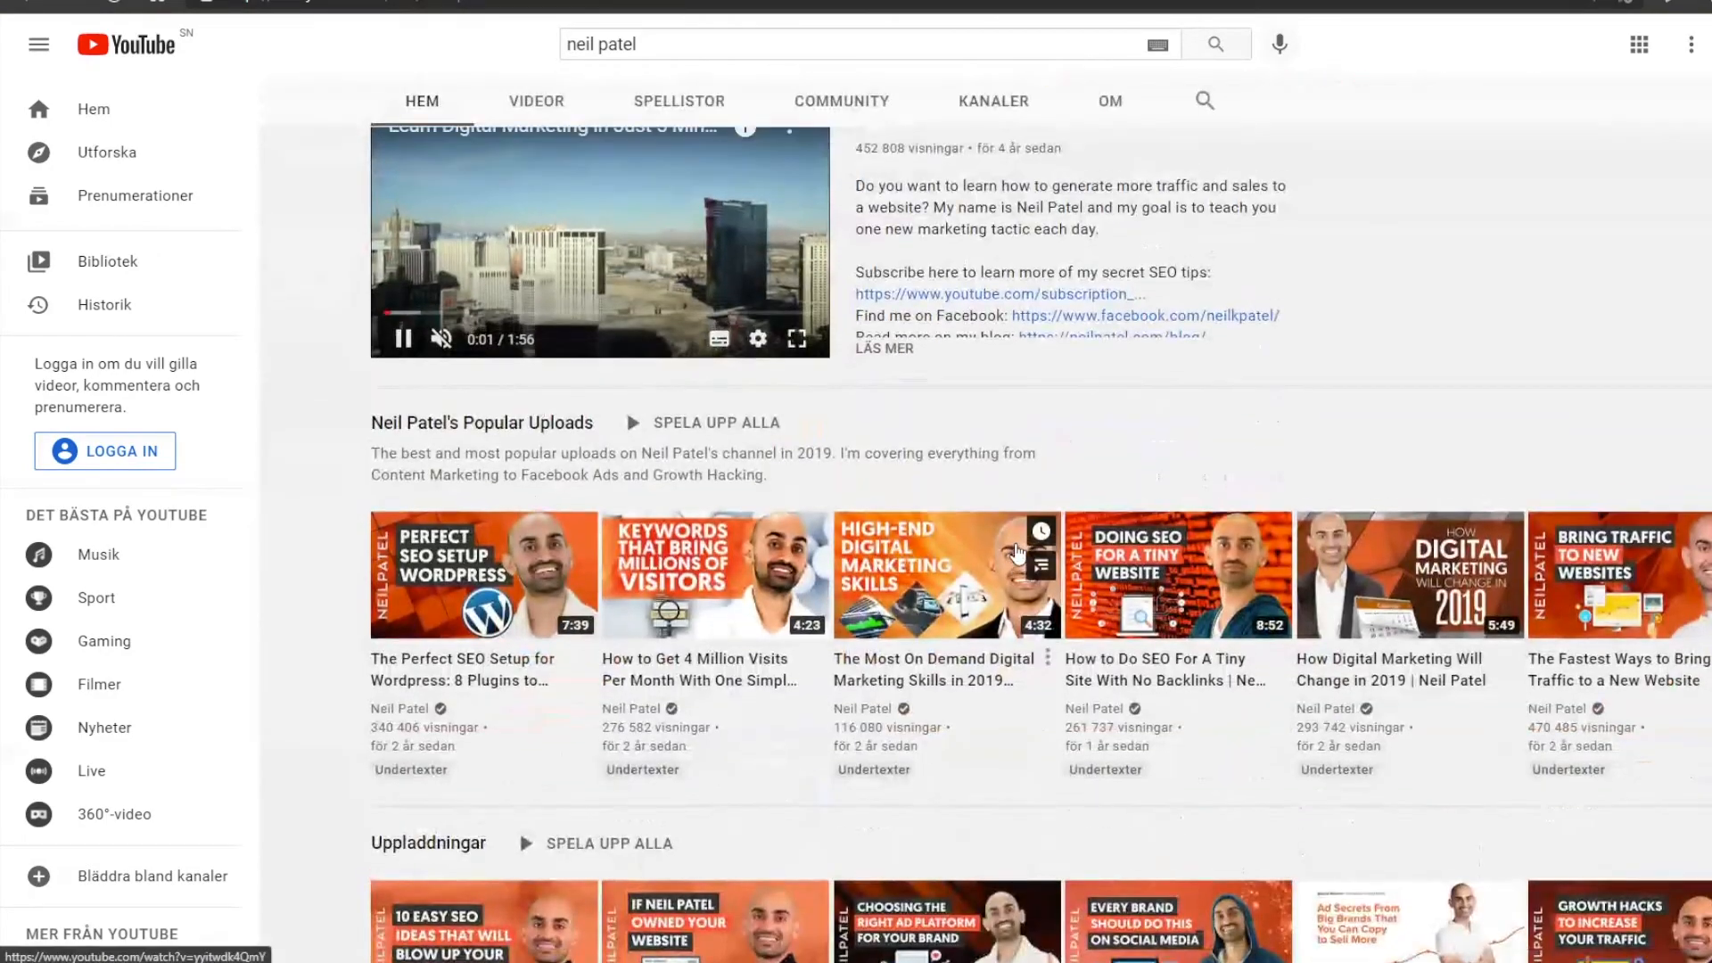
{"action": "scroll", "scroll_direction": "down", "scroll_amount": 3}
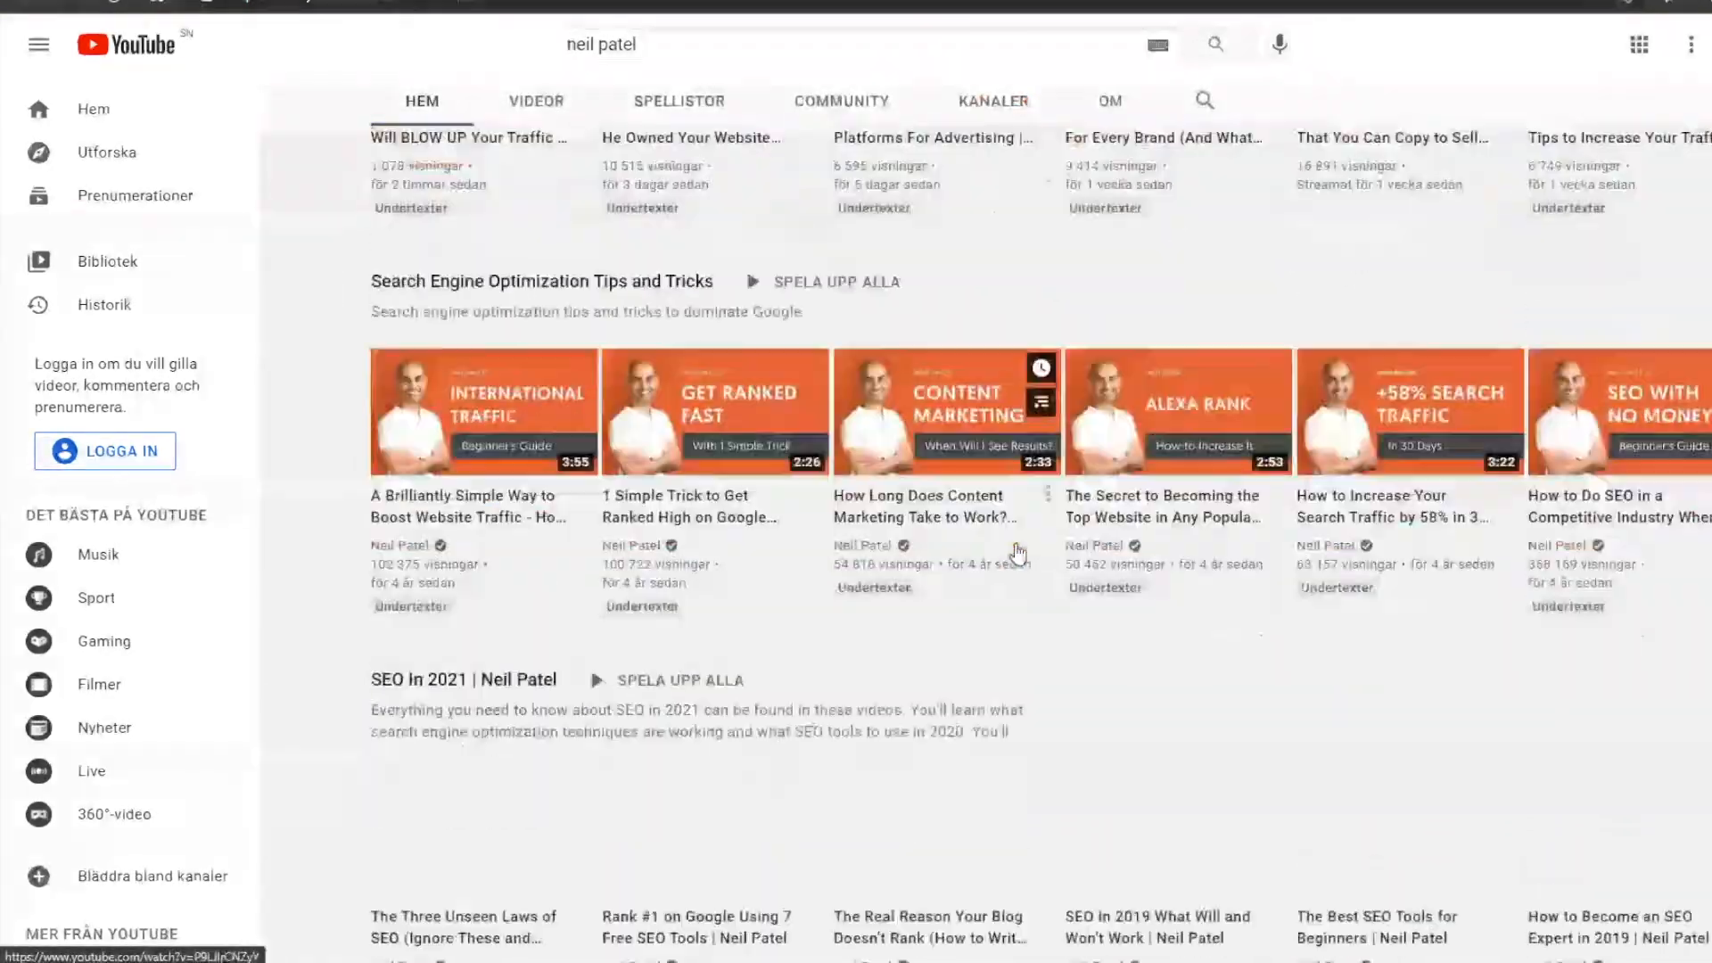
{"action": "scroll", "scroll_direction": "down", "scroll_amount": 3}
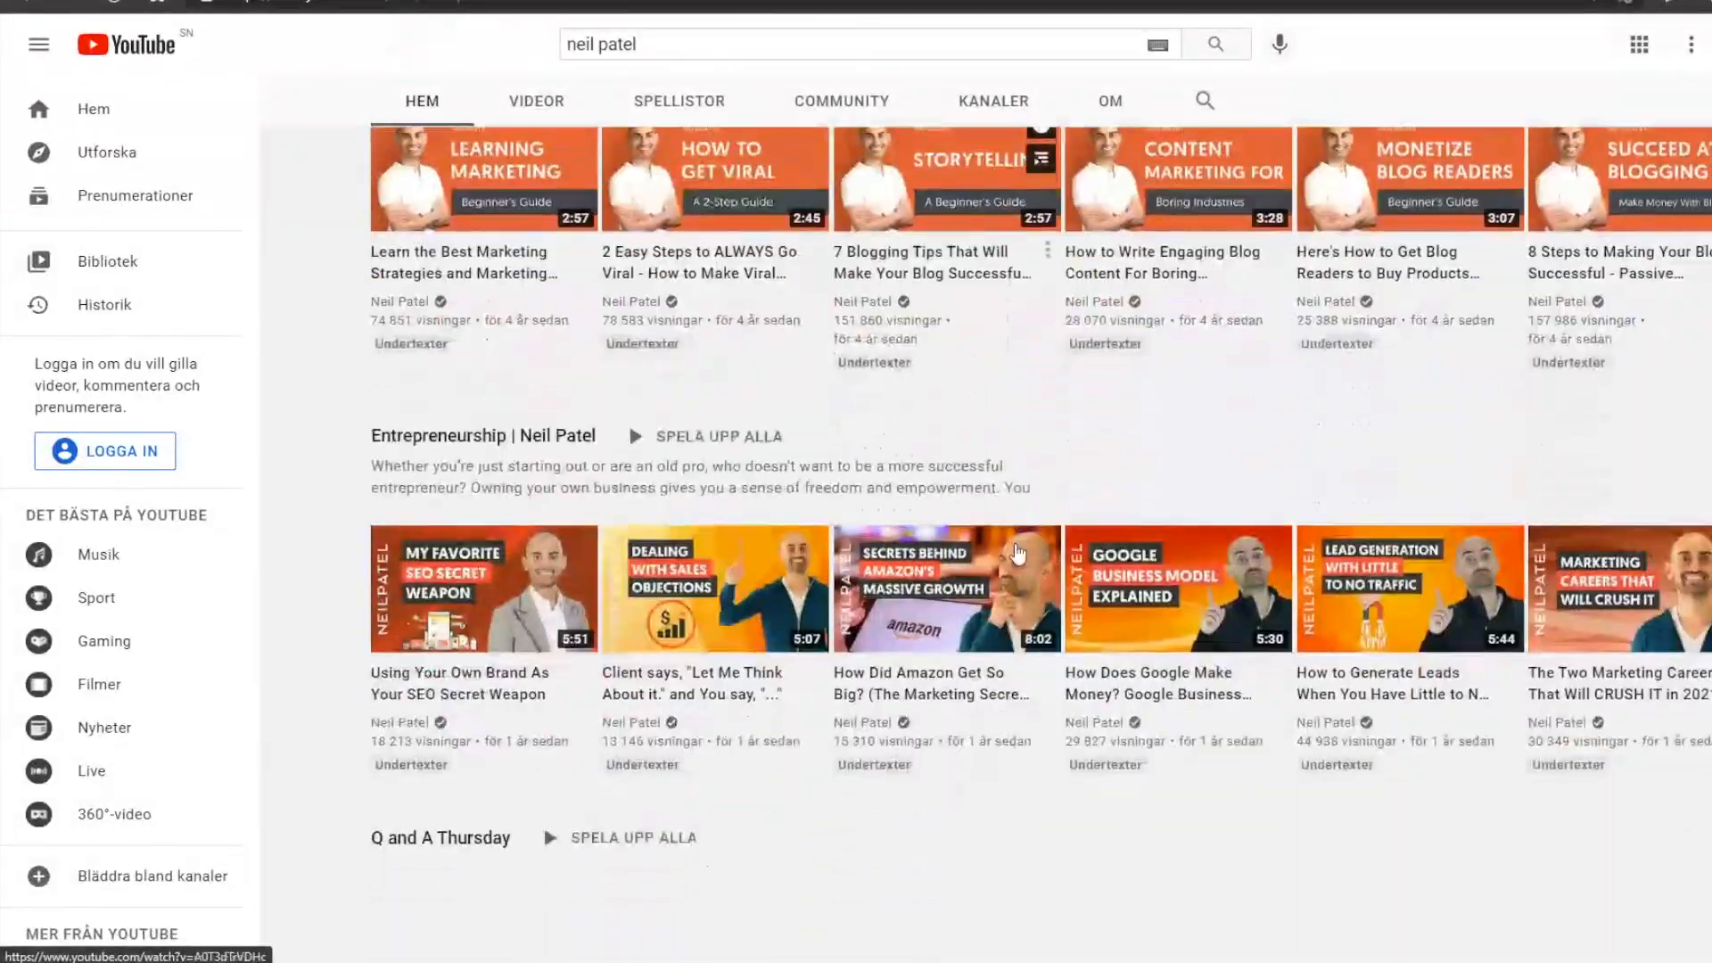
{"action": "scroll", "scroll_direction": "down", "scroll_amount": 3}
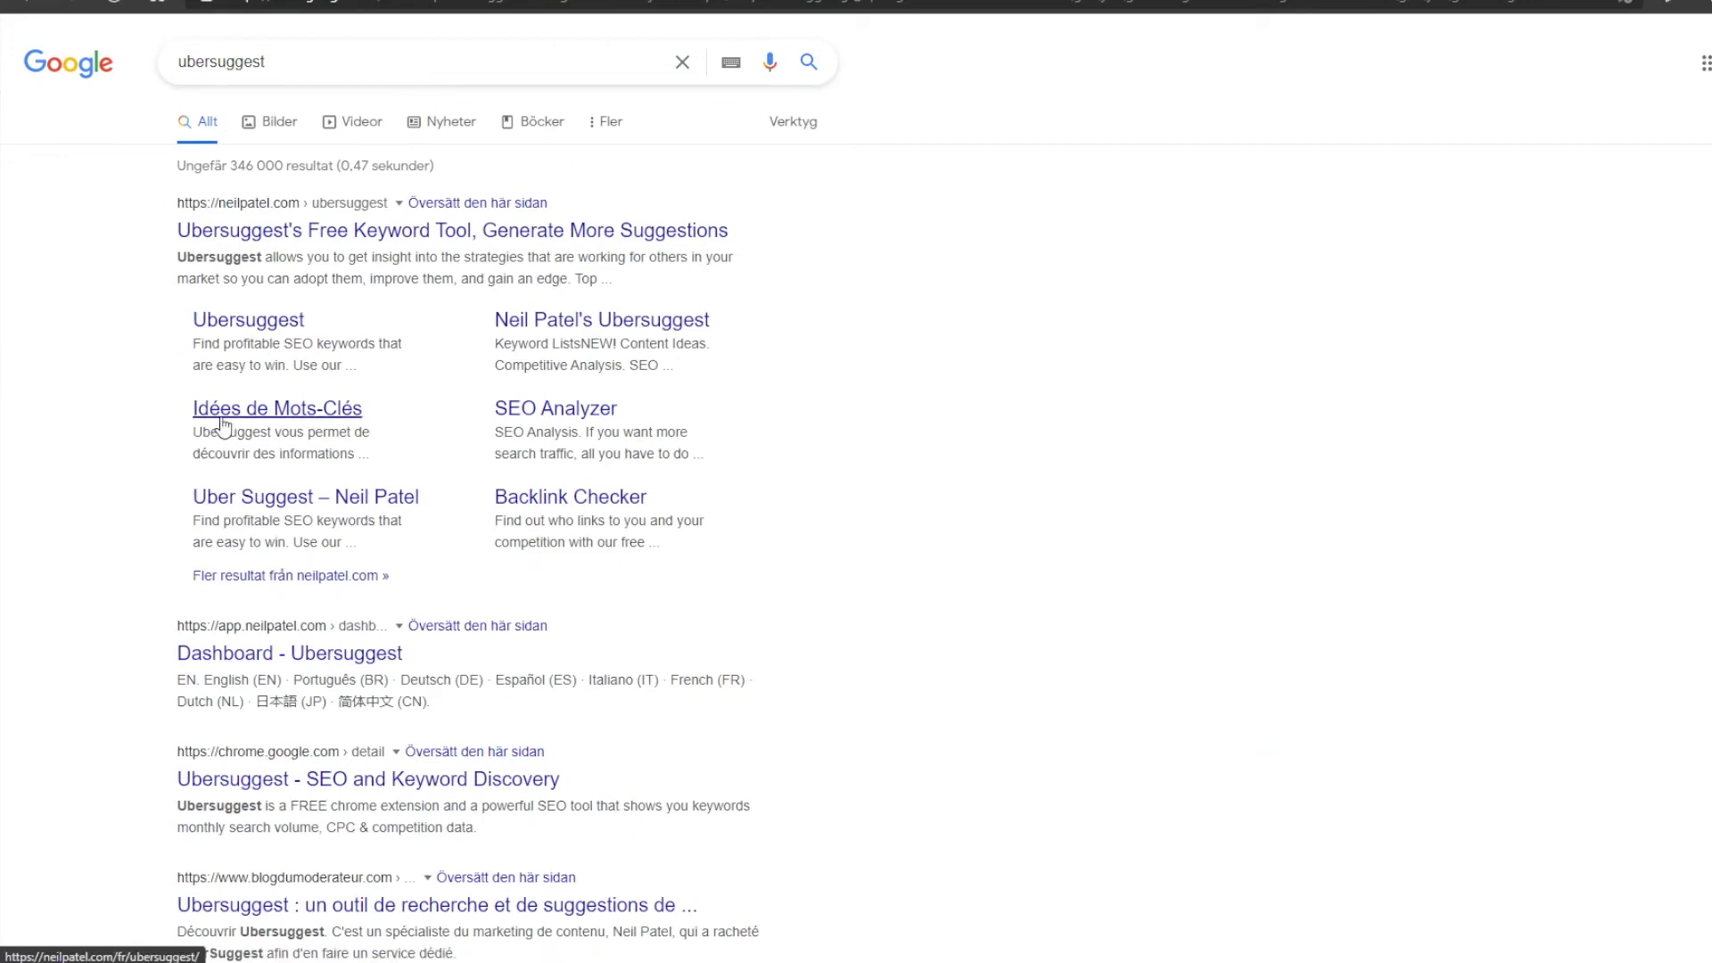
Search Ubersuggest for the keyword 'youtube seo'
{"action": "left_click", "coordinate": [452, 230]}
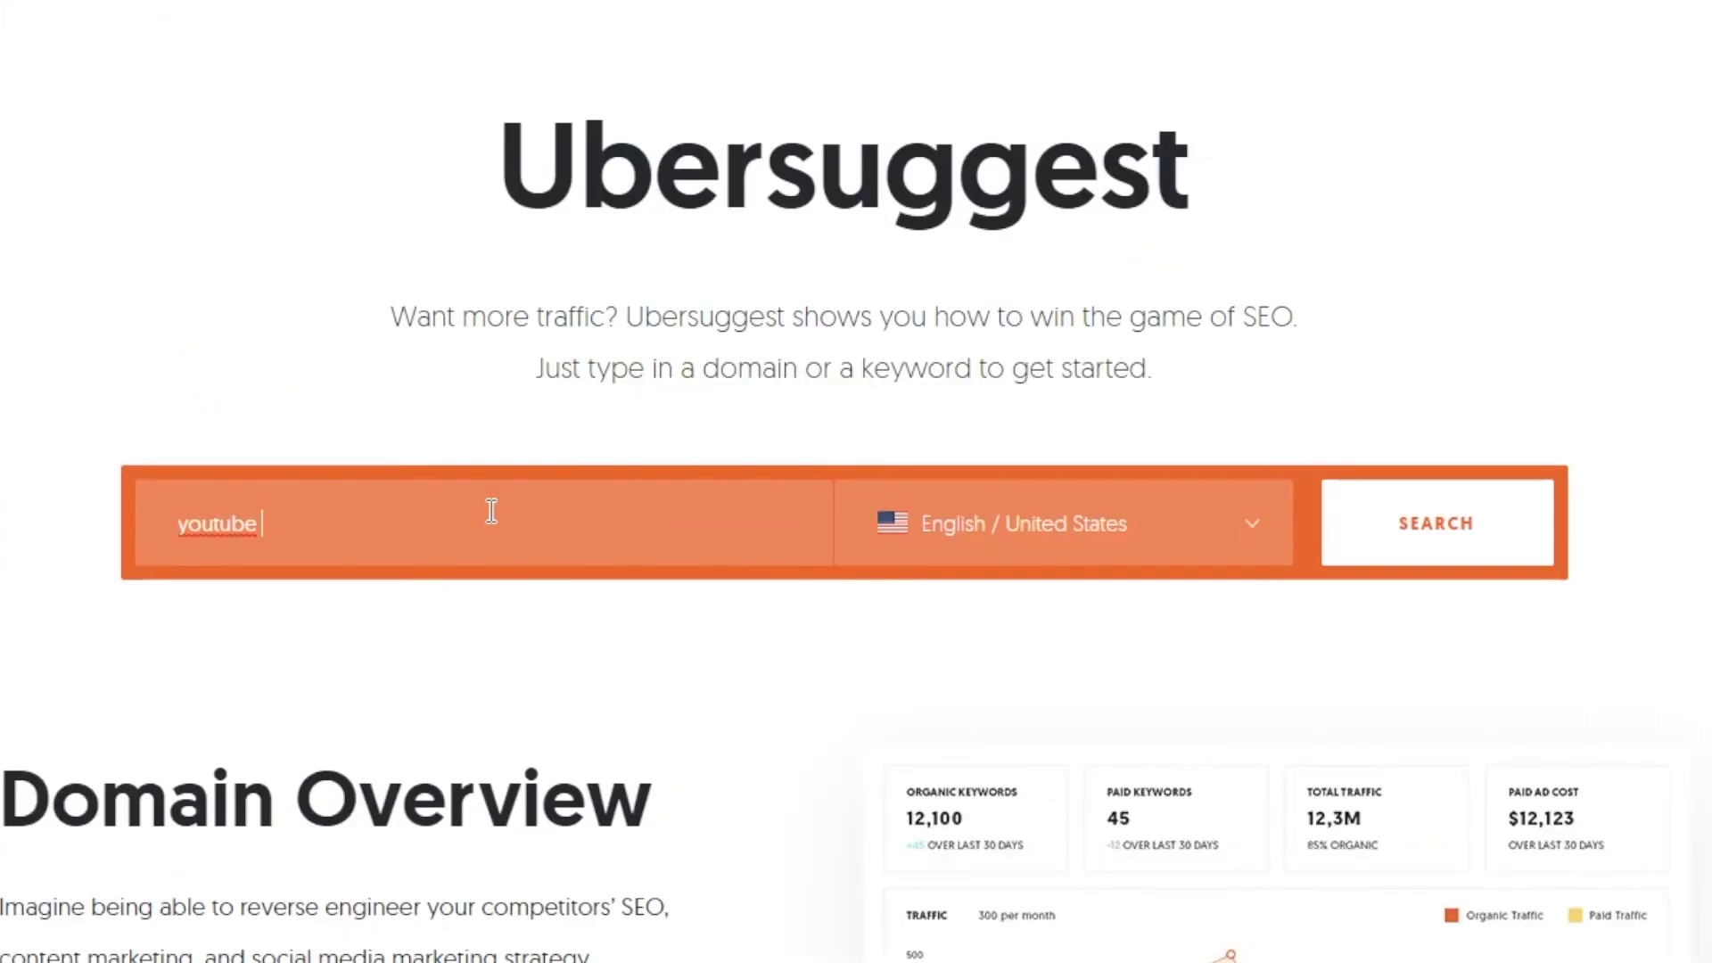
{"action": "type", "text": "seo"}
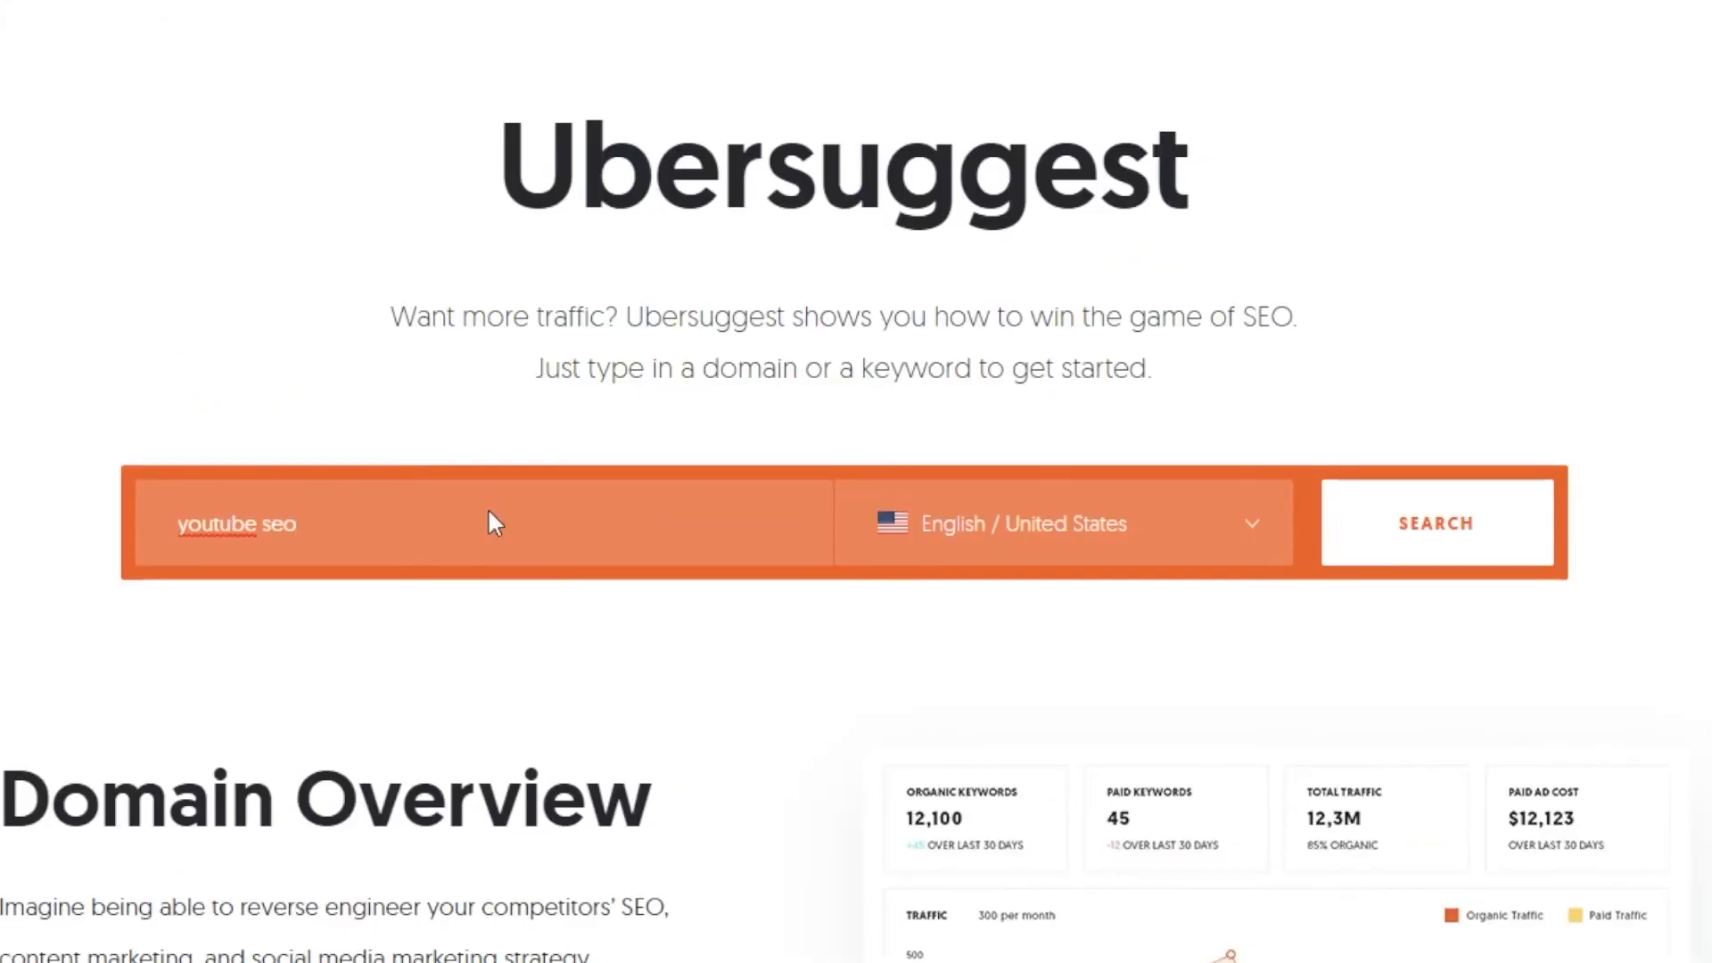
{"action": "left_click", "coordinate": [1436, 523]}
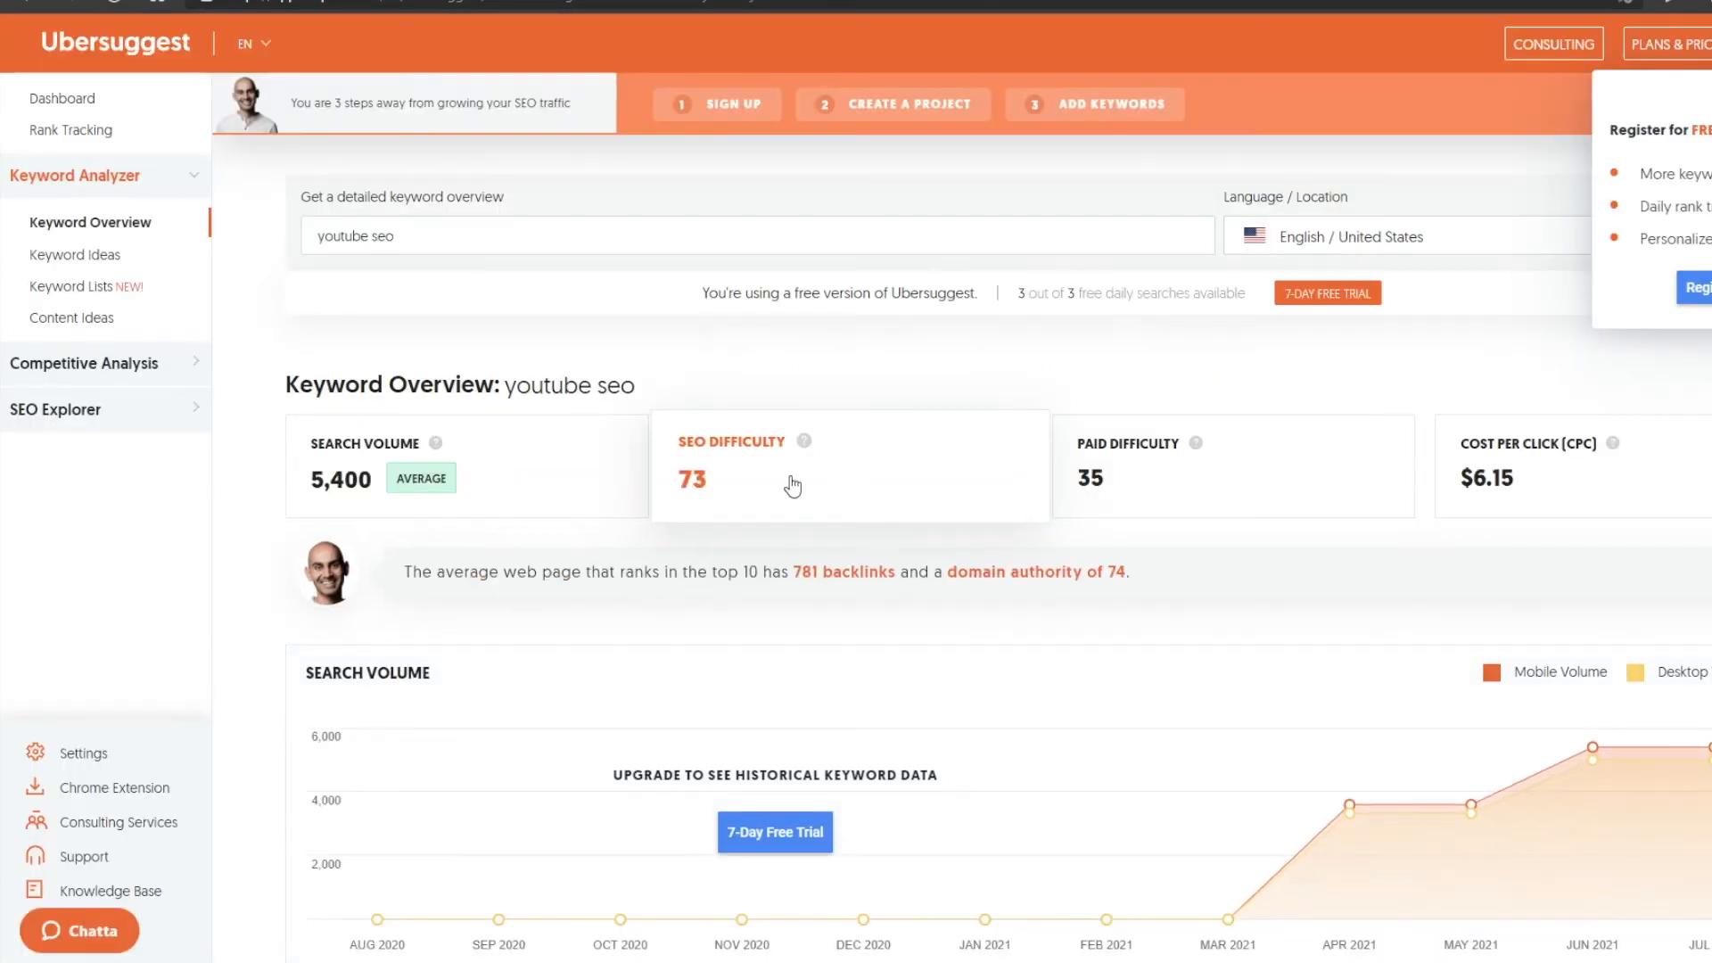
Scroll the keyword overview and show the Questions keyword ideas
{"action": "scroll", "scroll_direction": "down", "scroll_amount": 3}
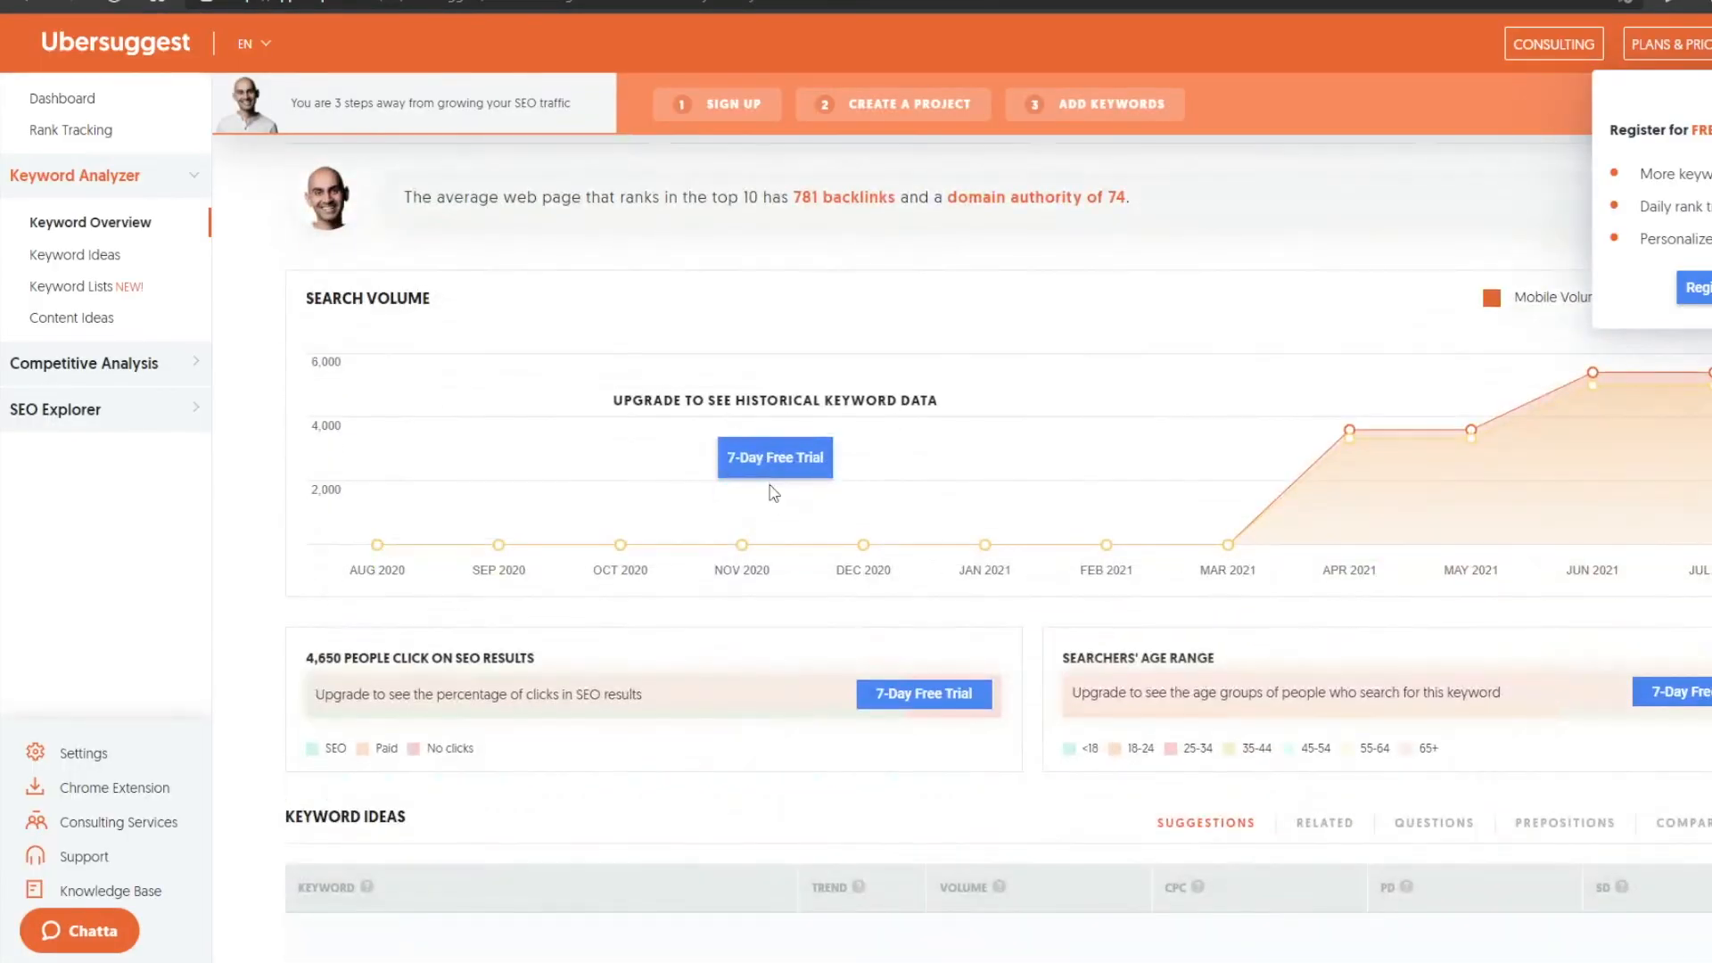
{"action": "scroll", "scroll_direction": "up", "scroll_amount": 3}
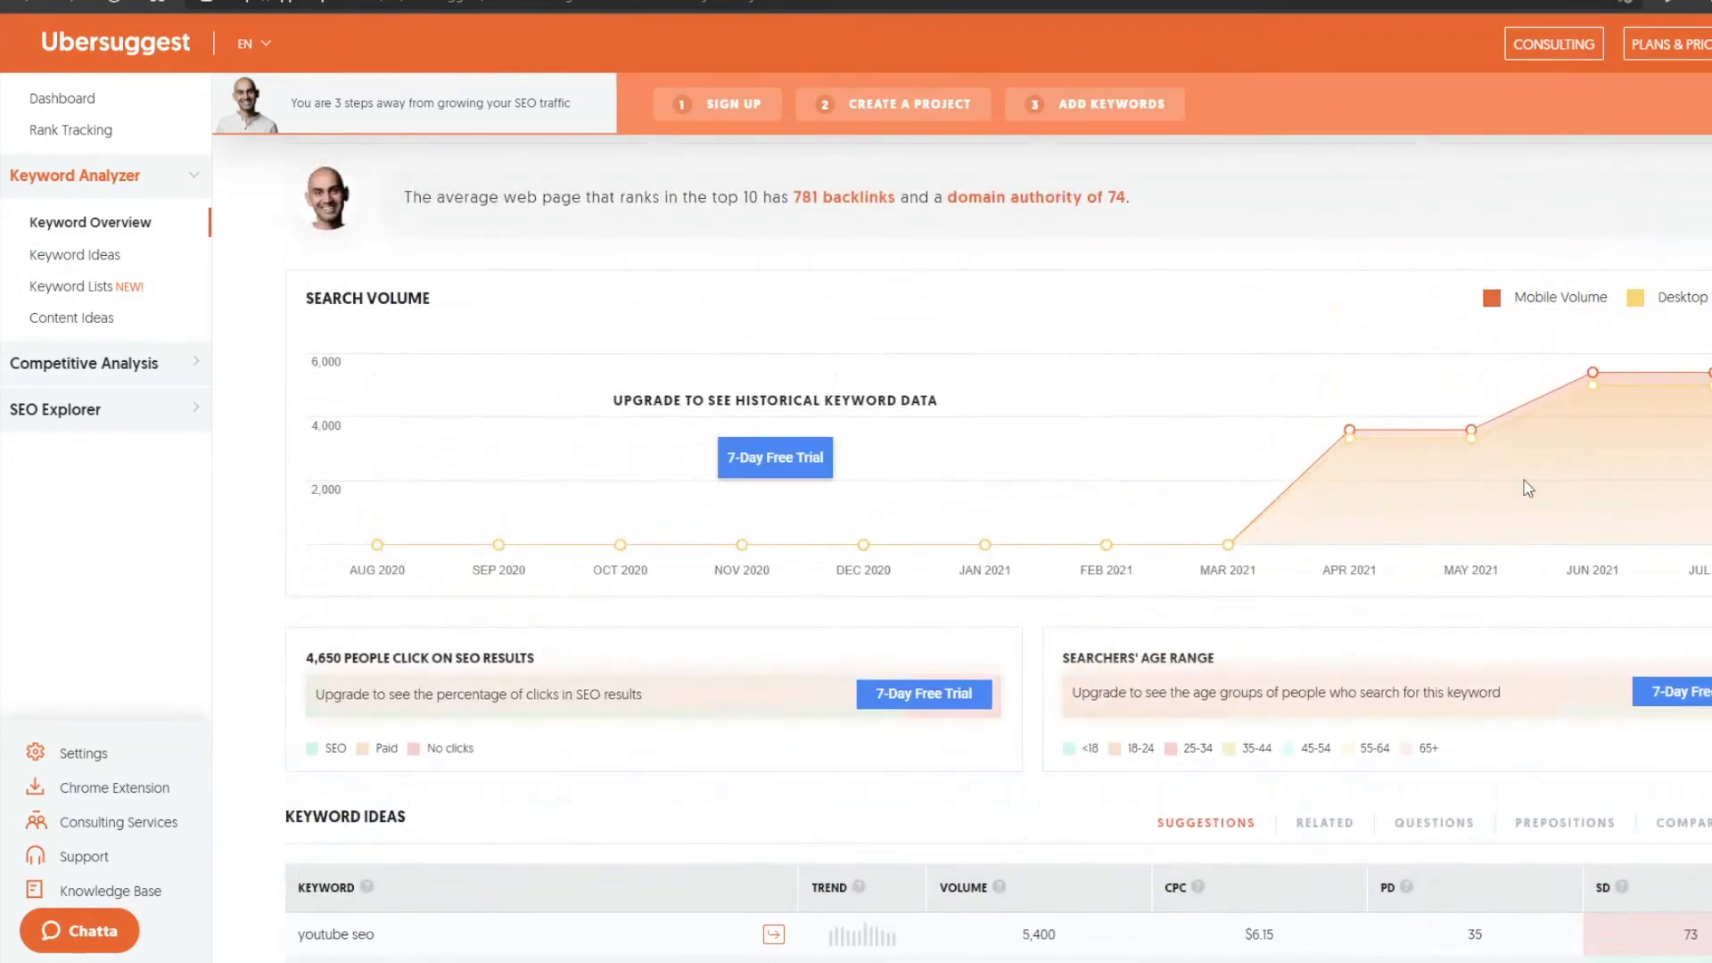
{"action": "scroll", "scroll_direction": "down", "scroll_amount": 3}
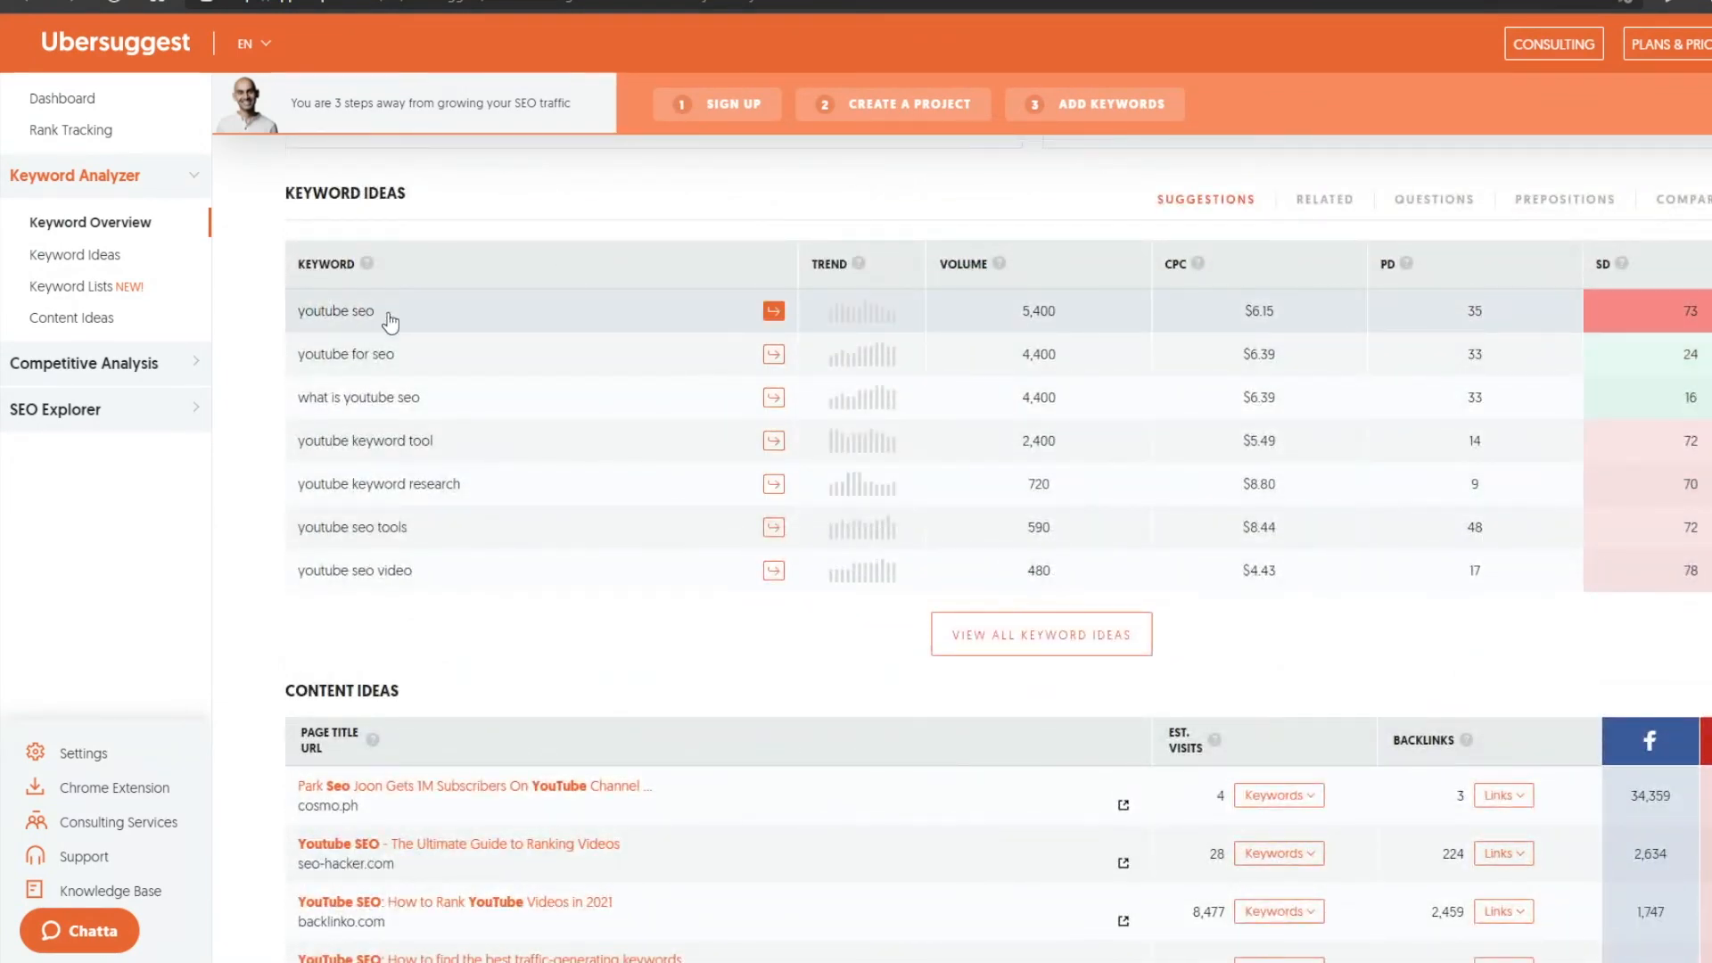
{"action": "mouse_move", "coordinate": [1214, 321]}
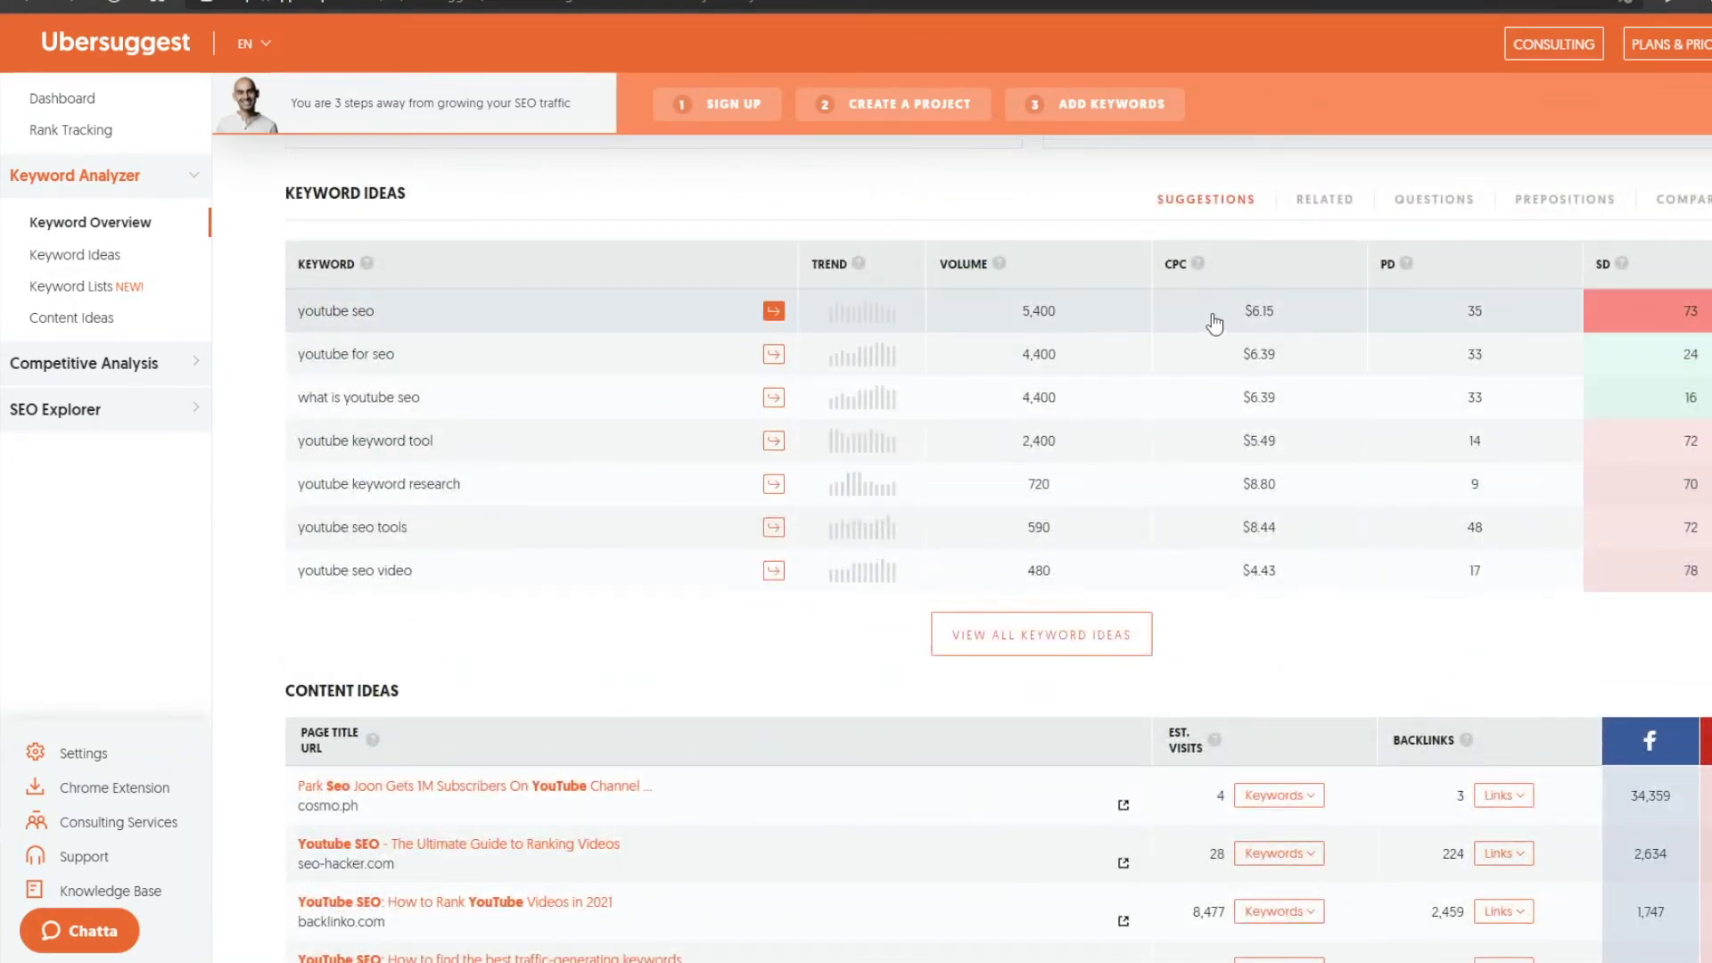
{"action": "mouse_move", "coordinate": [1245, 467]}
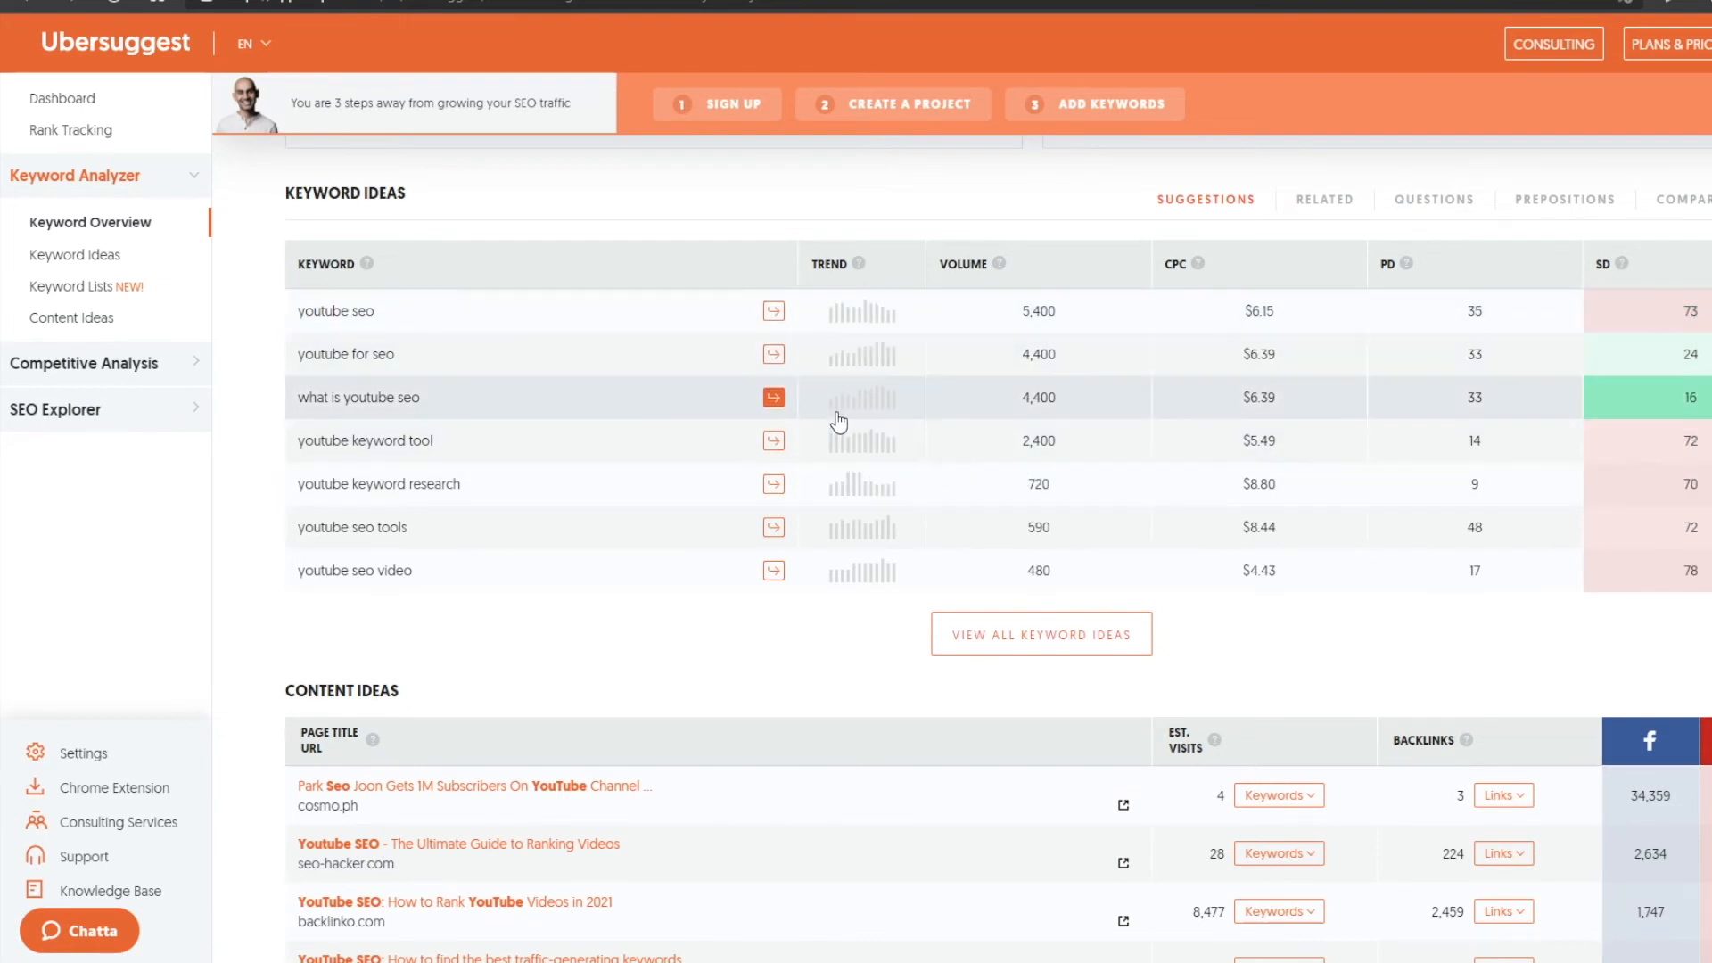
{"action": "scroll", "scroll_direction": "down", "scroll_amount": 3}
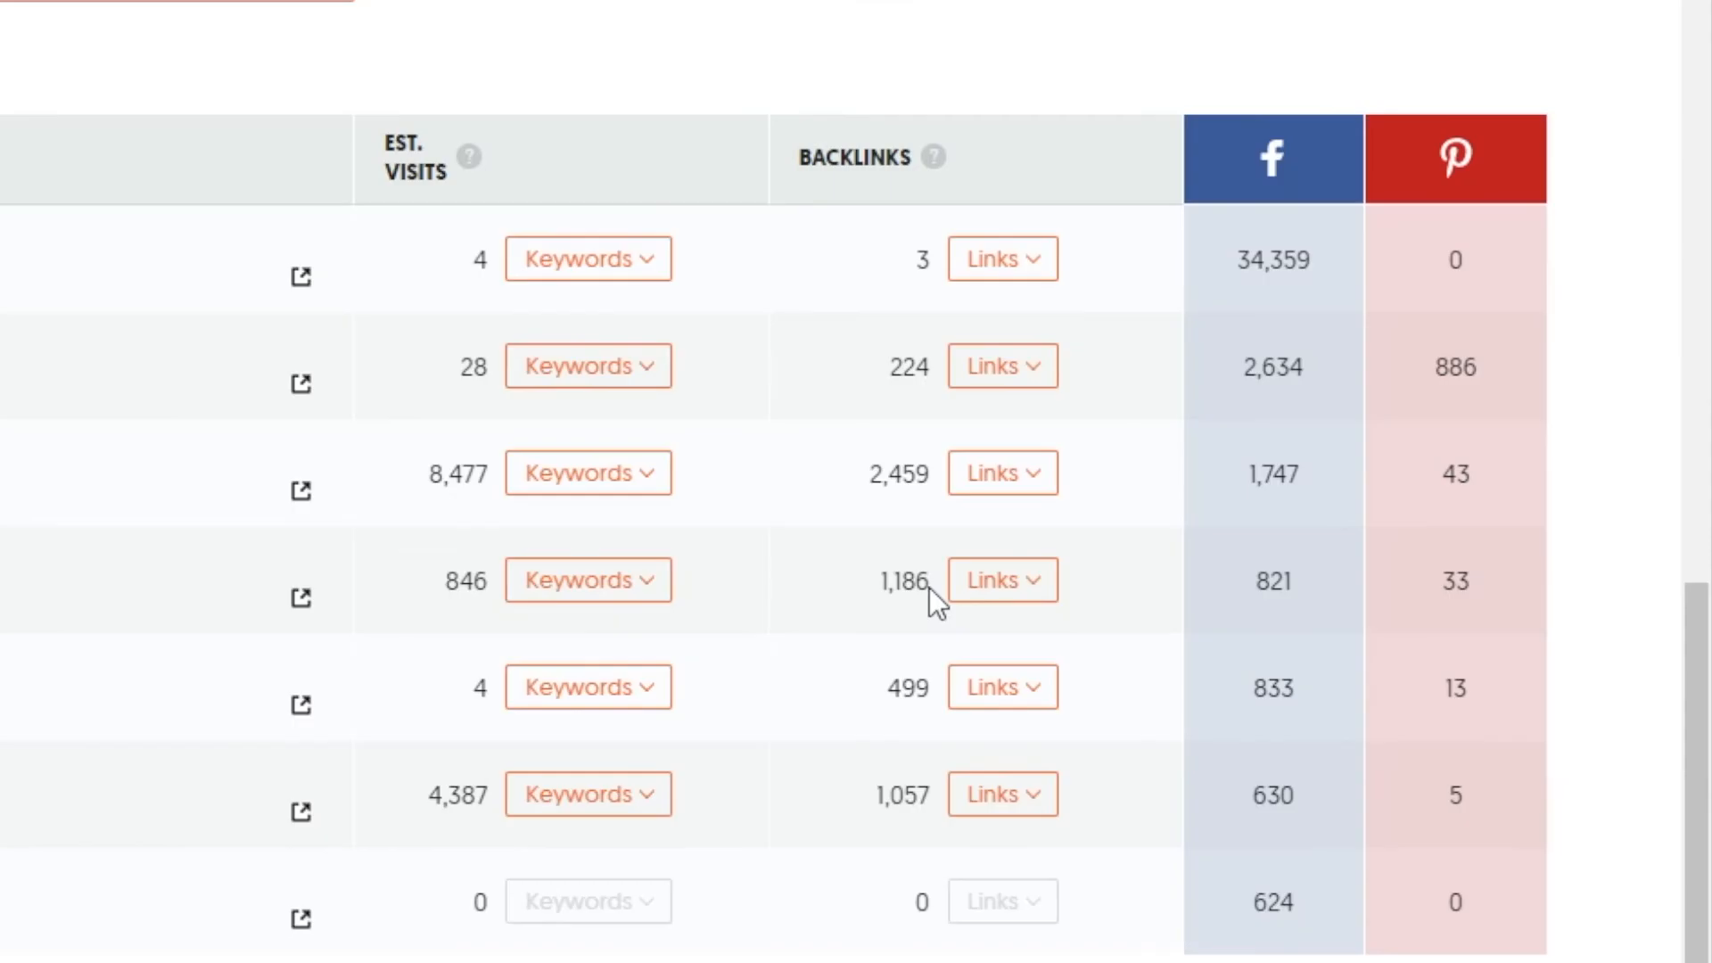
{"action": "mouse_move", "coordinate": [901, 627]}
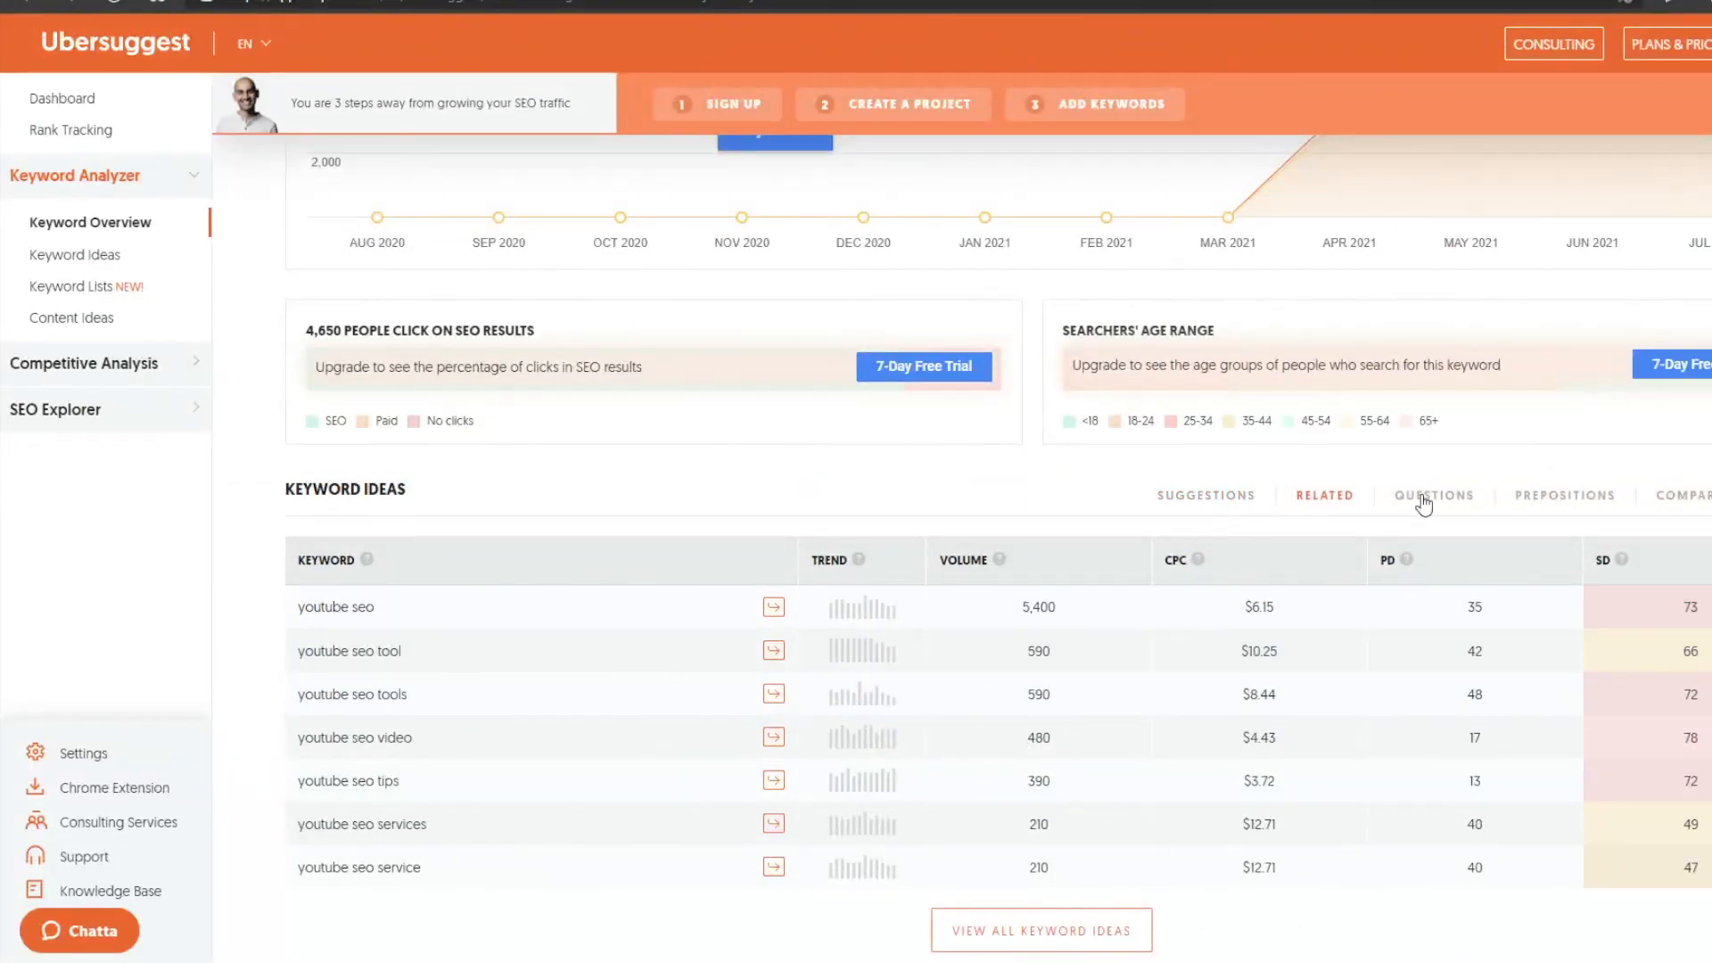
{"action": "left_click", "coordinate": [1434, 495]}
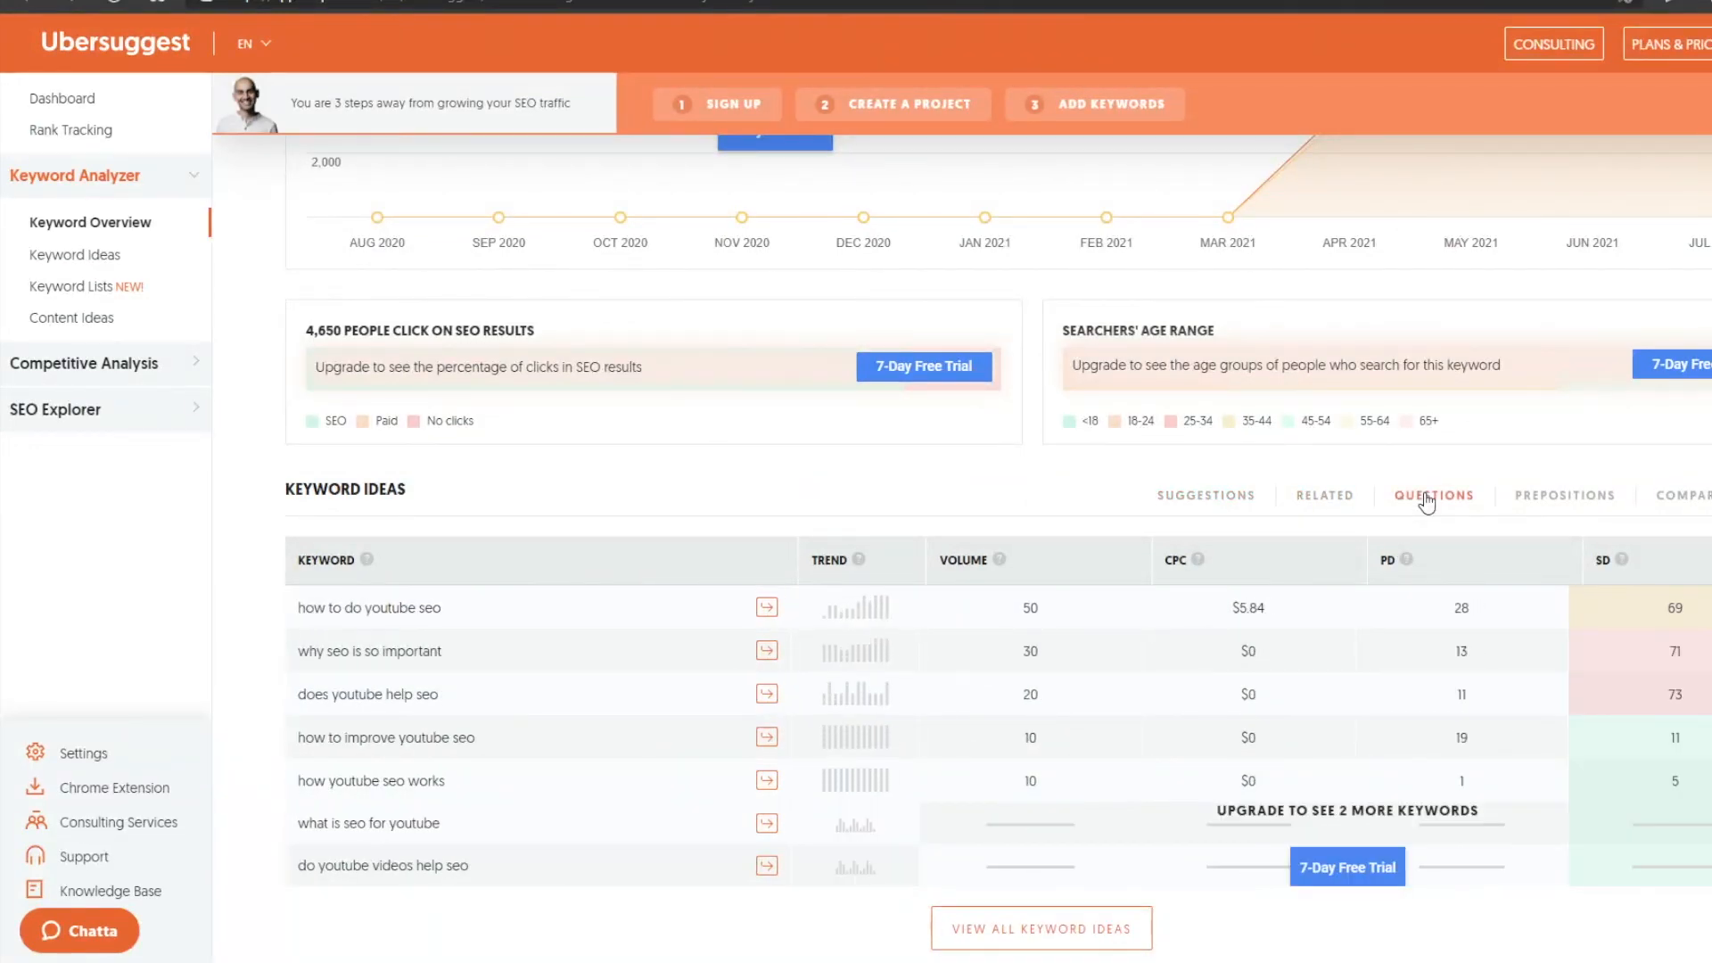